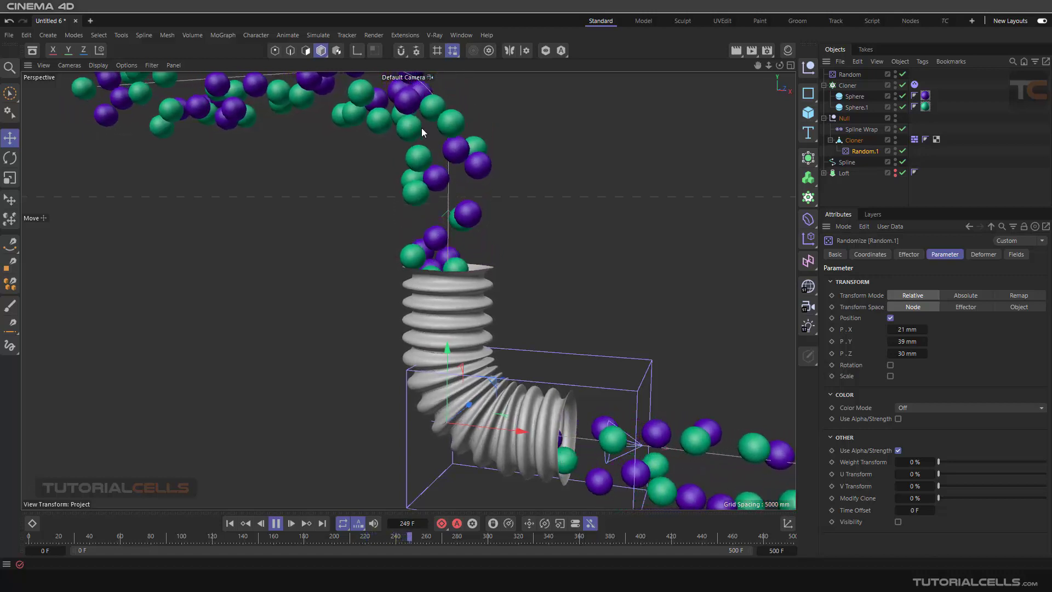
Preview the existing Loft setup by playing the timeline and selecting the Loft object.
left_click(275, 523)
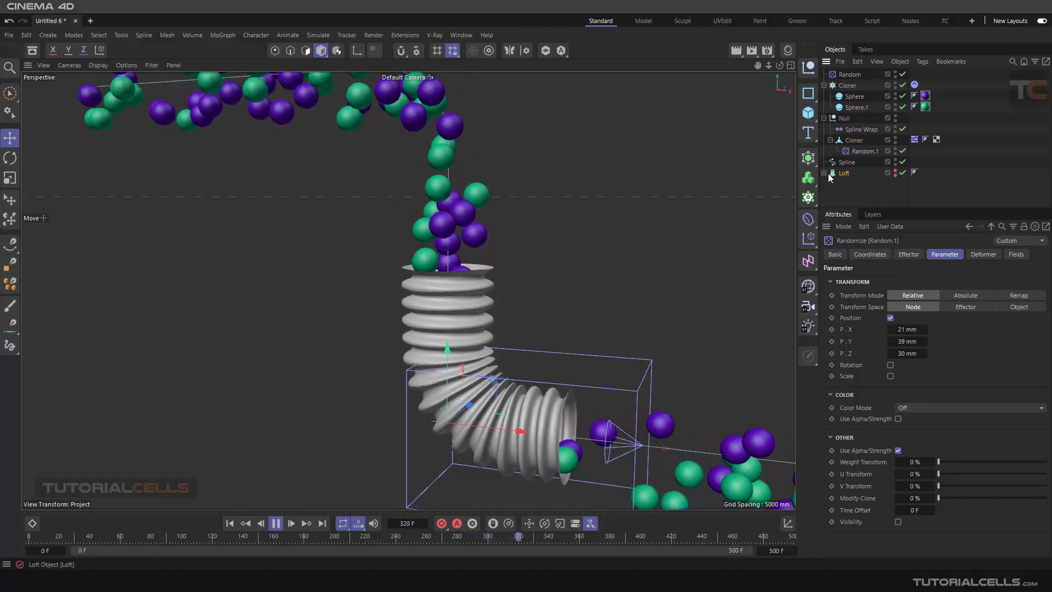
left_click(843, 172)
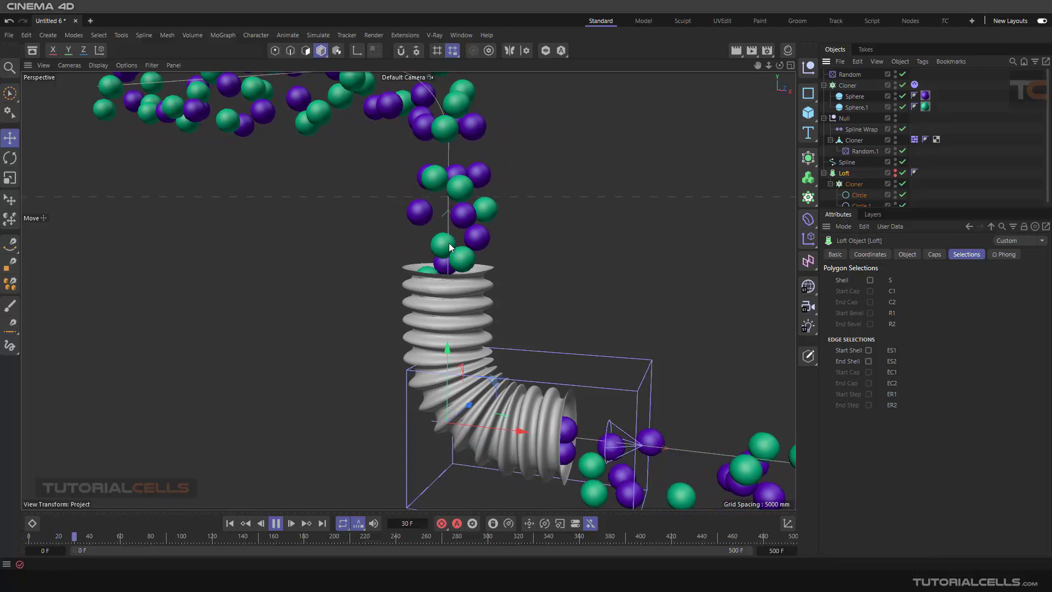
left_click(290, 523)
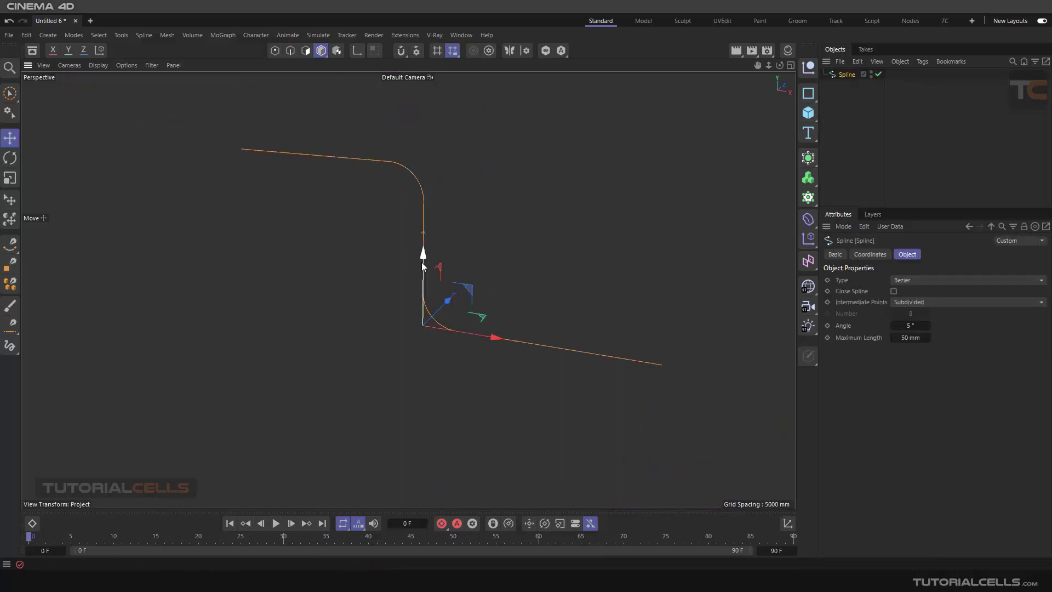
Add a Circle spline standing upright in the ZY plane.
left_click(808, 93)
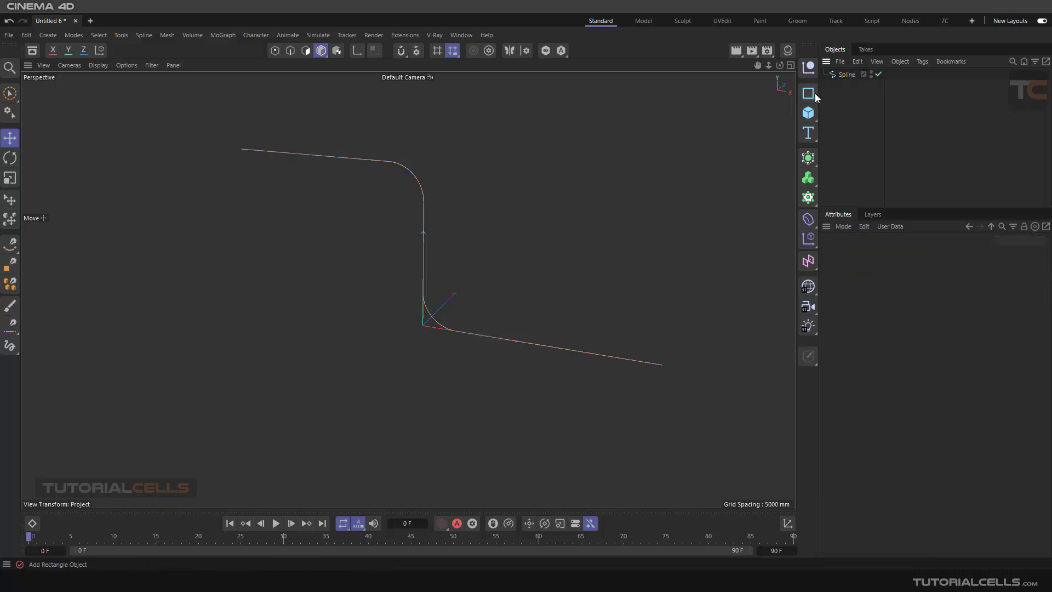
left_click(809, 92)
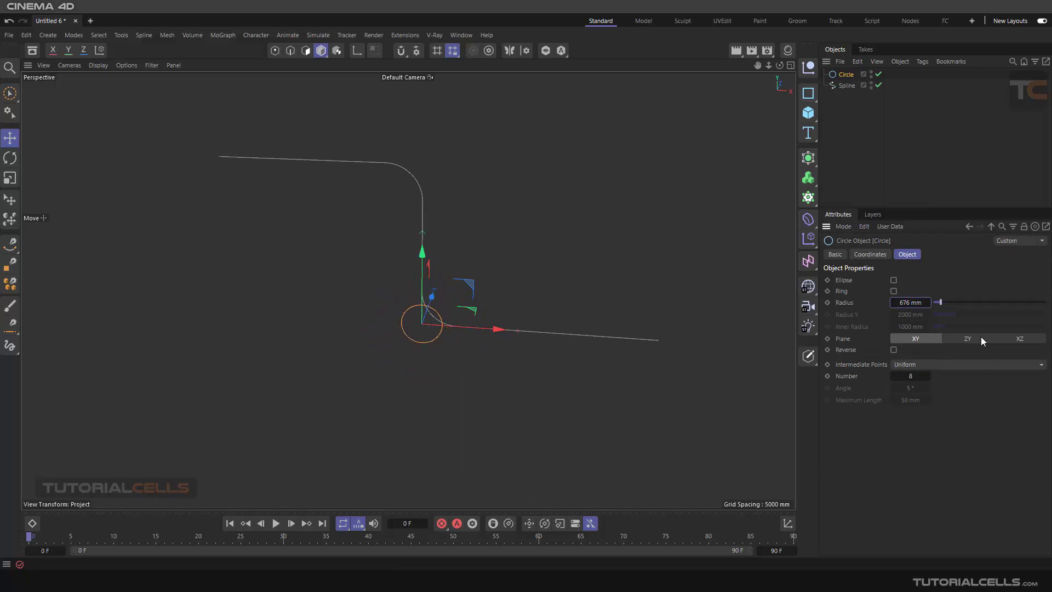
left_click(967, 338)
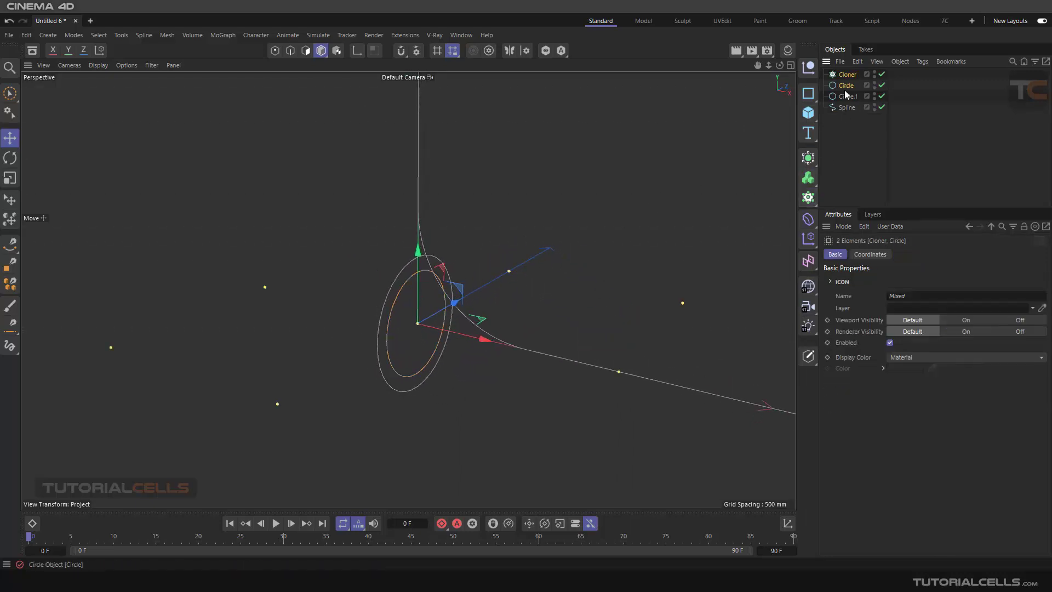
Duplicate the circle and place both circles under a Cloner in linear mode.
left_click(846, 85)
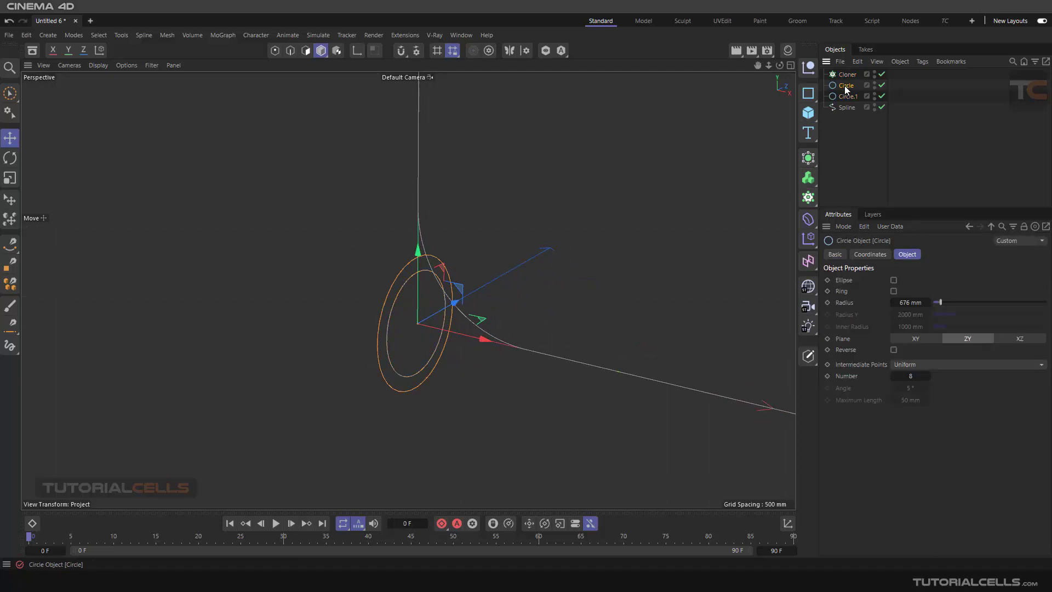
left_click(854, 96)
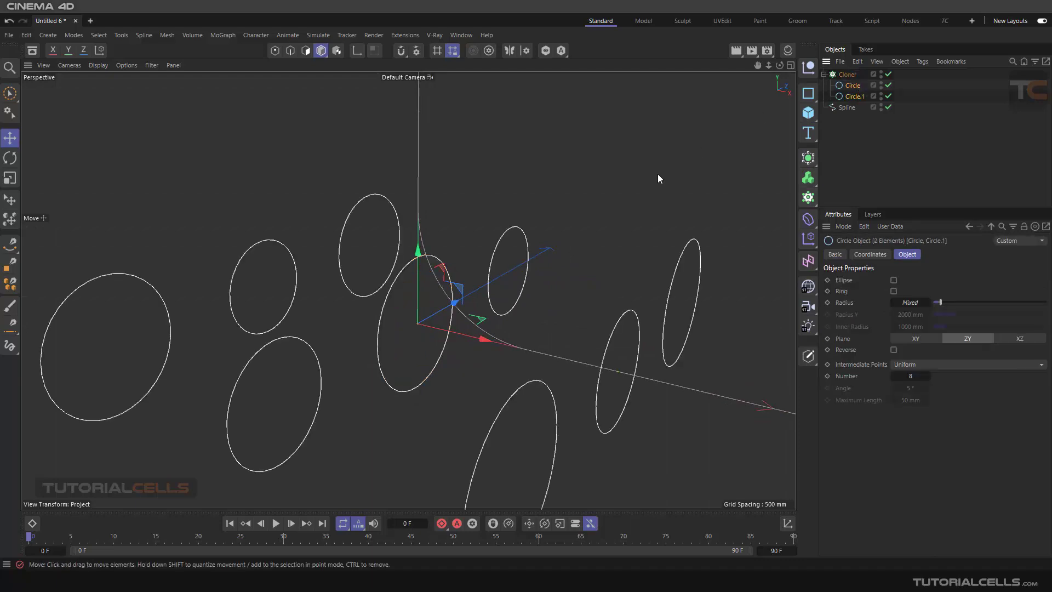
left_click(848, 74)
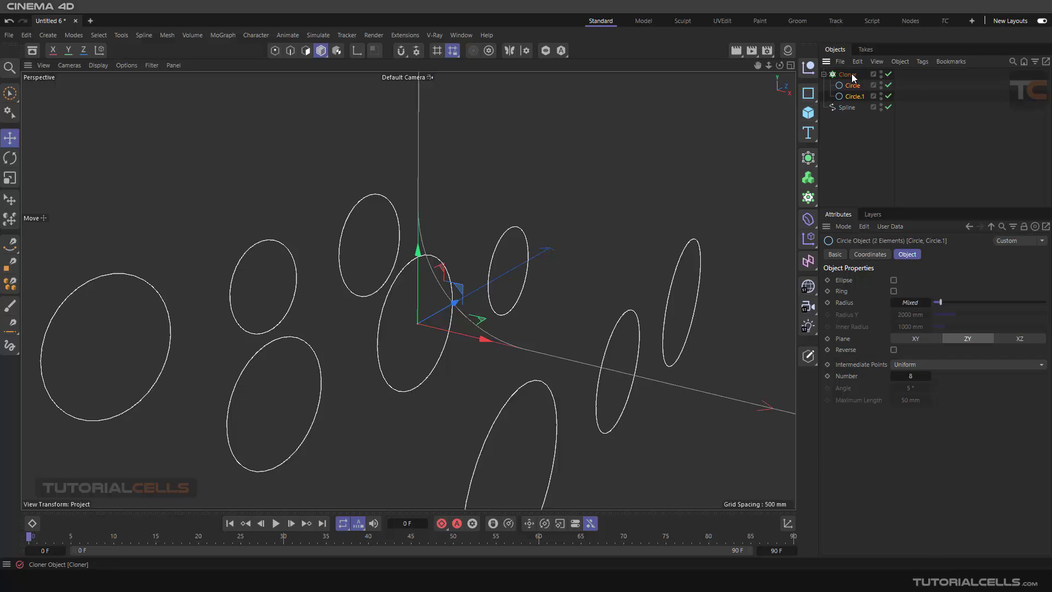
left_click(847, 74)
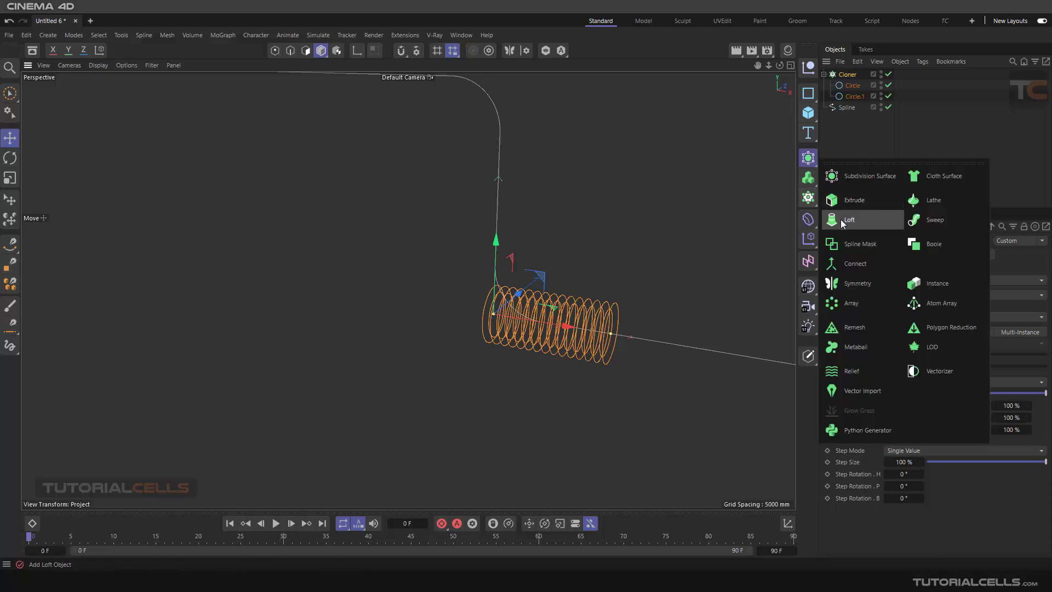
Add a Loft generator over the Cloner and remove its Start and End caps.
left_click(850, 219)
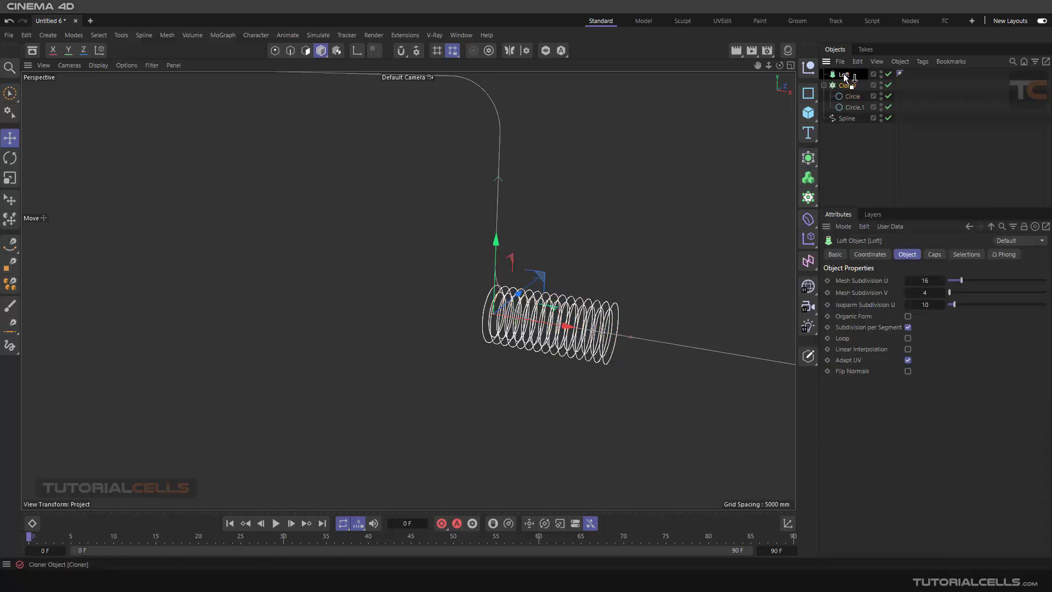
left_click(853, 84)
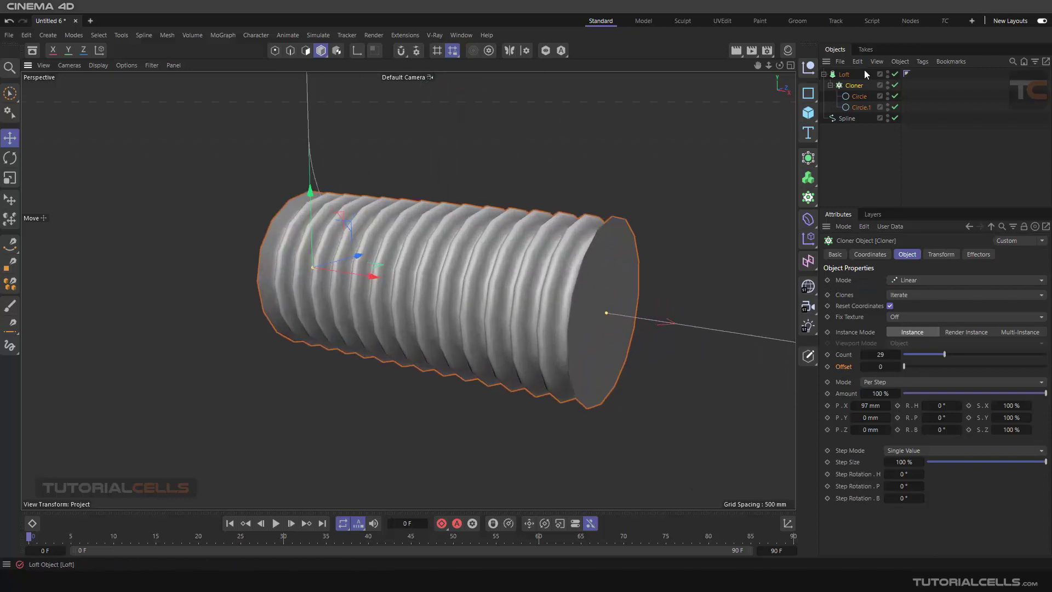
left_click(844, 73)
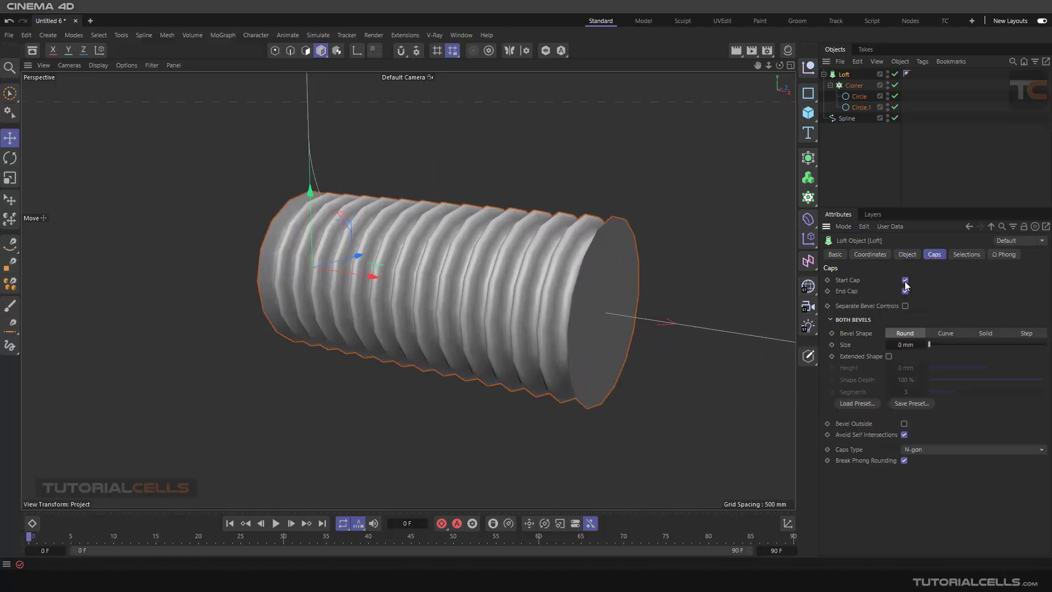
left_click(905, 280)
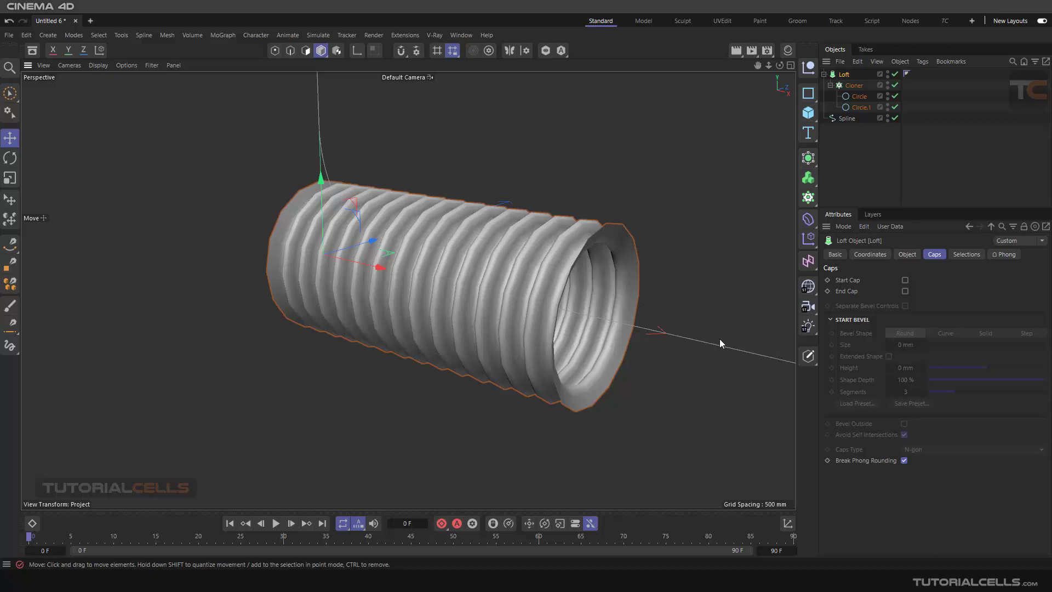
mouse_move(573, 245)
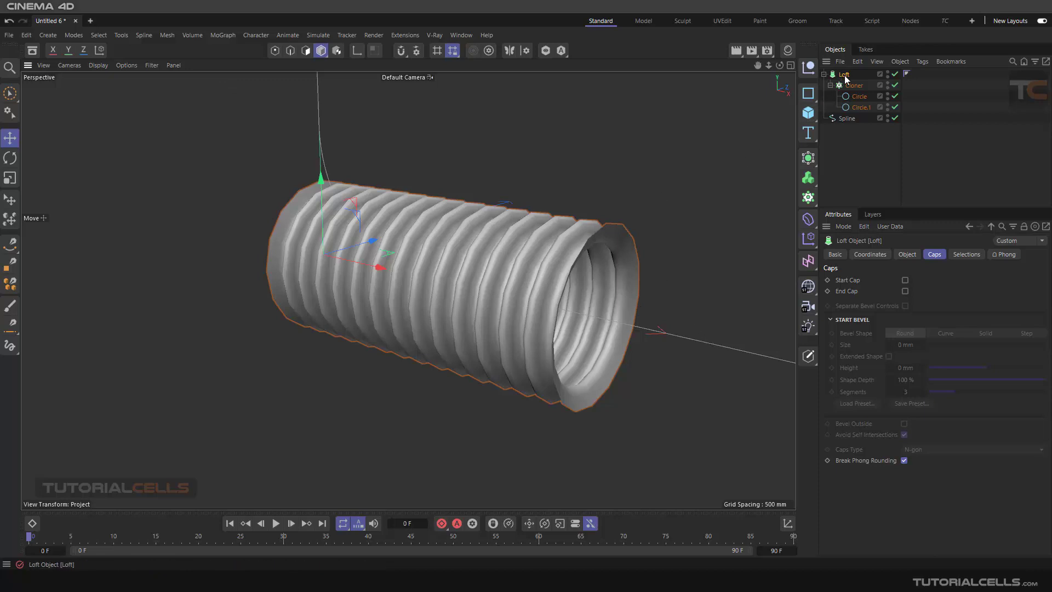
Raise the Loft's Mesh Subdivision U and V for a finer tube.
left_click(906, 254)
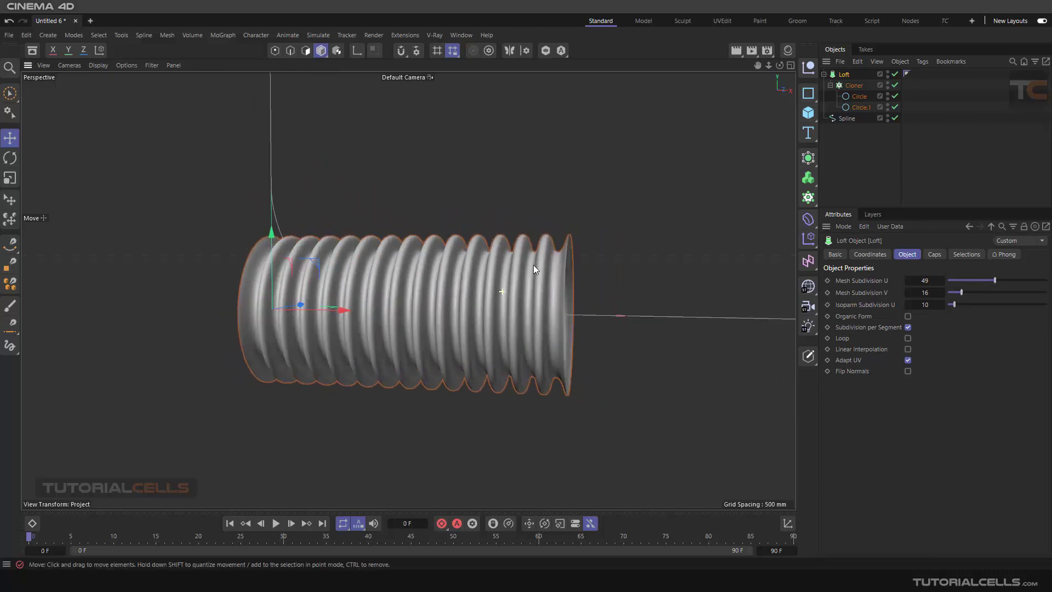
scroll("down", 3)
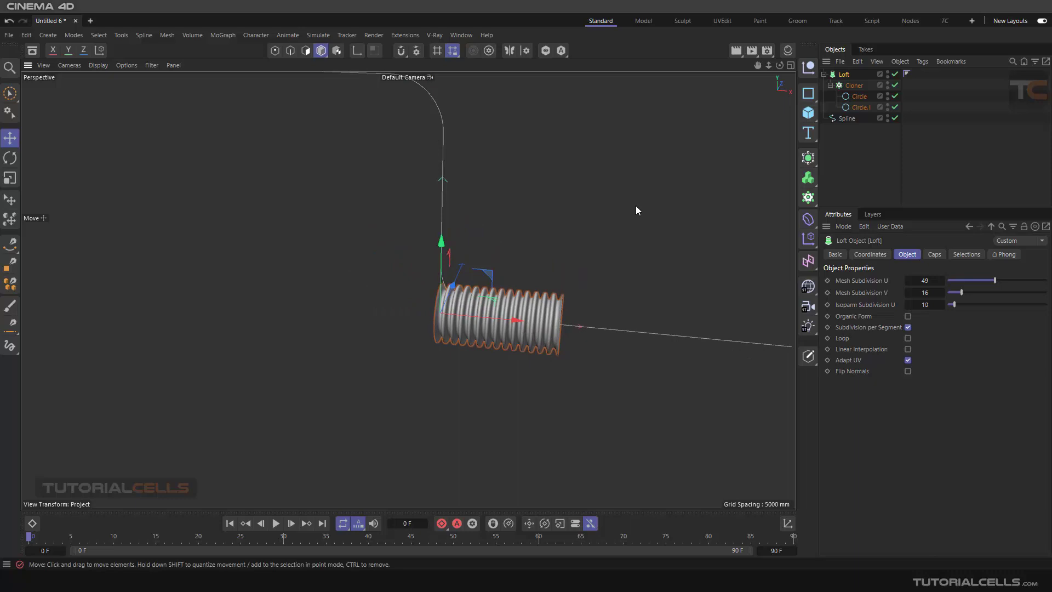
Add a Spline Wrap deformer grouped with the Loft in a Null, linked to the spline with Offset, From and To set.
left_click(808, 285)
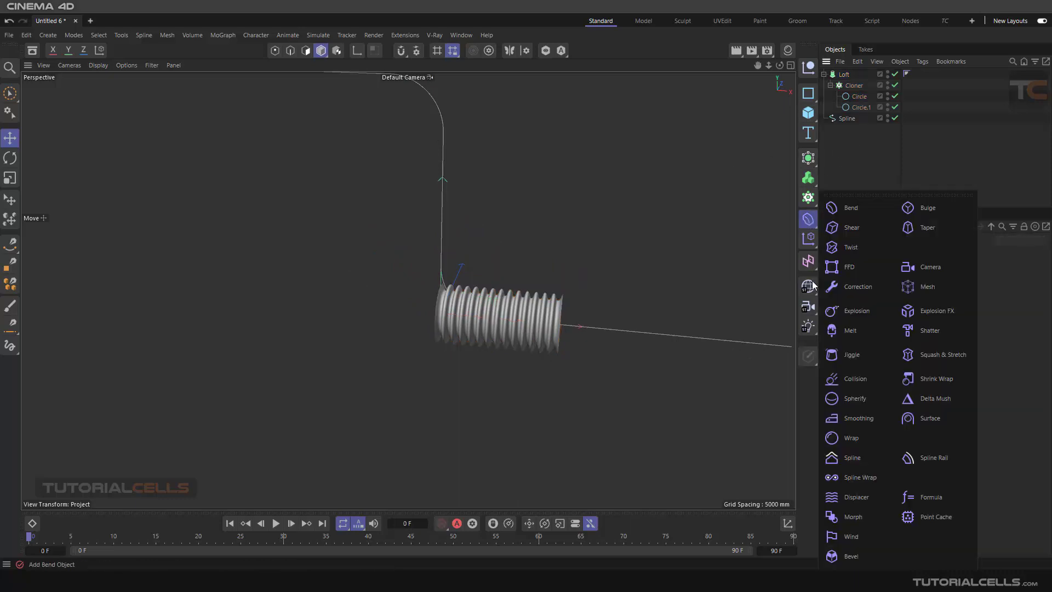
left_click(860, 477)
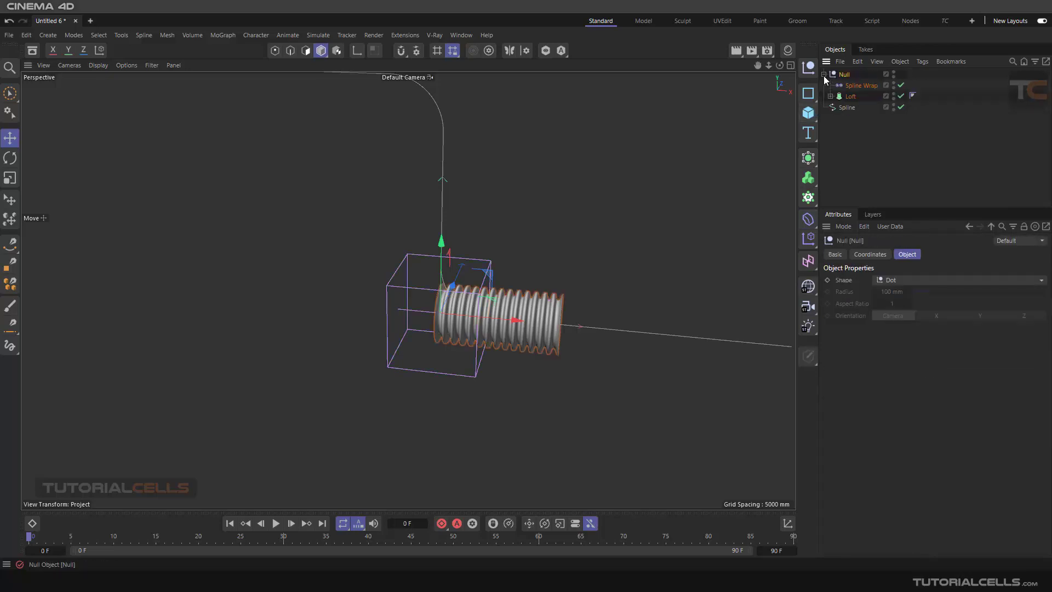
left_click(861, 85)
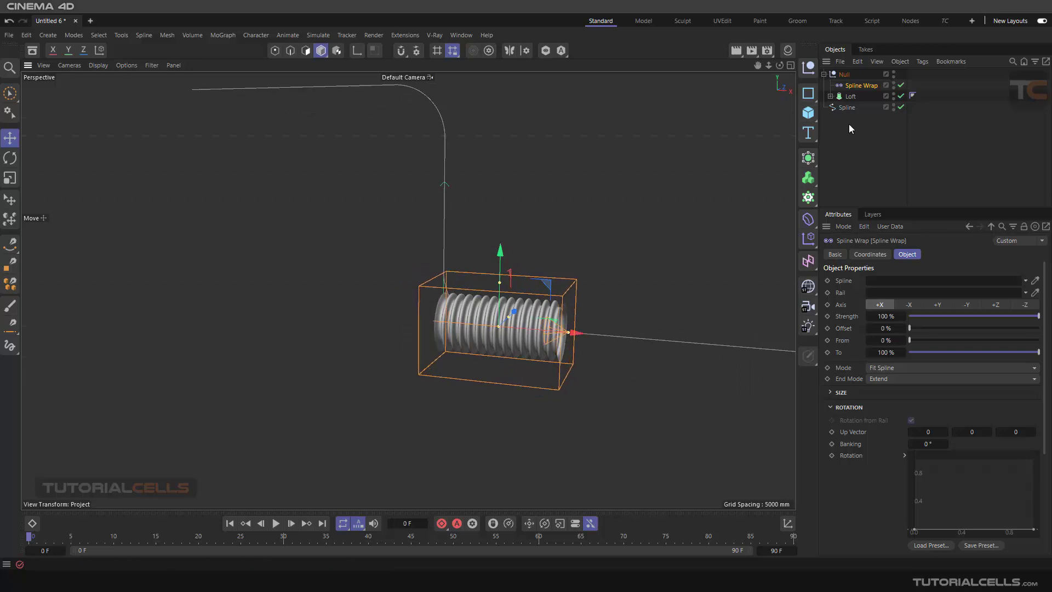
mouse_move(850, 280)
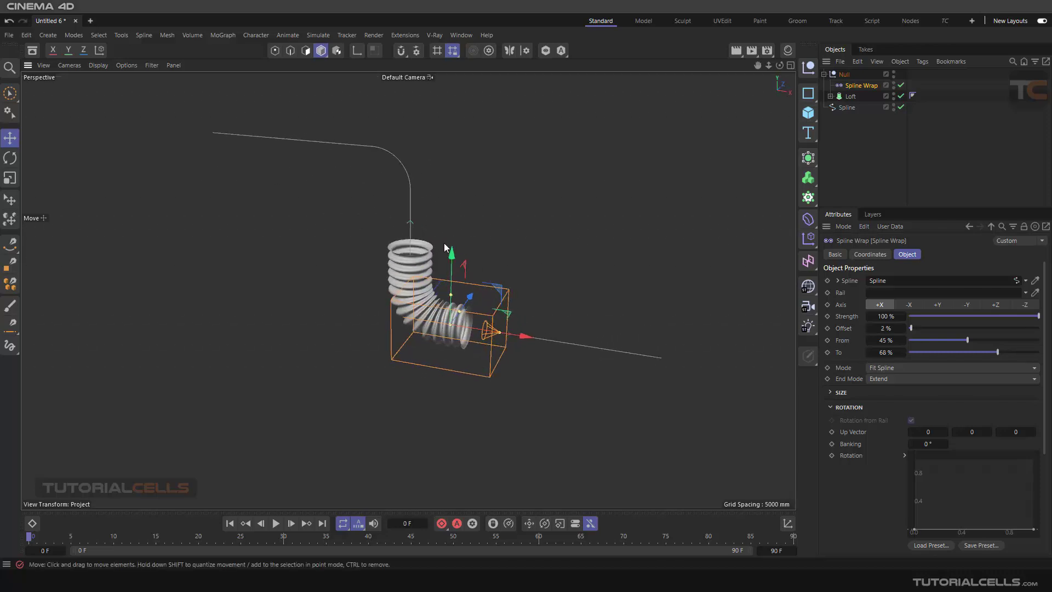
left_click(808, 112)
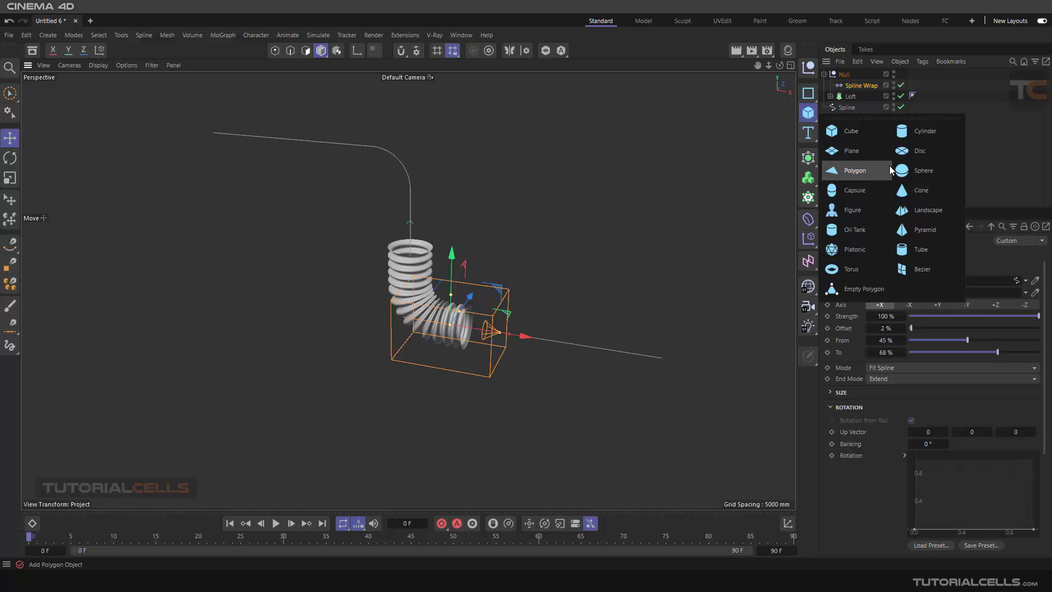
Add two Sphere primitives with purple and green materials and place them under a new Cloner.
left_click(923, 170)
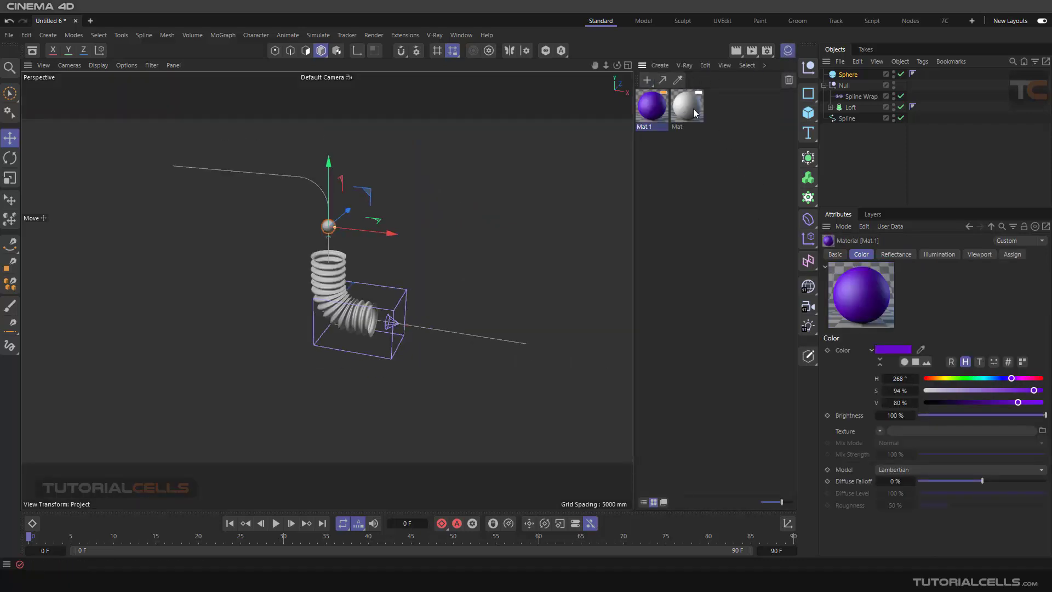
left_click(686, 108)
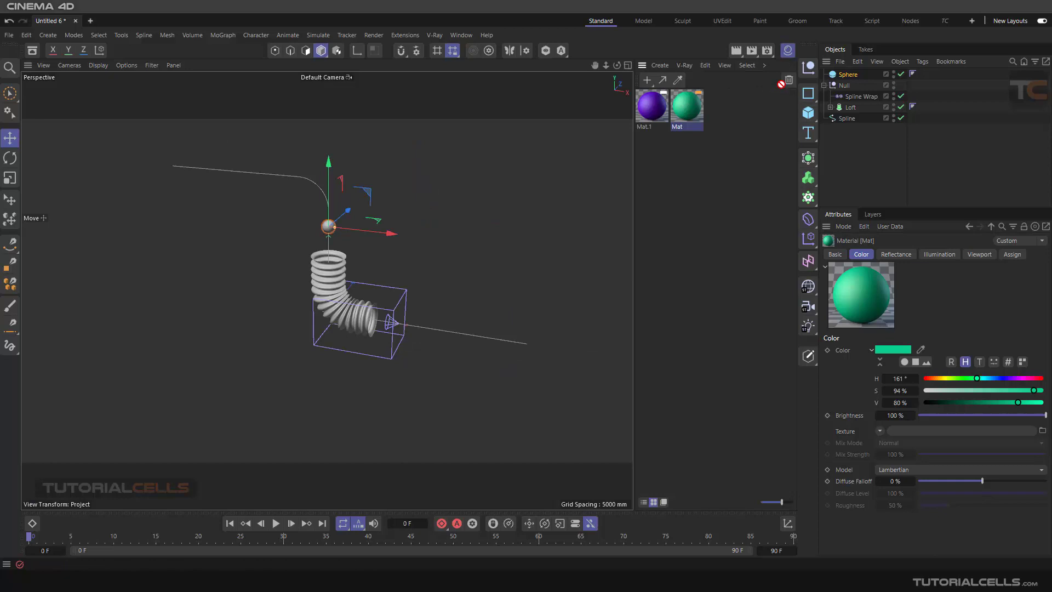
left_click(923, 73)
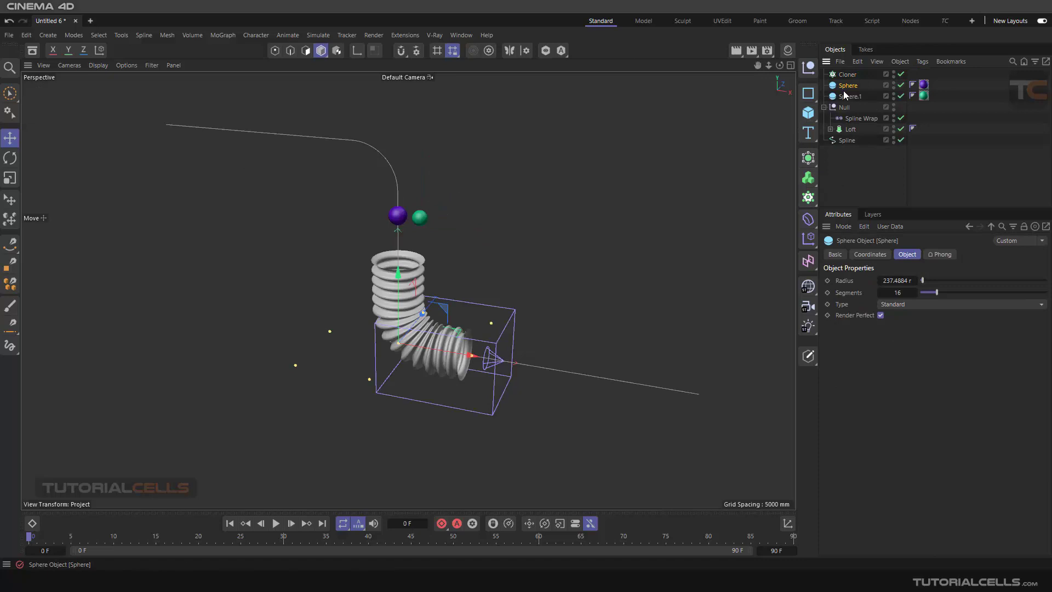
Set the sphere Cloner's Distribution to Even with Per Segment on and Count 83.
left_click(856, 96)
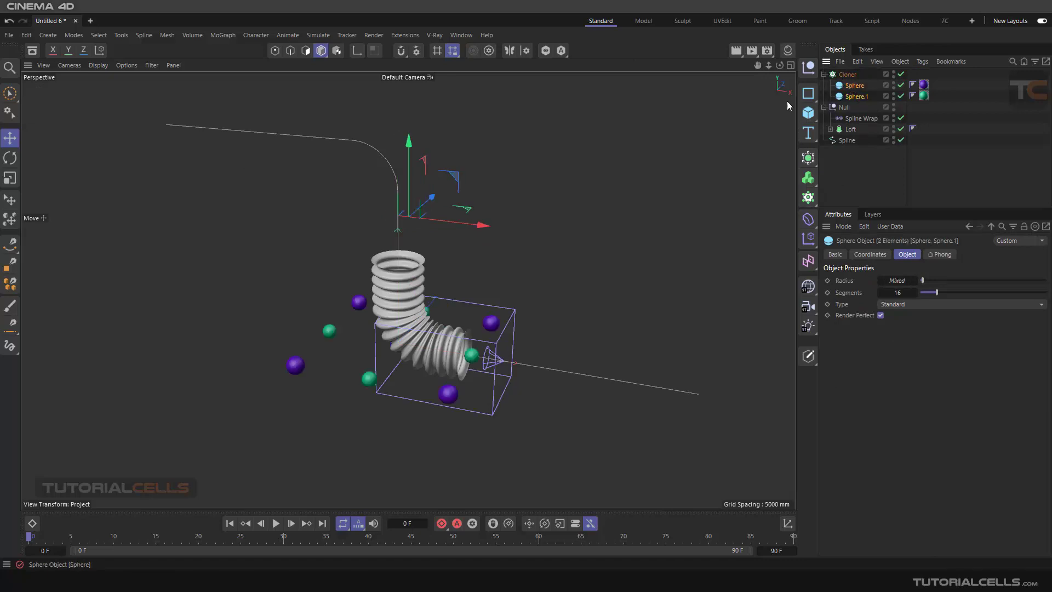
left_click(846, 73)
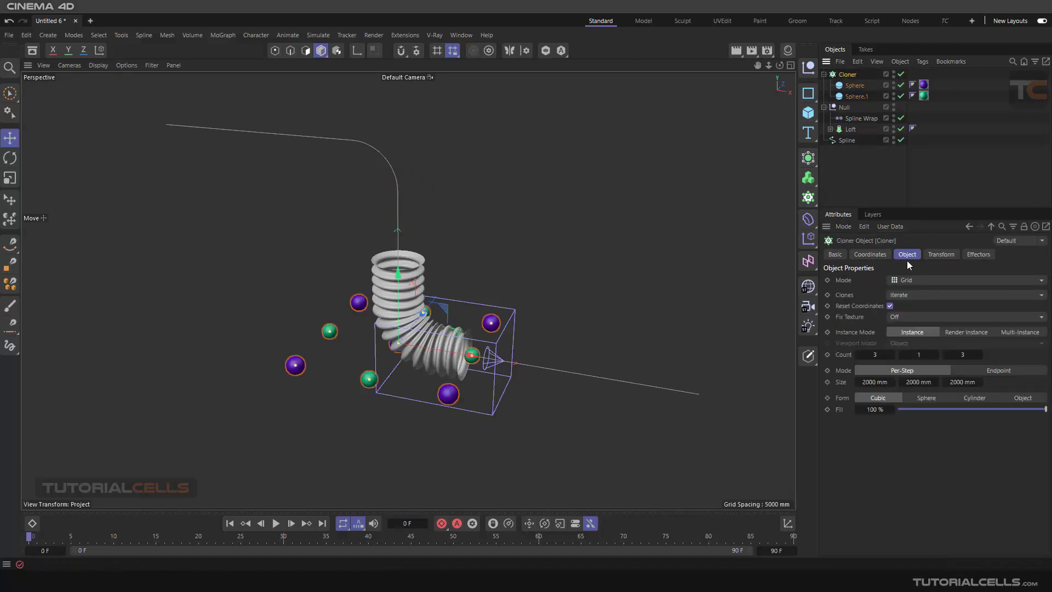
left_click(967, 280)
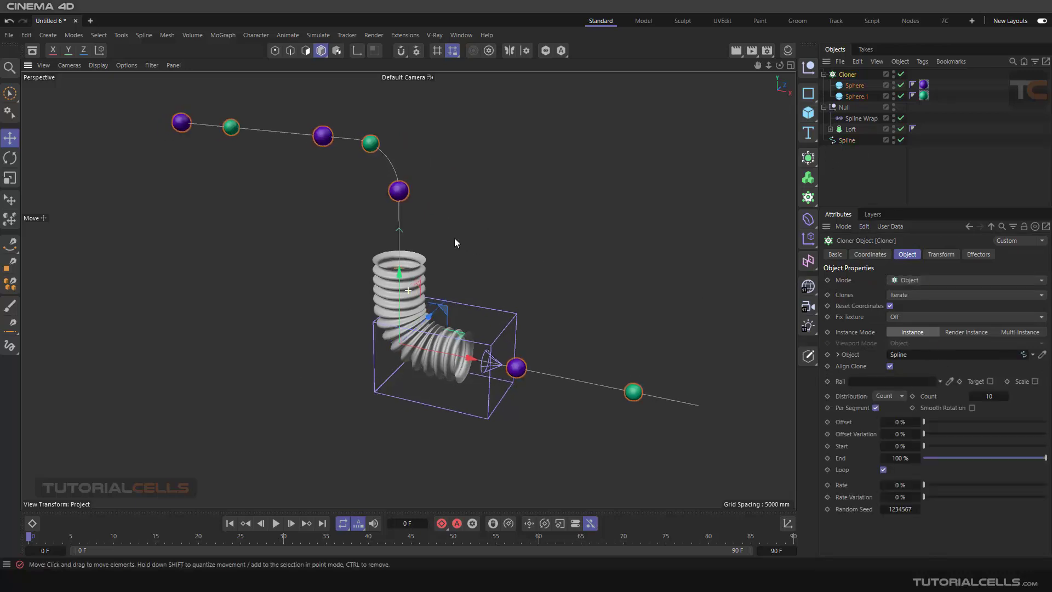
left_click(889, 395)
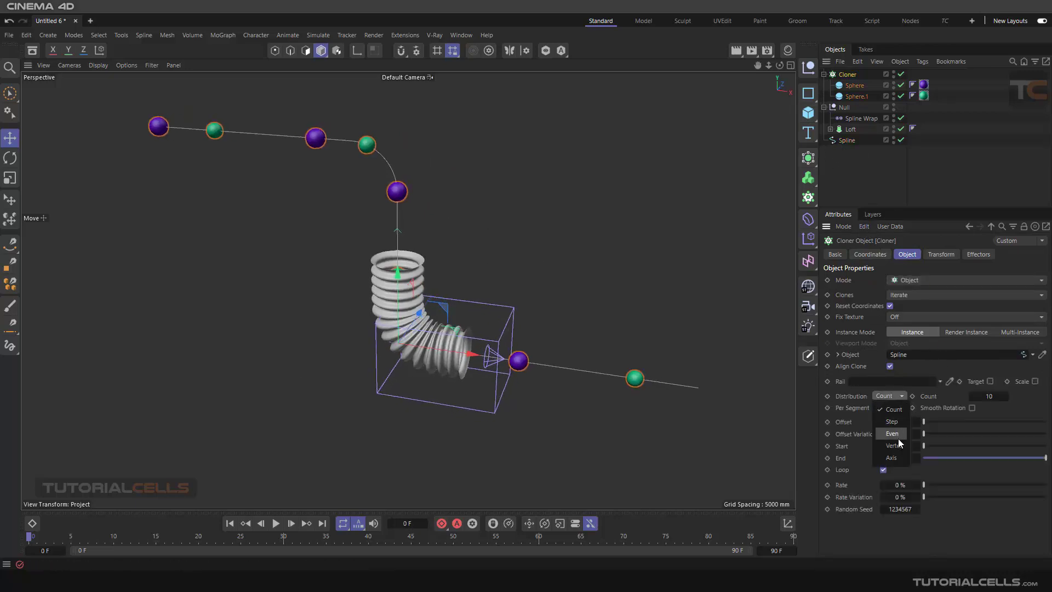
left_click(892, 434)
type("83")
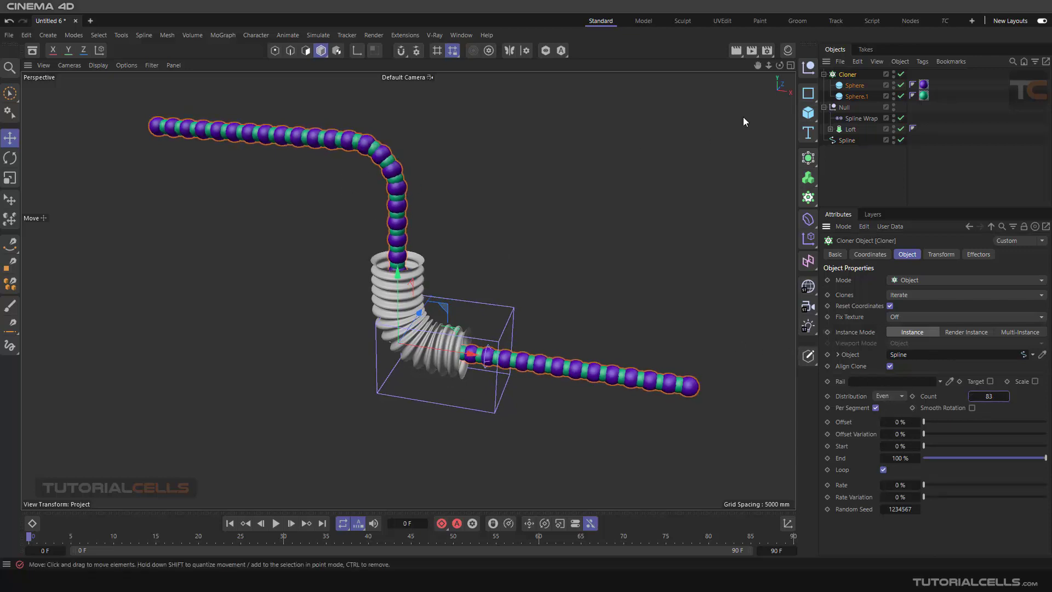
left_click(223, 35)
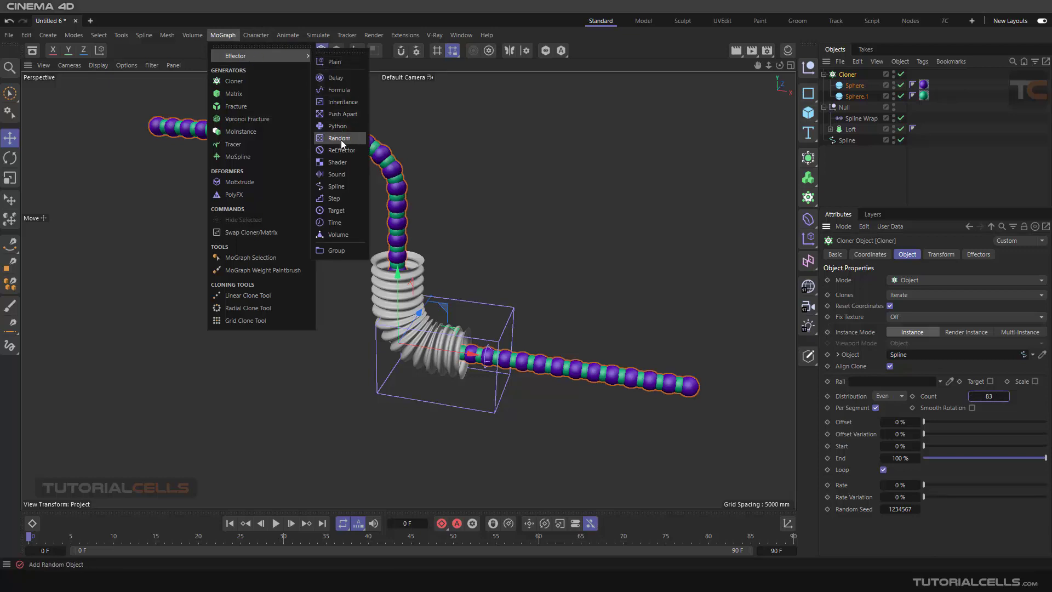
Add a Random effector to the Cloner, raise Count to 146 and lower both sphere radii to about 248.6 mm.
left_click(339, 138)
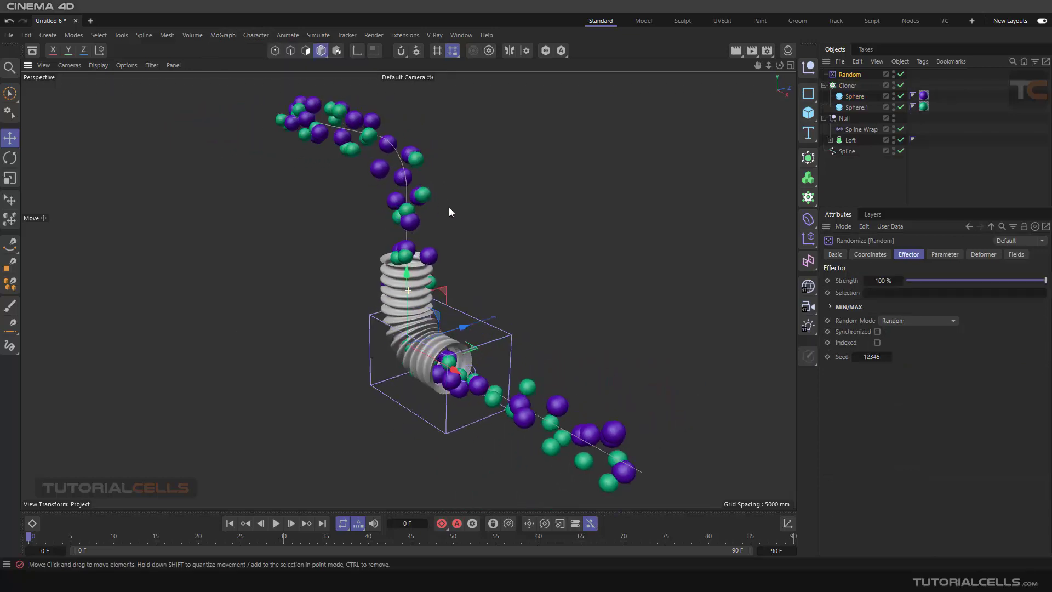
left_click(847, 85)
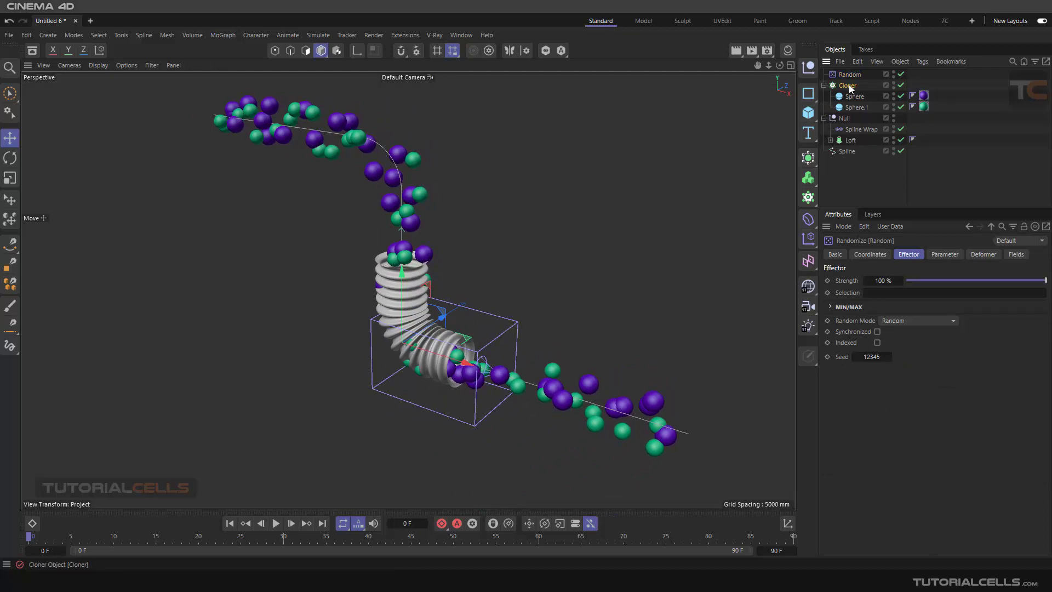
left_click(847, 85)
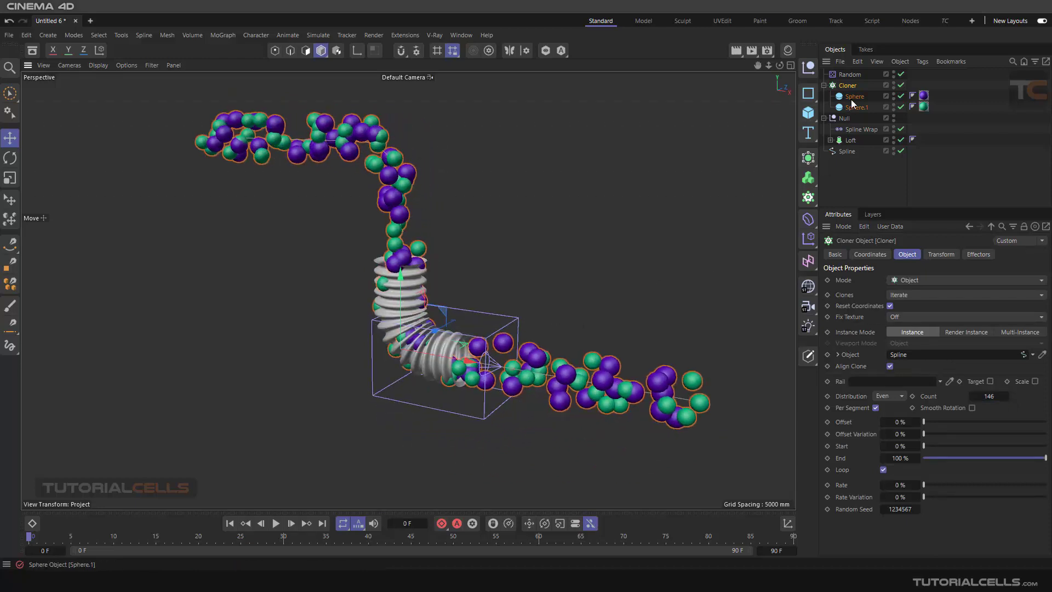
left_click(857, 108)
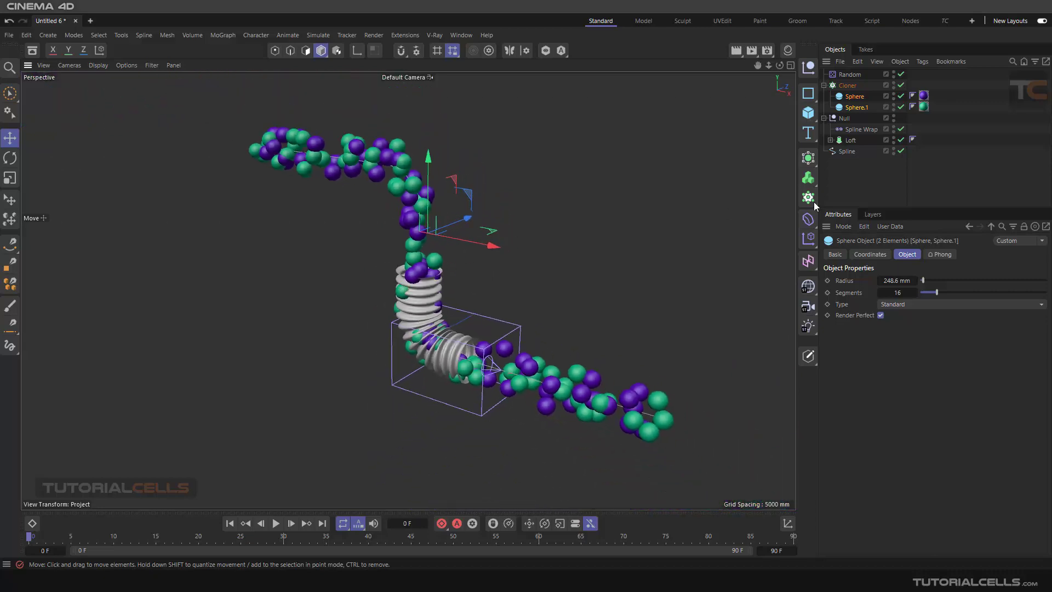
left_click(847, 86)
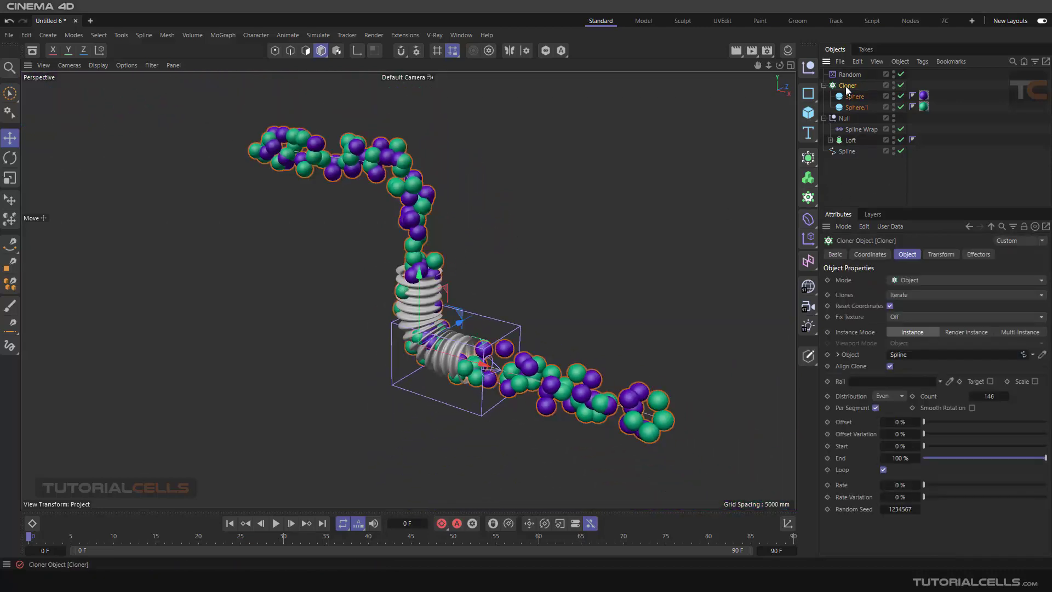
Give the sphere Cloner a Rigid Body tag with Force > Follow Position set to 5.
left_click(922, 61)
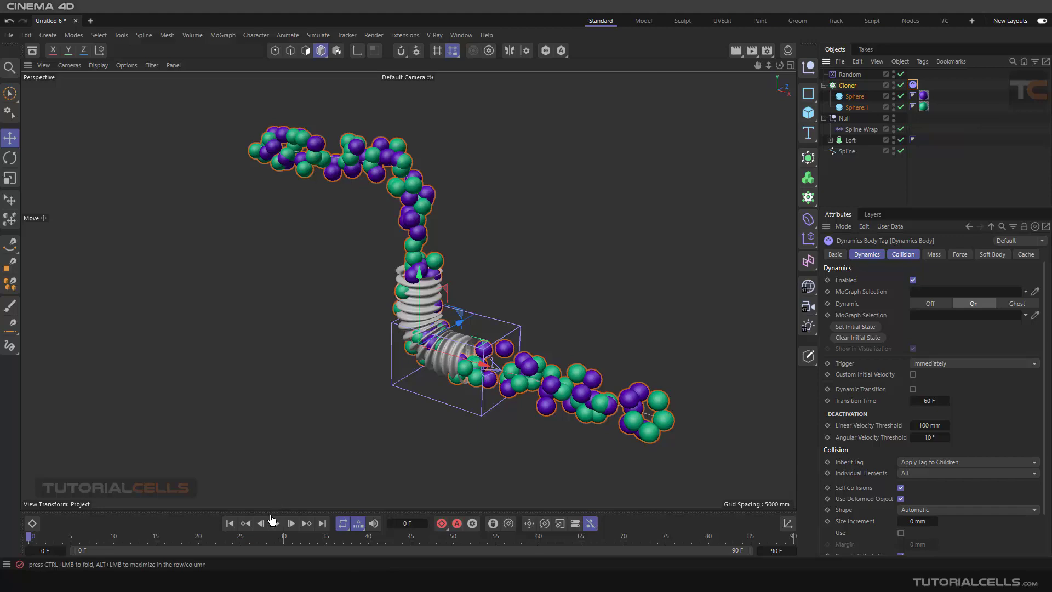
left_click(290, 524)
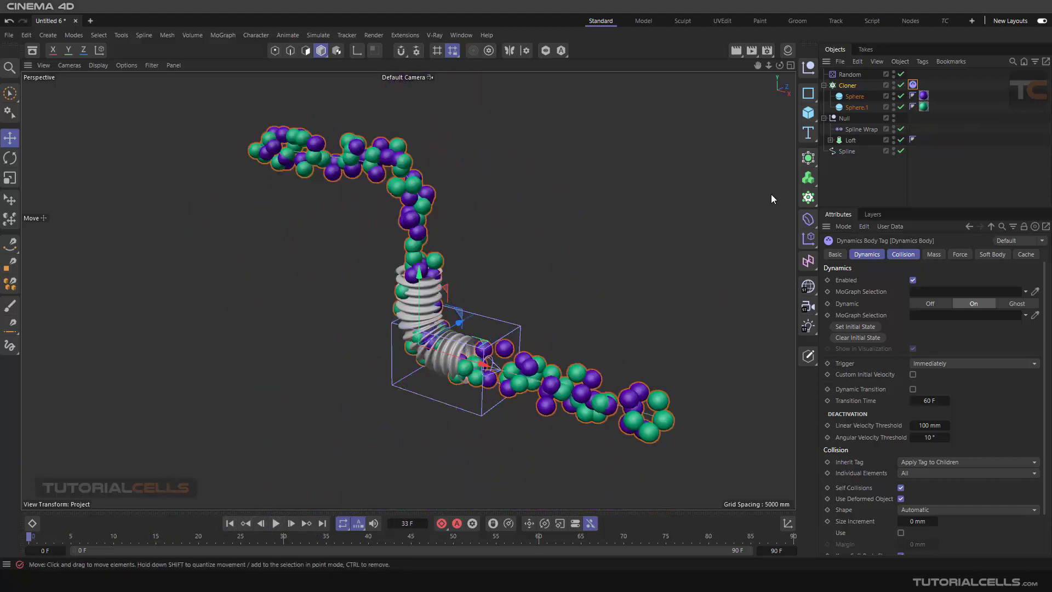
left_click(913, 86)
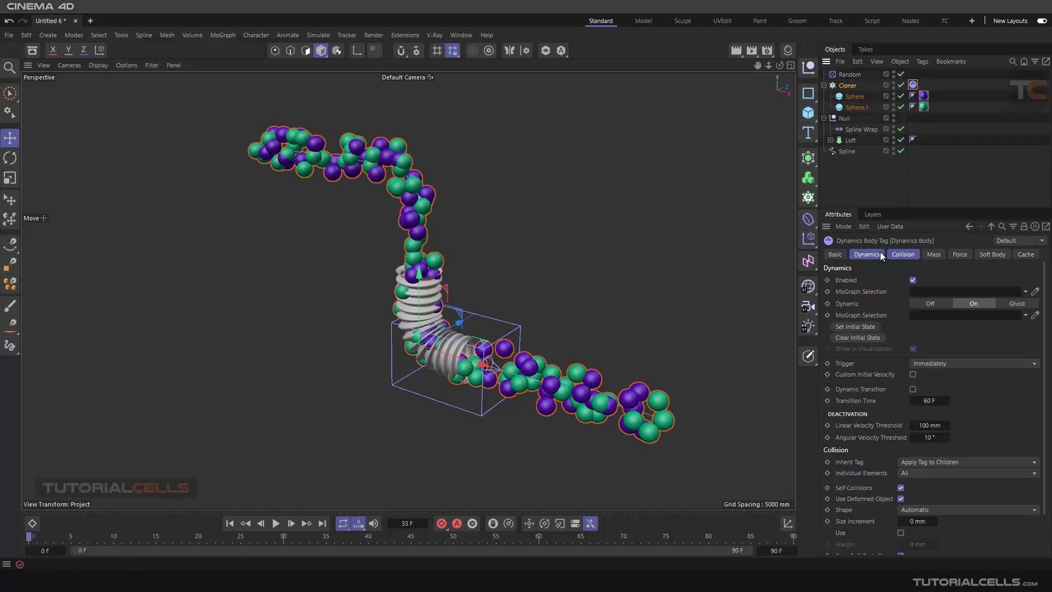
left_click(902, 255)
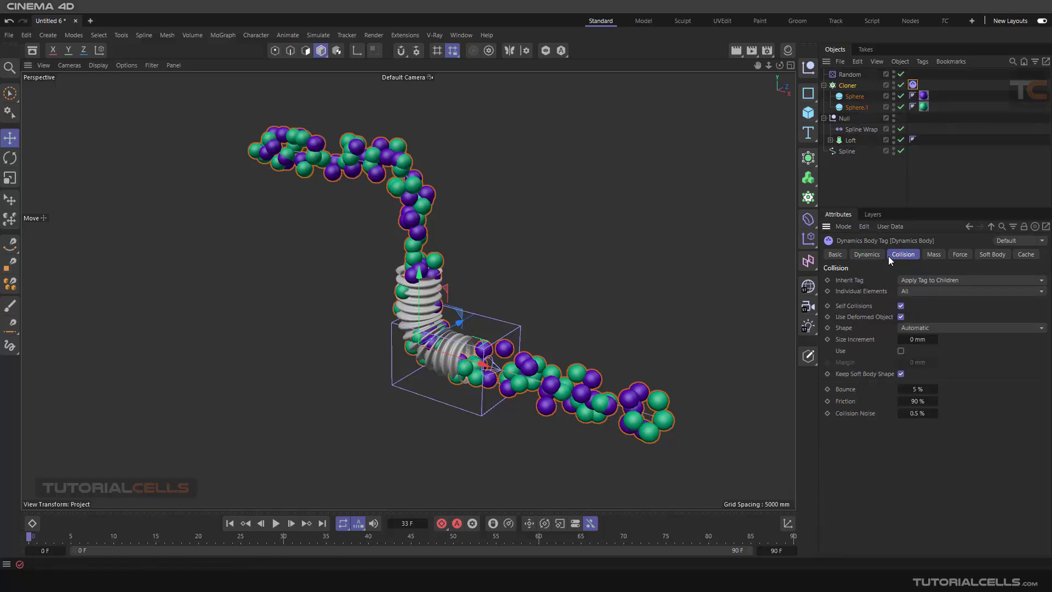
left_click(959, 253)
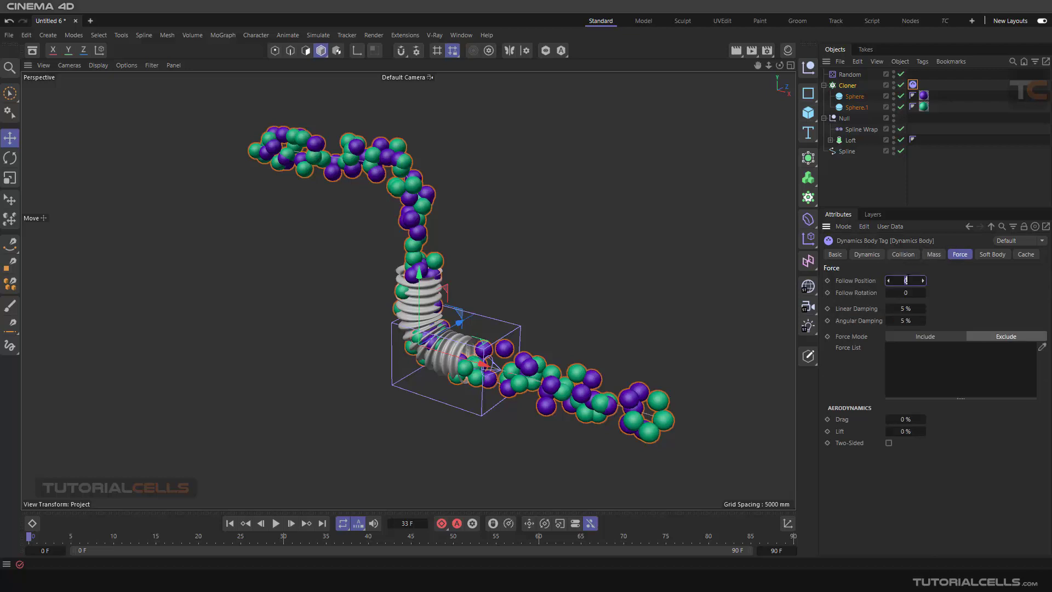
type("5")
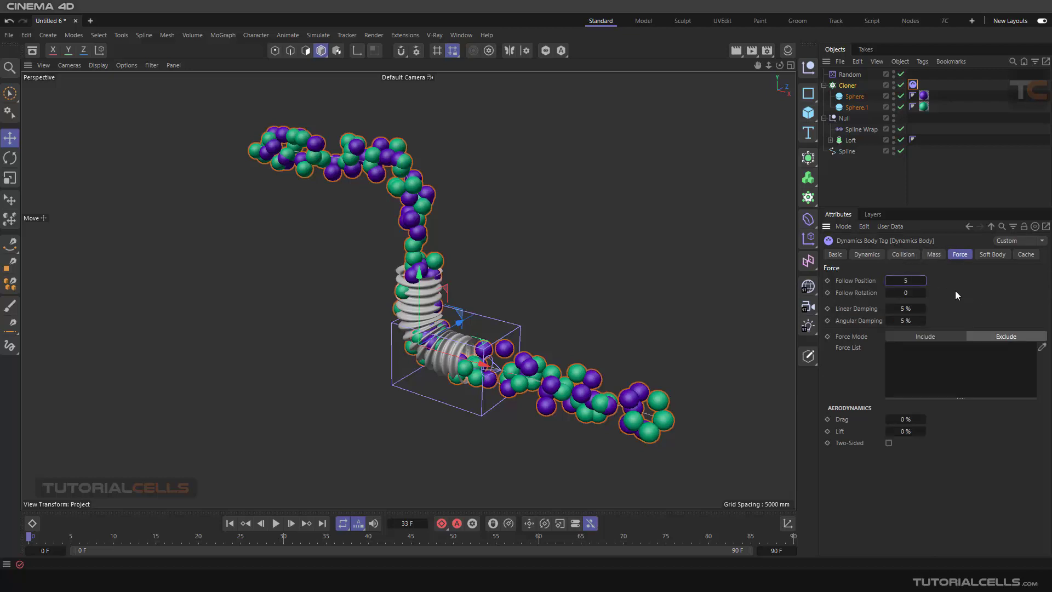
Play the simulation to test the force and extend the timeline to 500 frames.
left_click(275, 523)
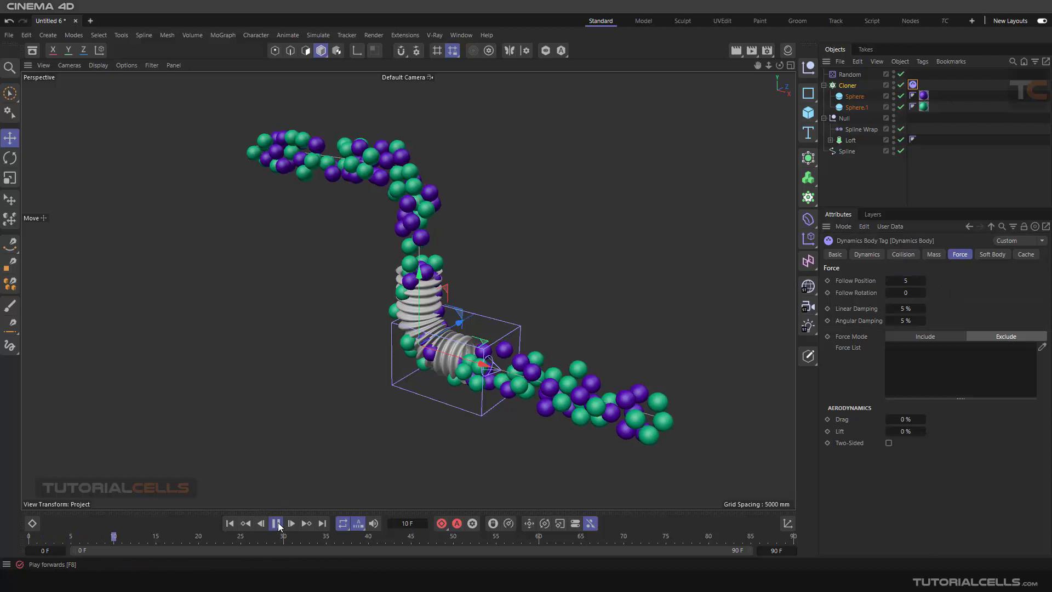
left_click(276, 523)
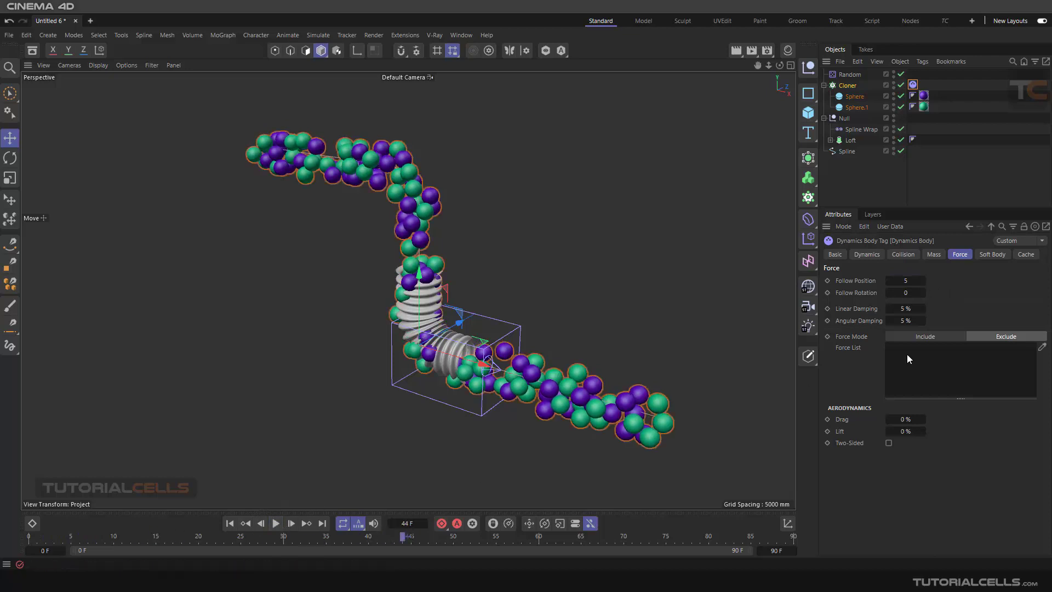
left_click(275, 524)
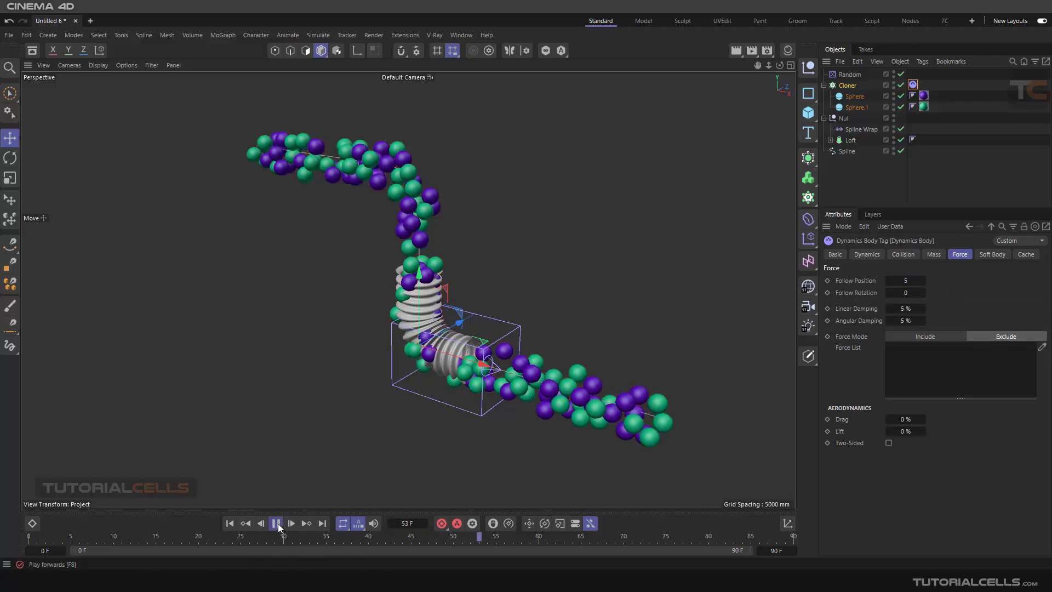
left_click(277, 524)
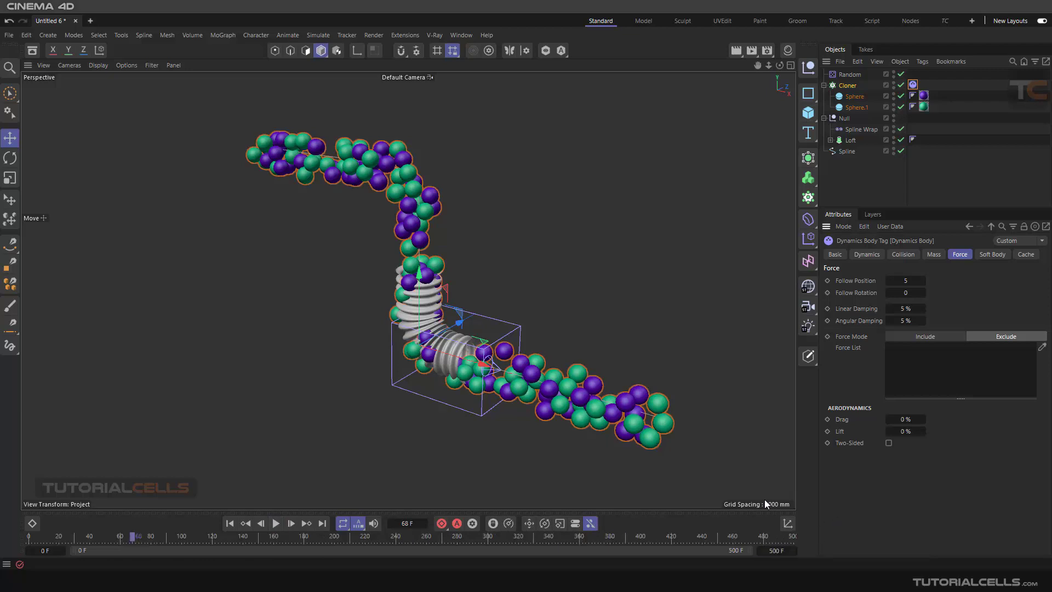
mouse_move(490, 474)
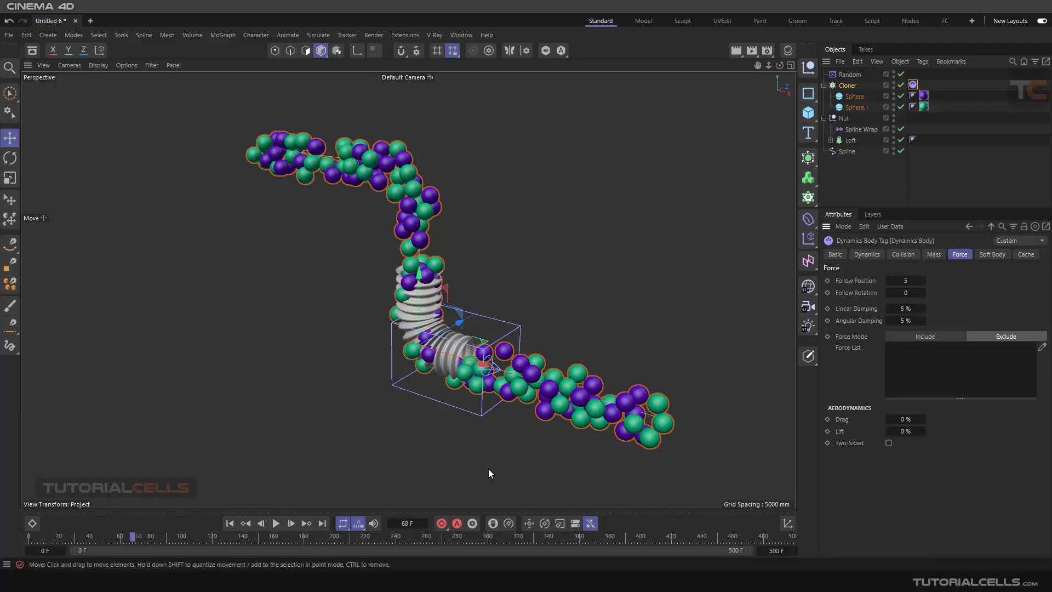
mouse_move(451, 295)
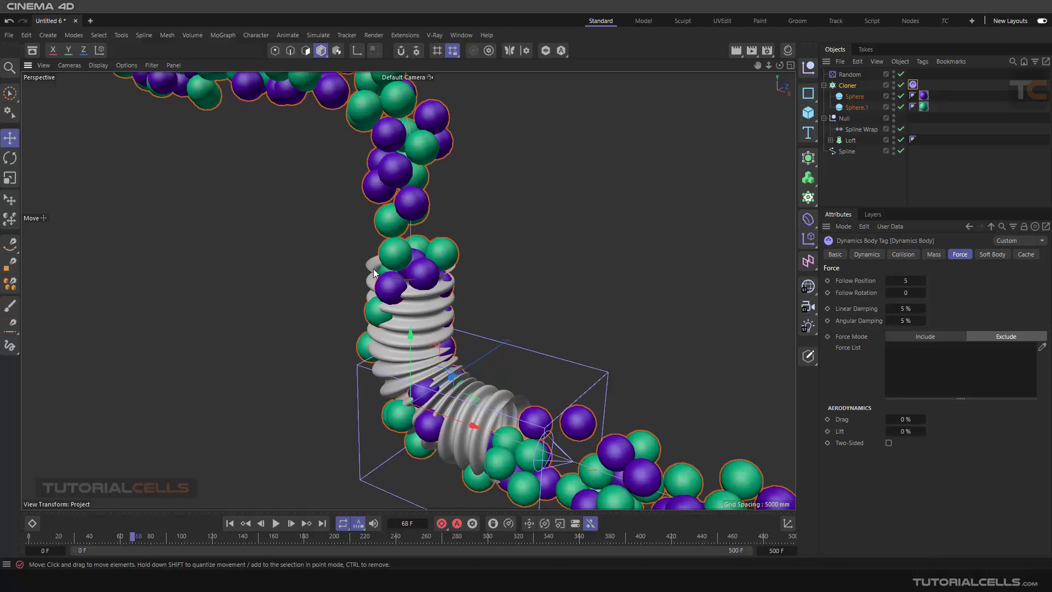
mouse_move(742, 298)
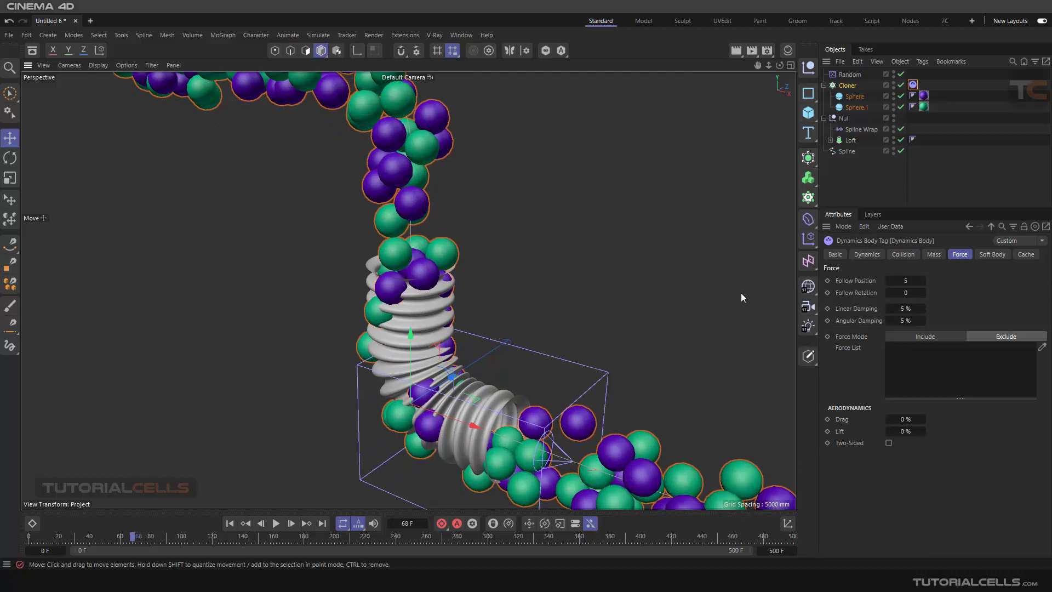
mouse_move(866, 285)
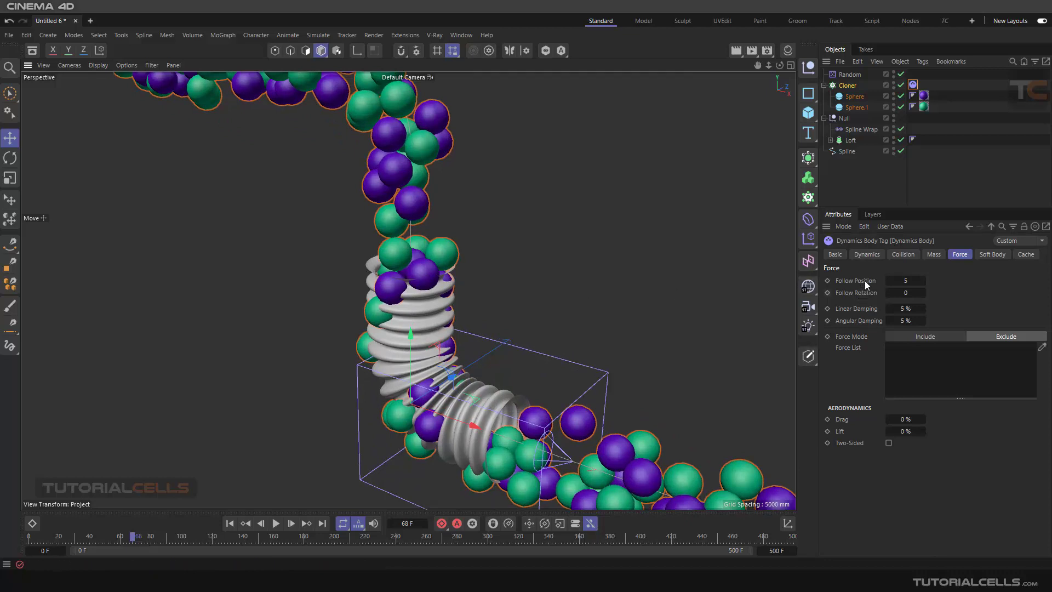
left_click(866, 253)
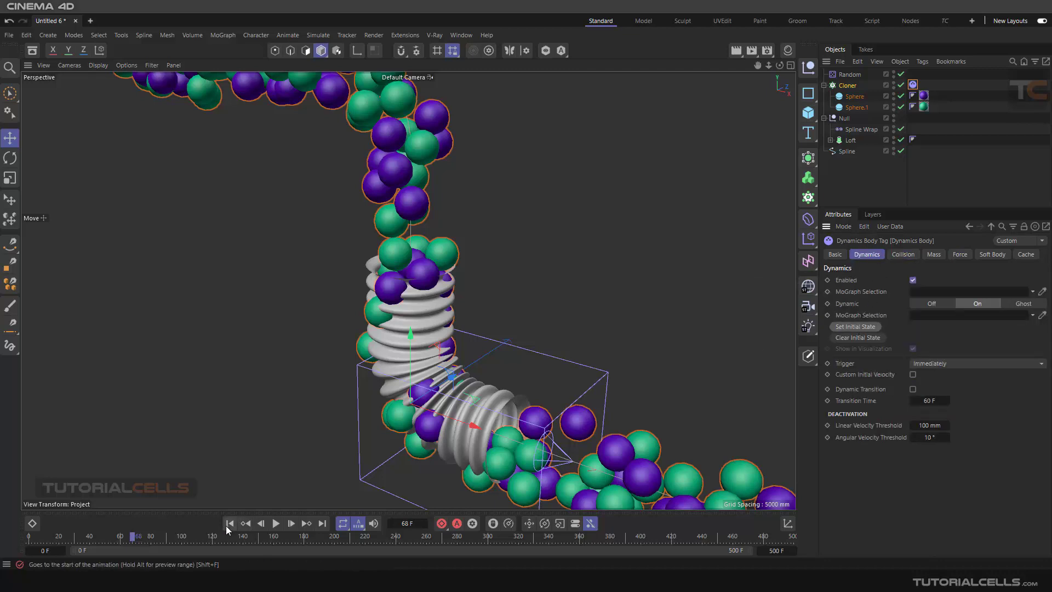
left_click(276, 523)
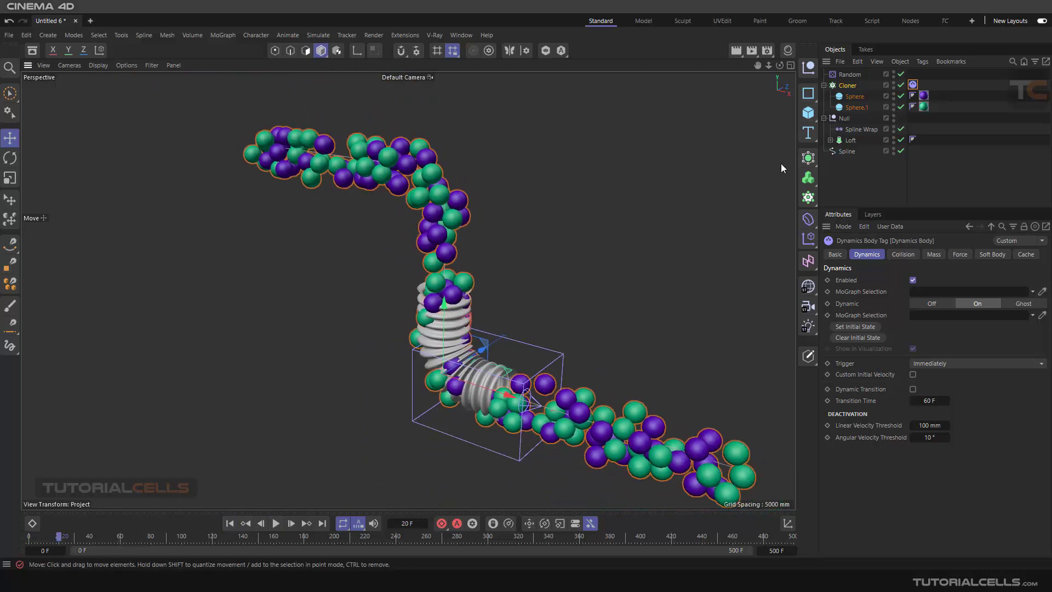
left_click(847, 86)
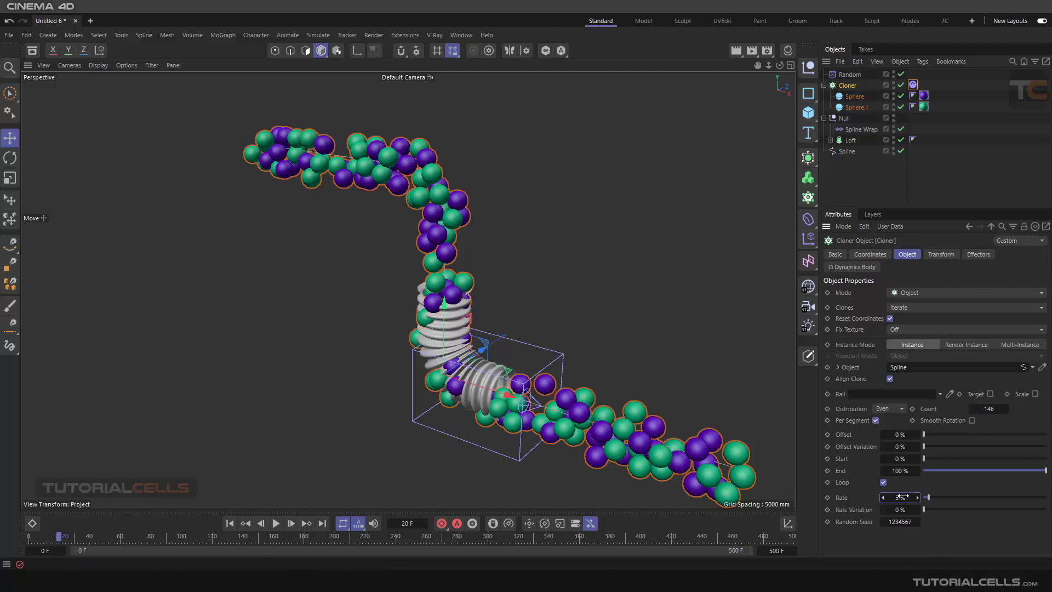
Set the sphere Cloner's Rate to 5%, then 8%, playing to watch spheres flow along the spline.
left_click(276, 523)
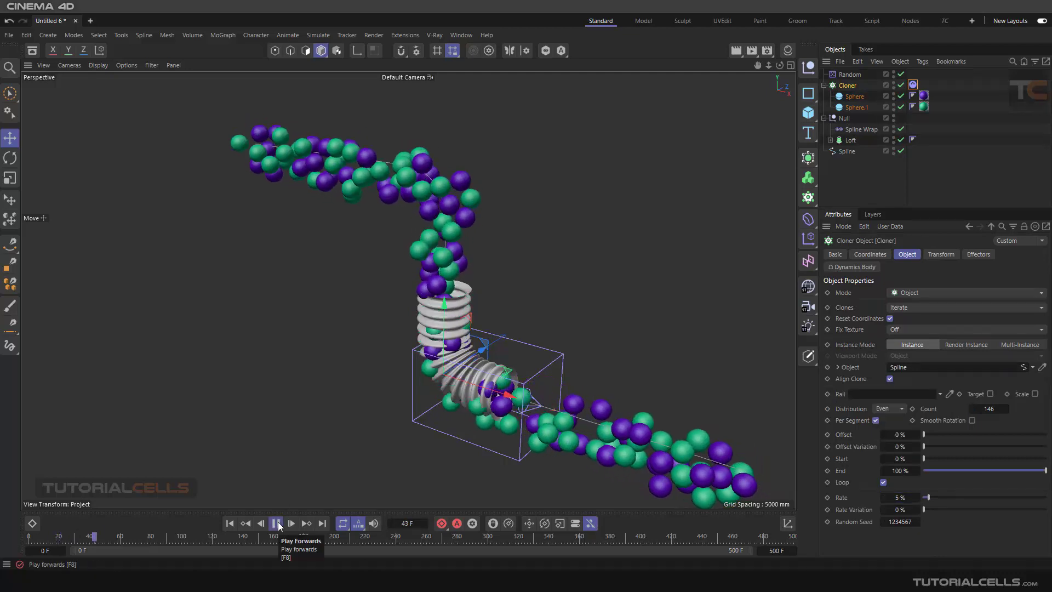
left_click(277, 524)
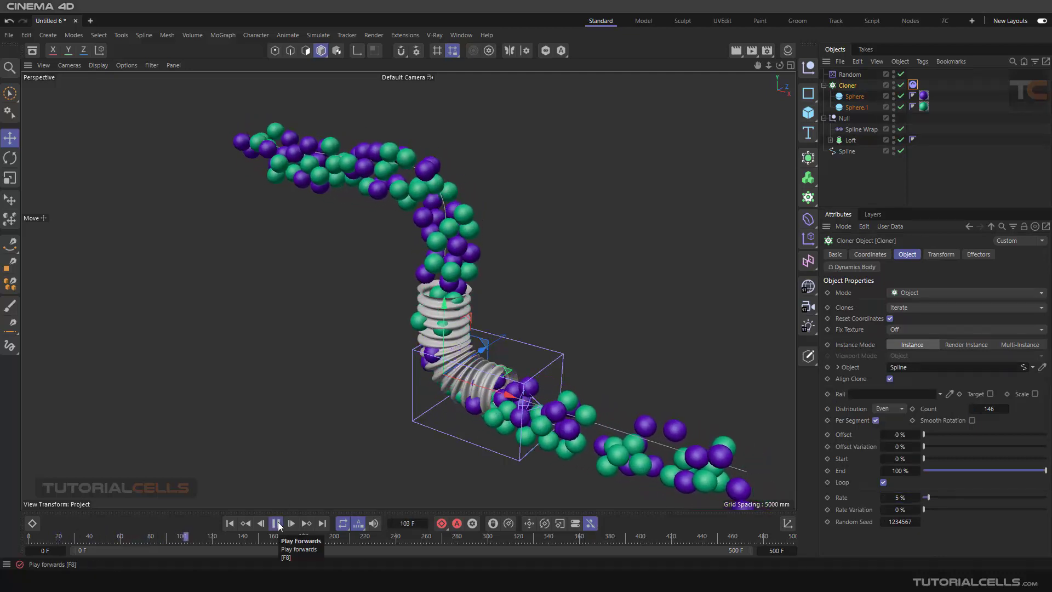
left_click(275, 524)
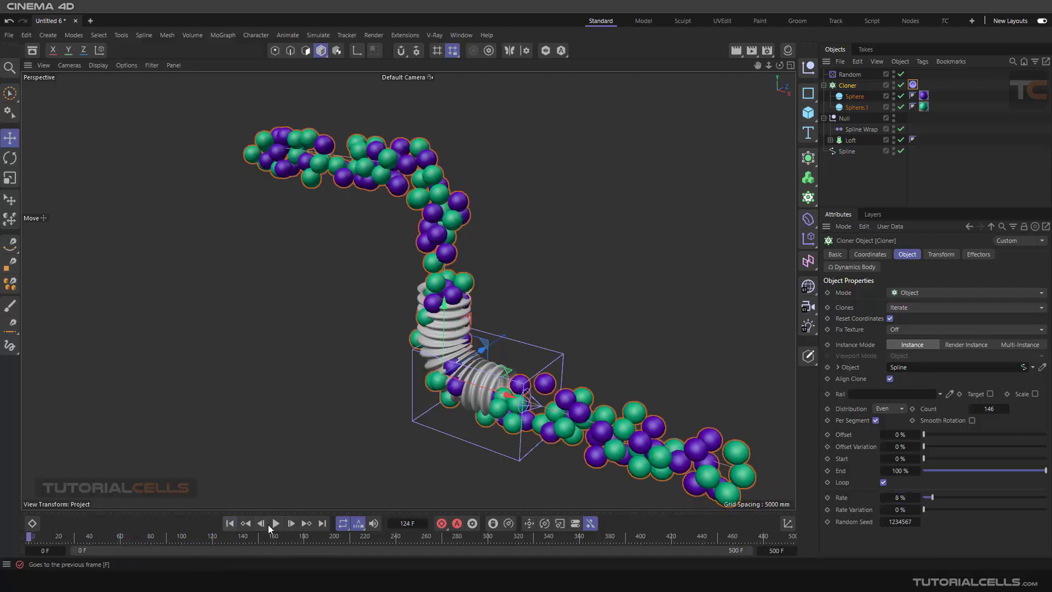
left_click(276, 524)
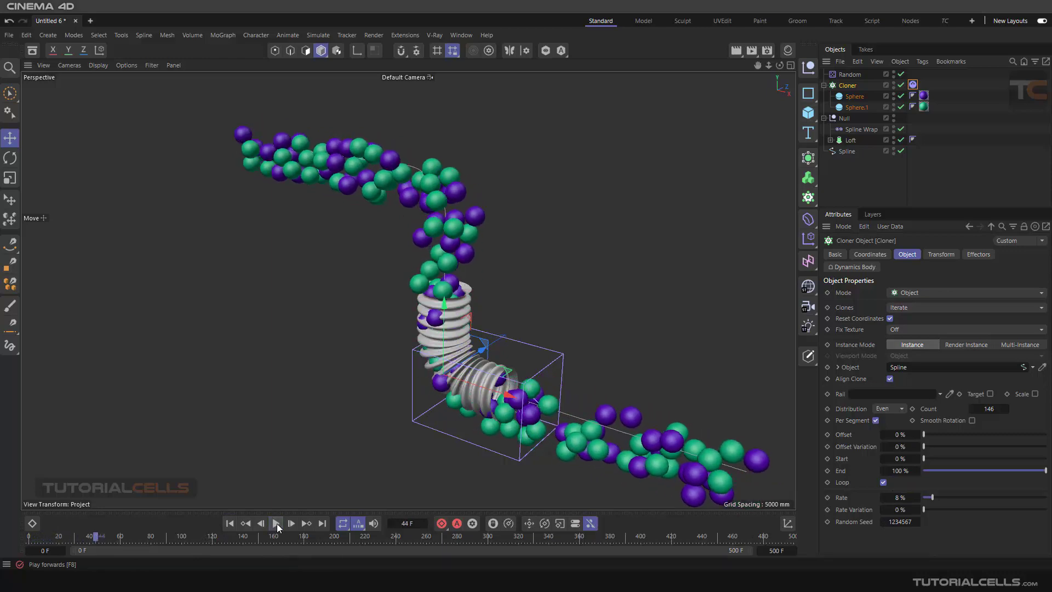
left_click(963, 292)
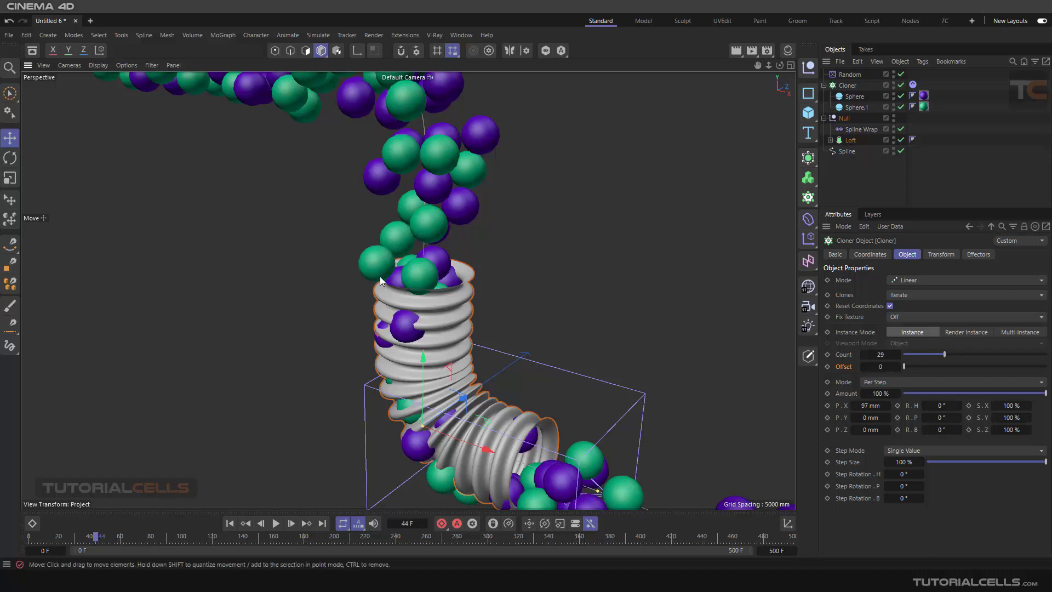
mouse_move(411, 307)
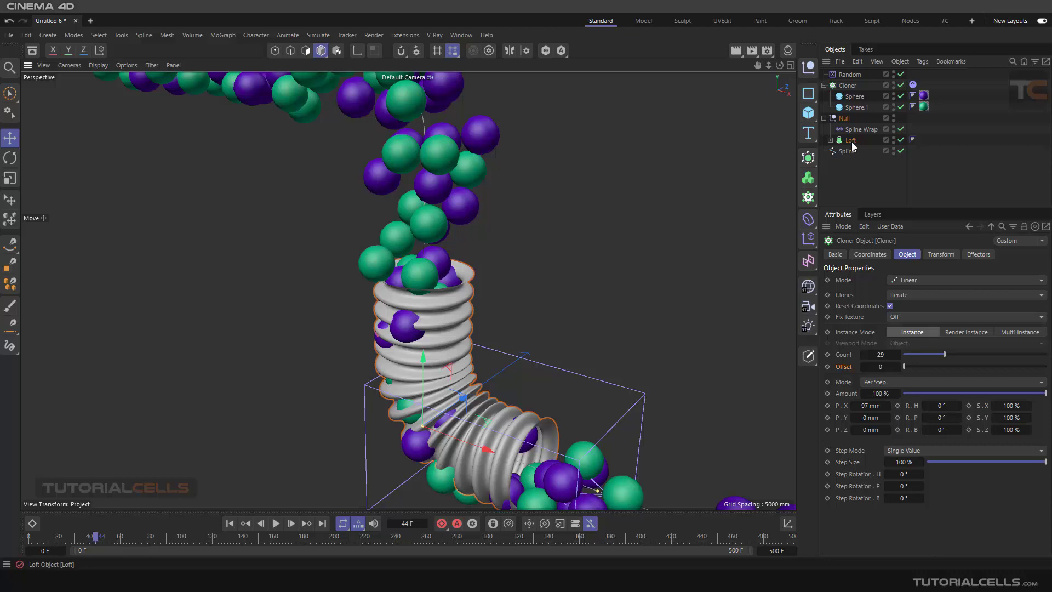
mouse_move(850, 139)
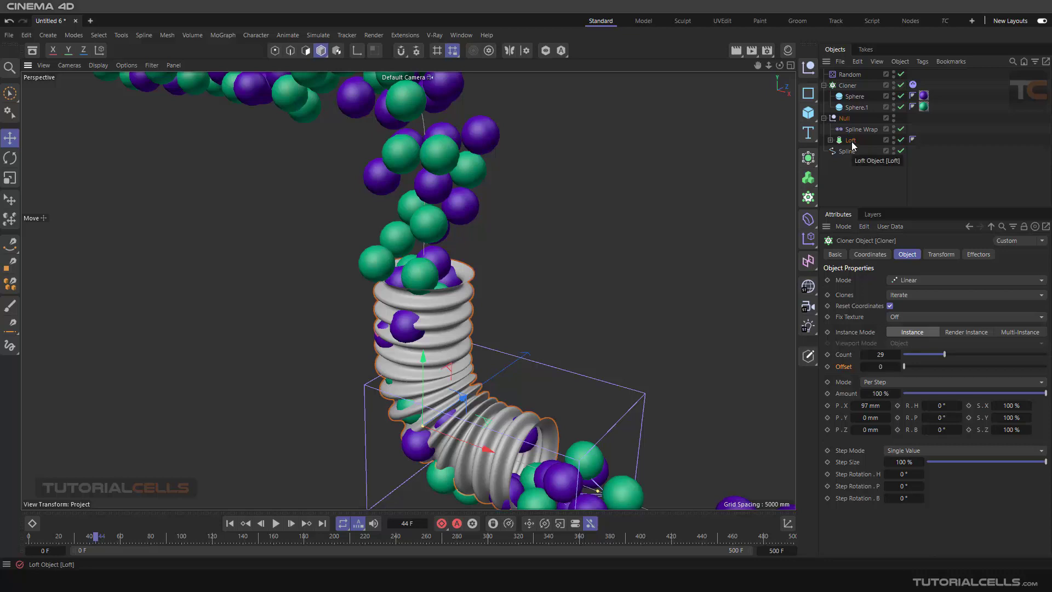
Give the Loft pipe a Collider Body tag and play the animation to test collisions.
right_click(851, 140)
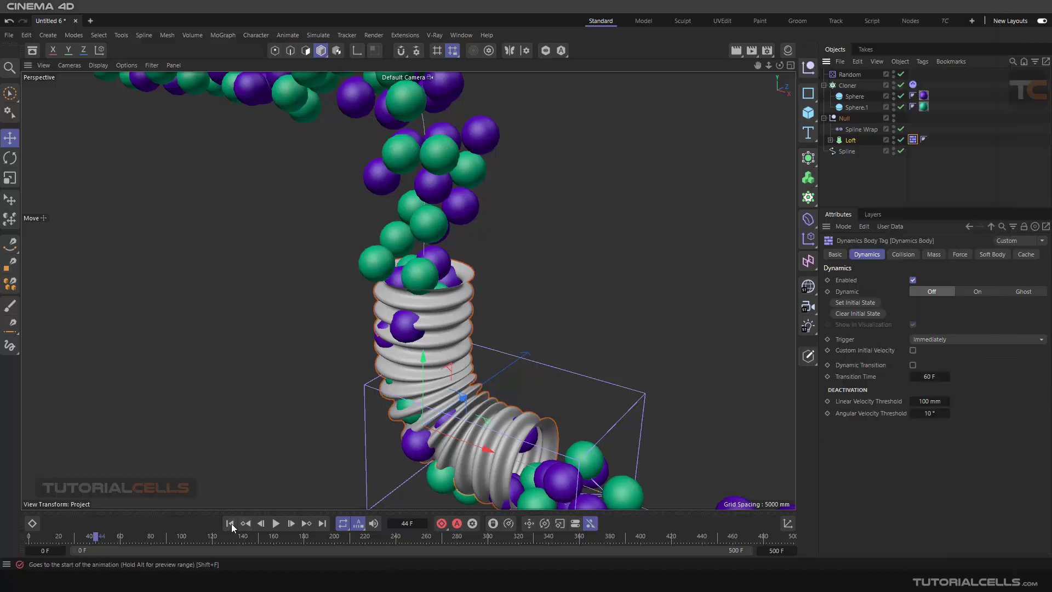
left_click(277, 522)
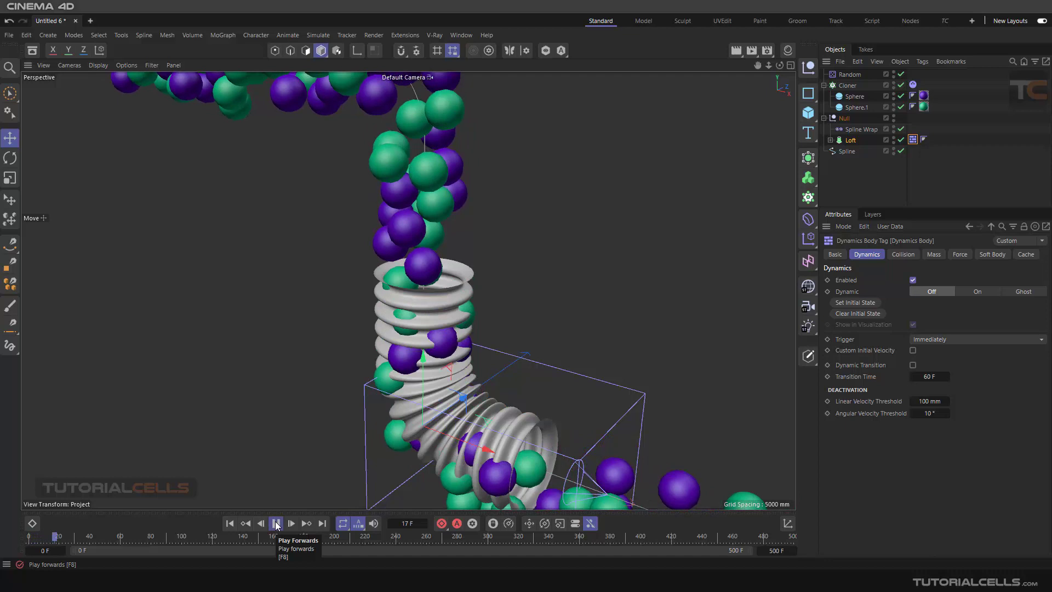
left_click(290, 524)
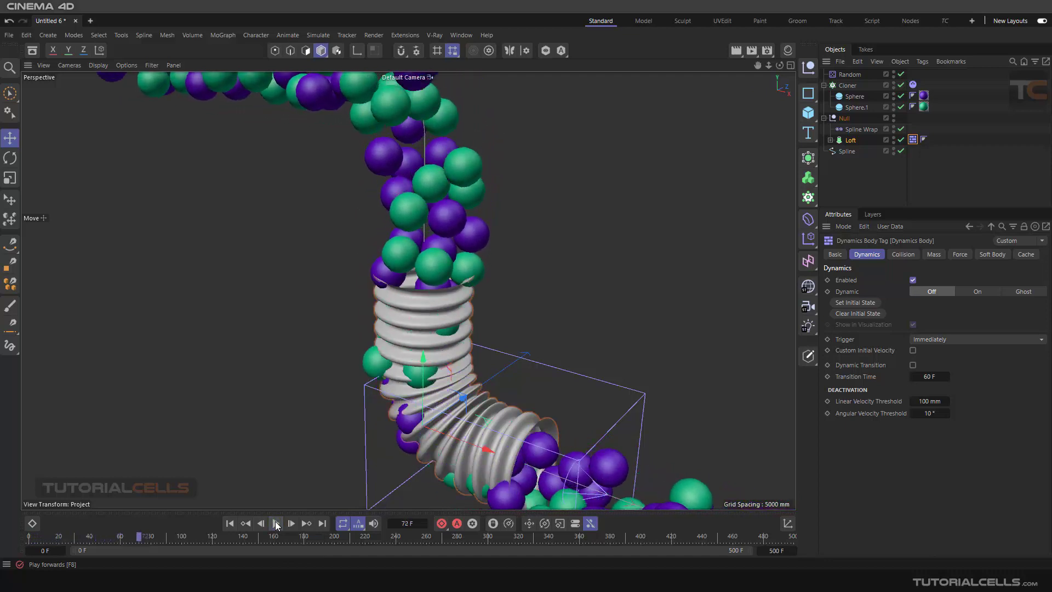
left_click(831, 141)
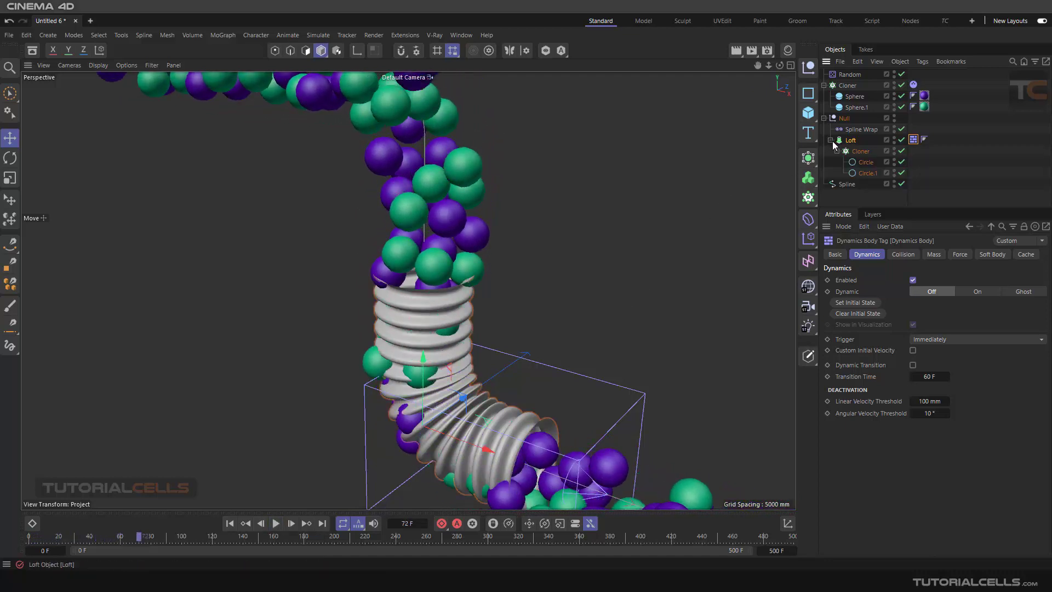
mouse_move(870, 148)
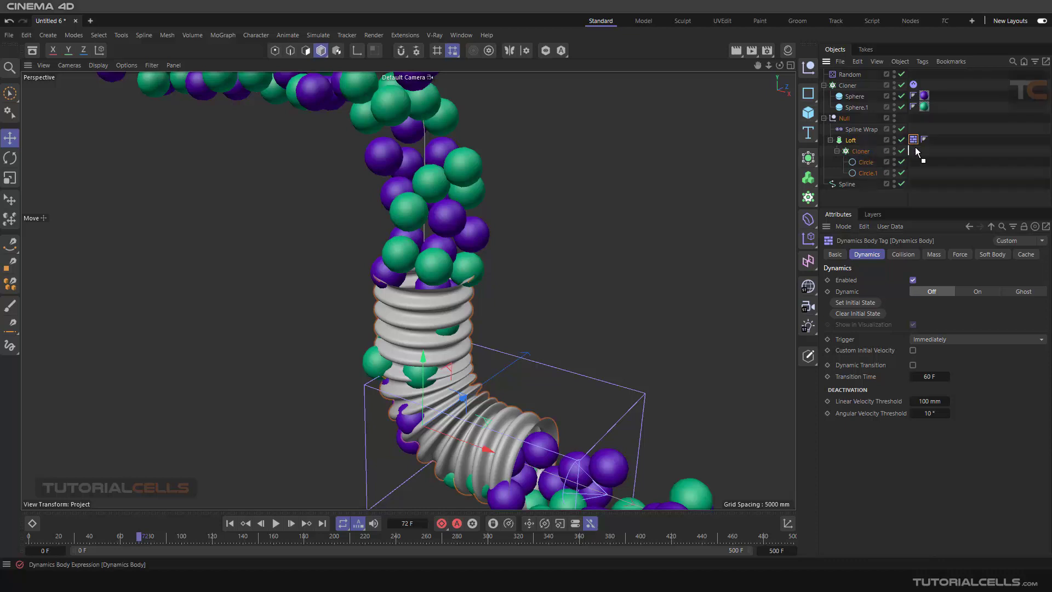
left_click(275, 524)
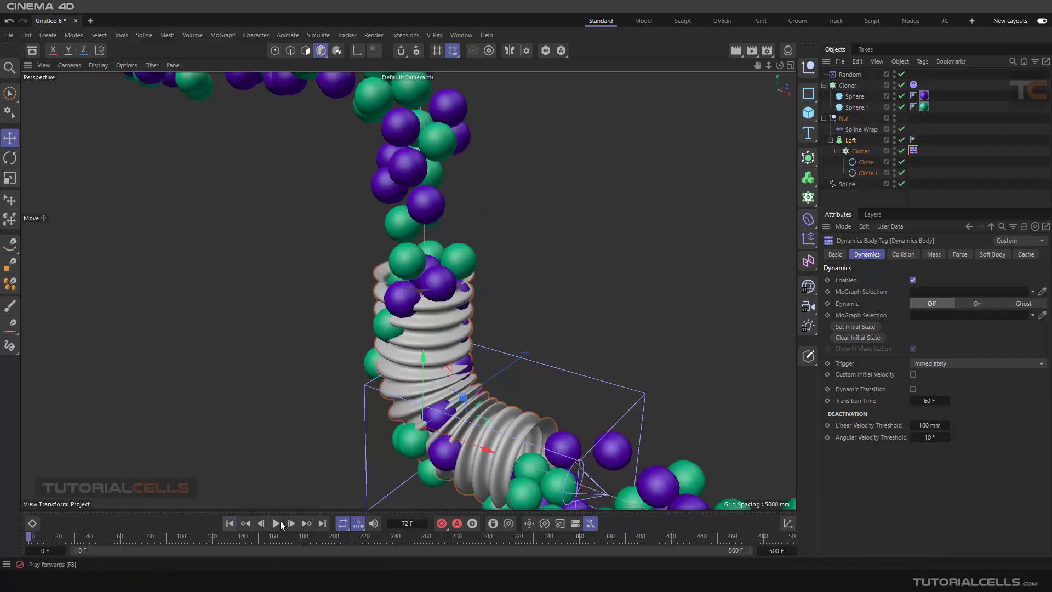
left_click(276, 524)
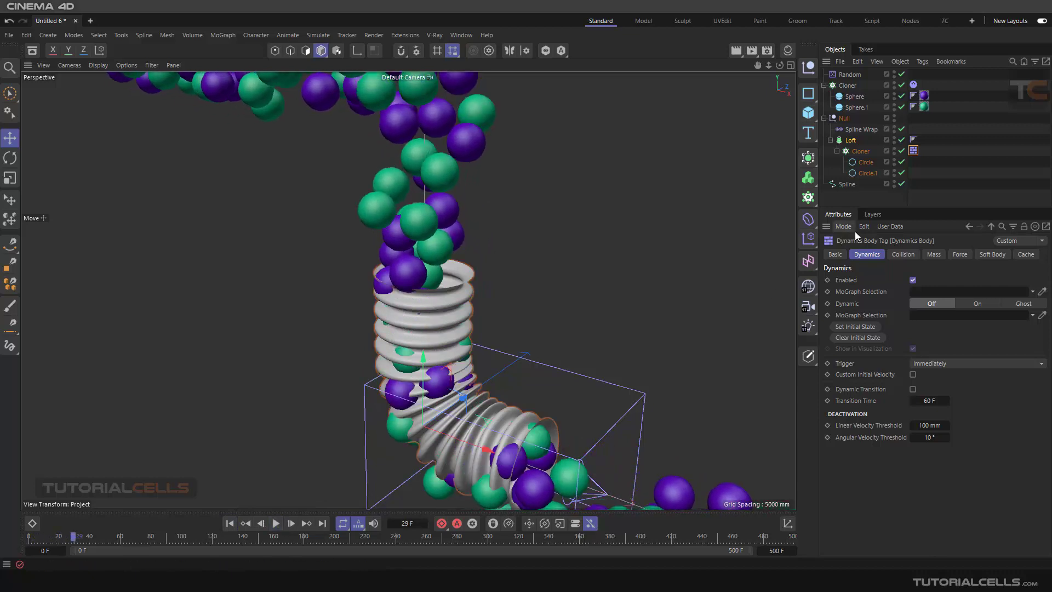
left_click(837, 139)
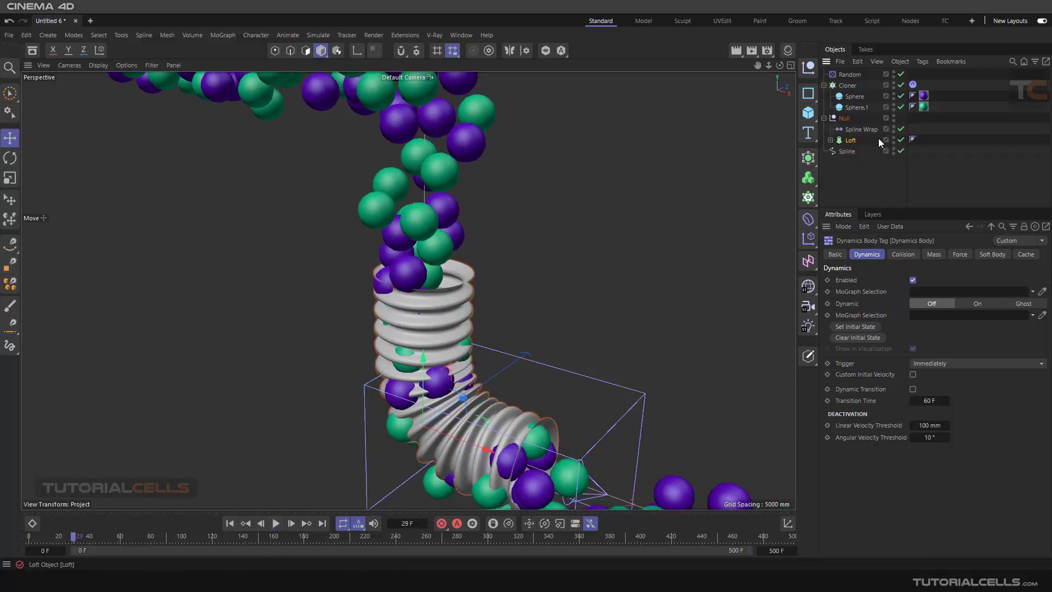
left_click(832, 140)
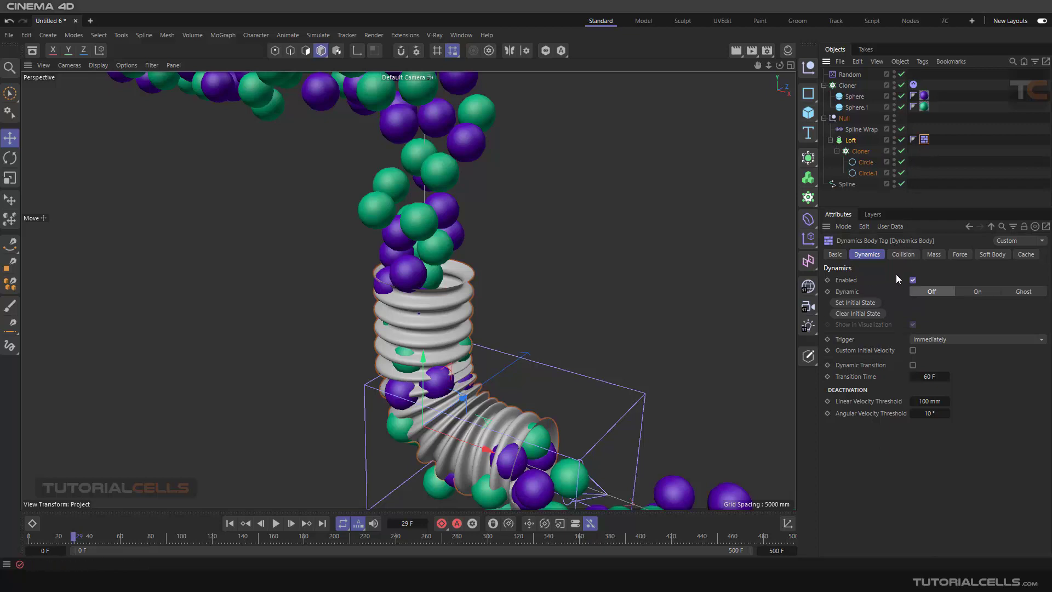
left_click(933, 253)
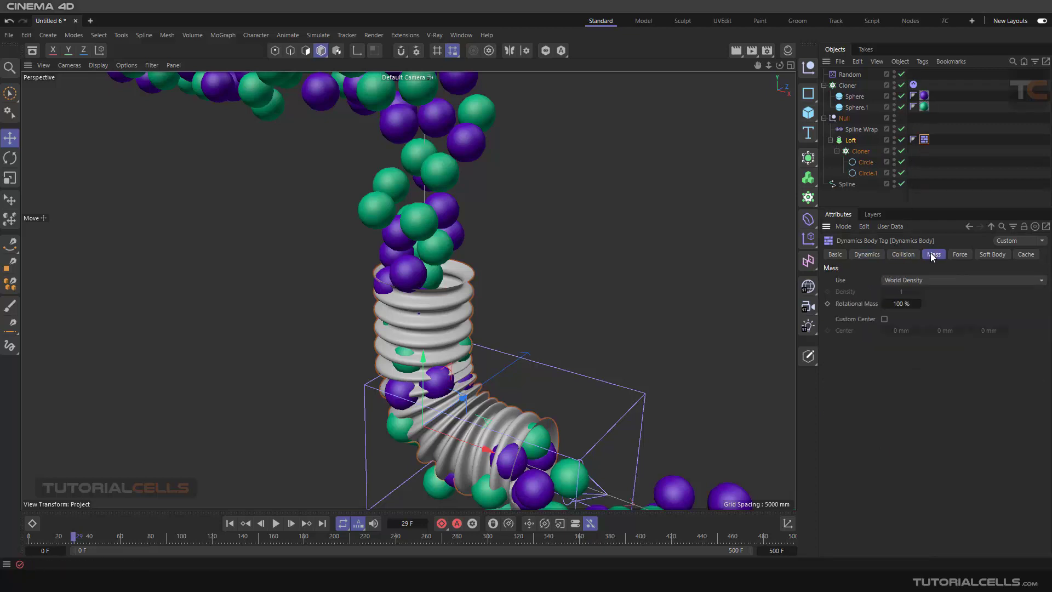
left_click(959, 253)
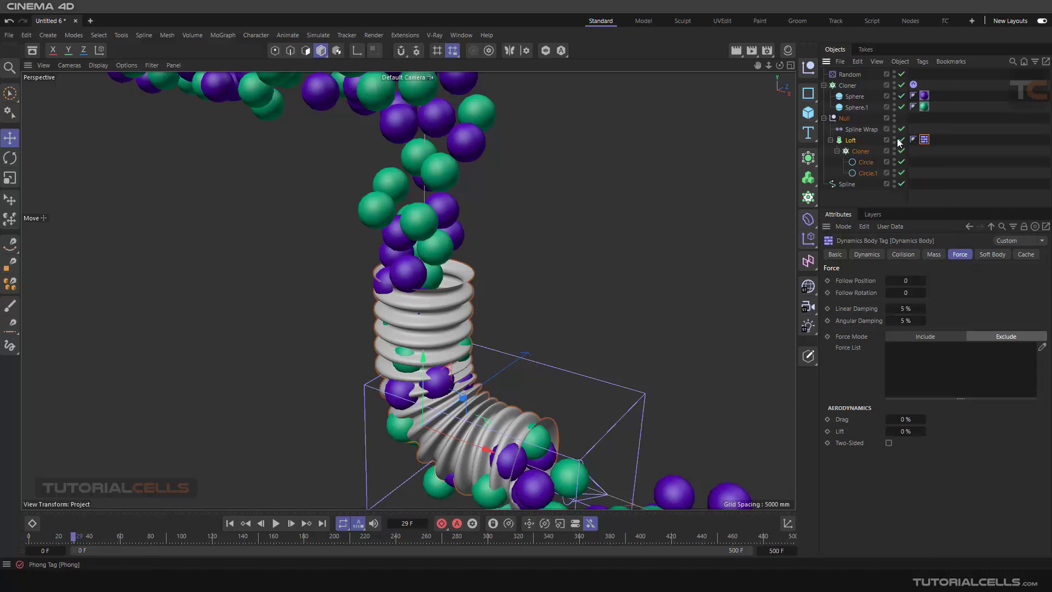
left_click(835, 119)
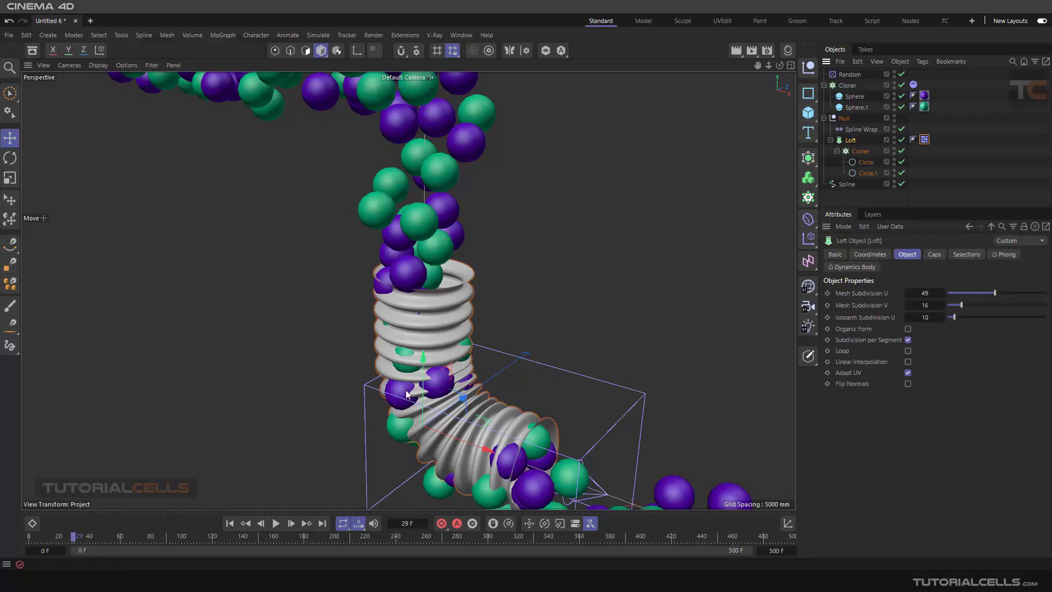
Set the Loft body's Collision Shape to Moving Mesh and replay the simulation.
left_click(277, 522)
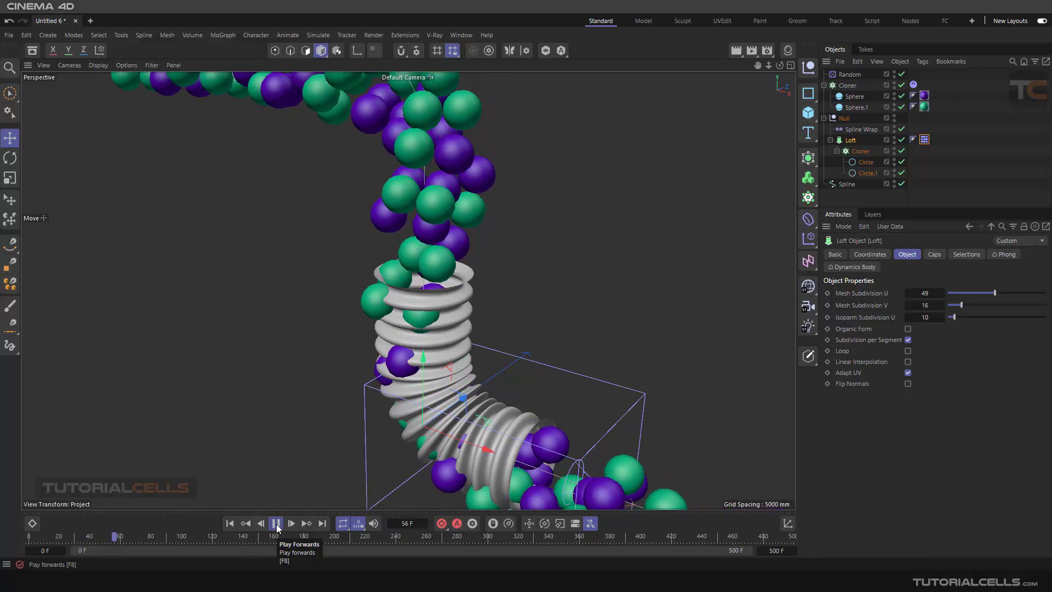
left_click(275, 524)
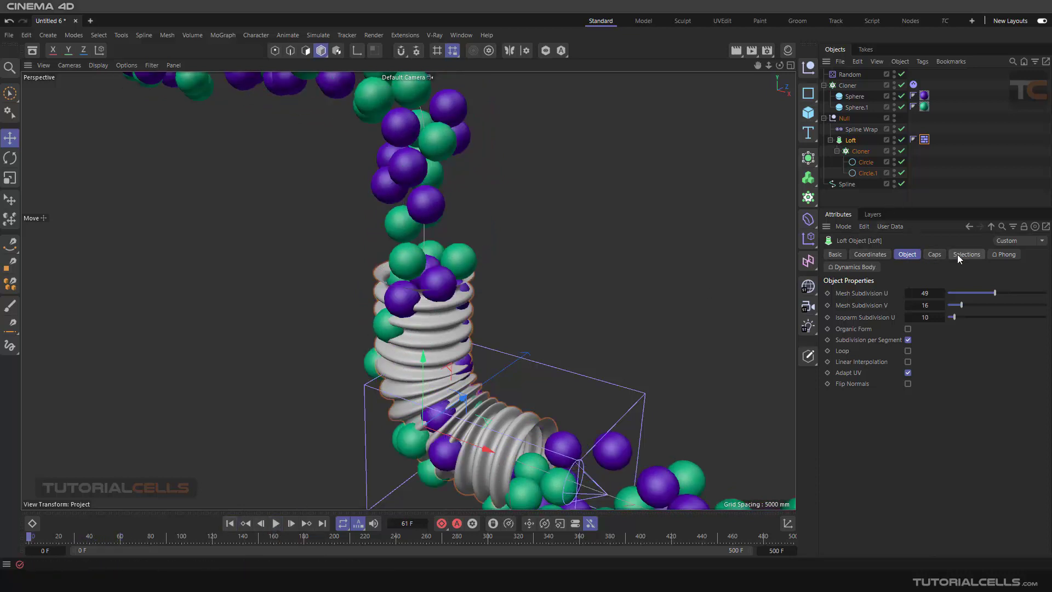
left_click(959, 253)
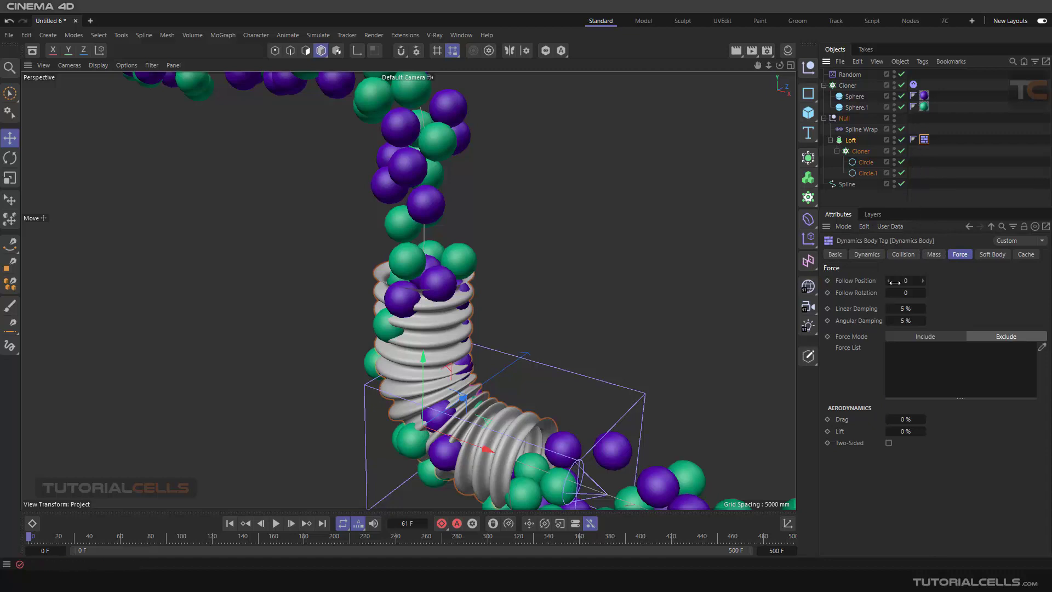
left_click(902, 255)
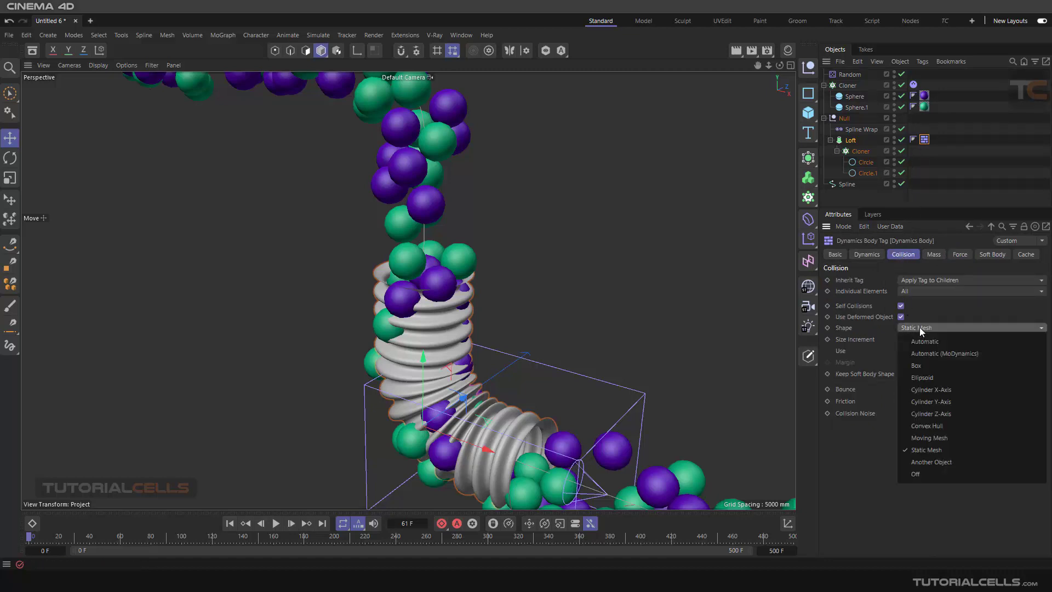
left_click(929, 437)
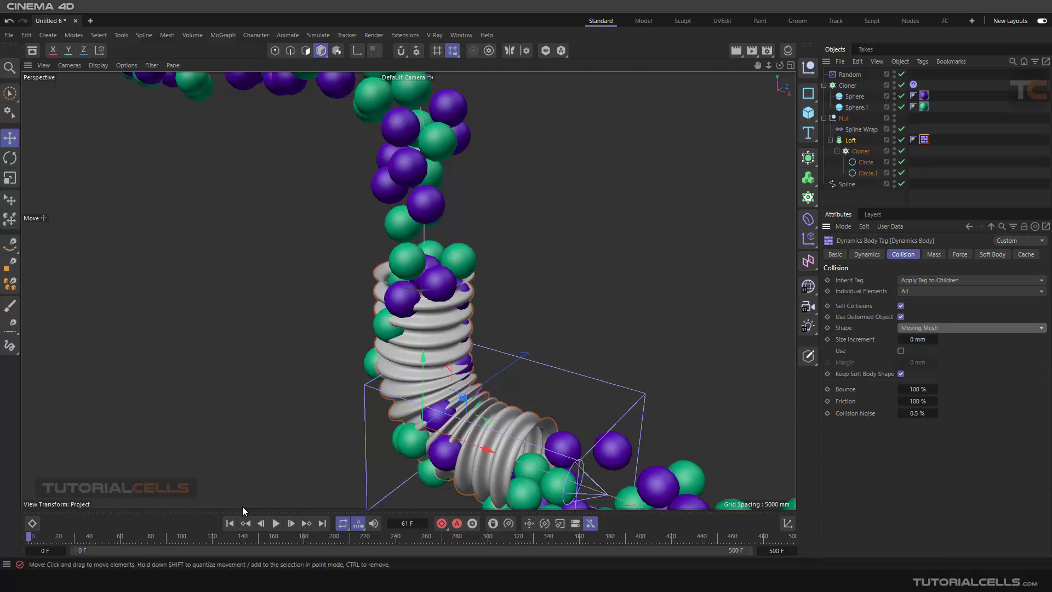
left_click(275, 523)
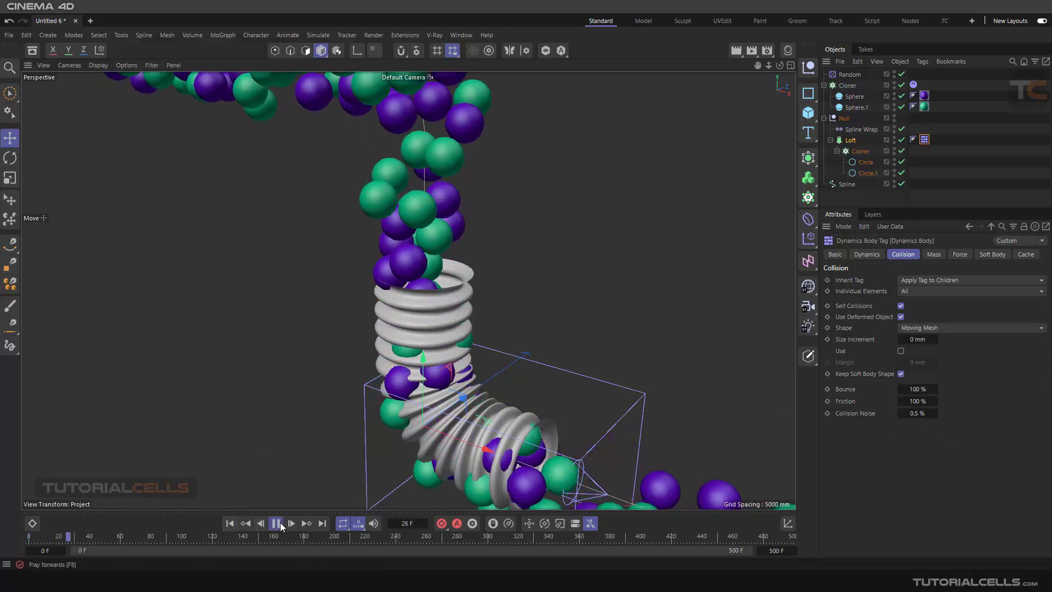
left_click(275, 524)
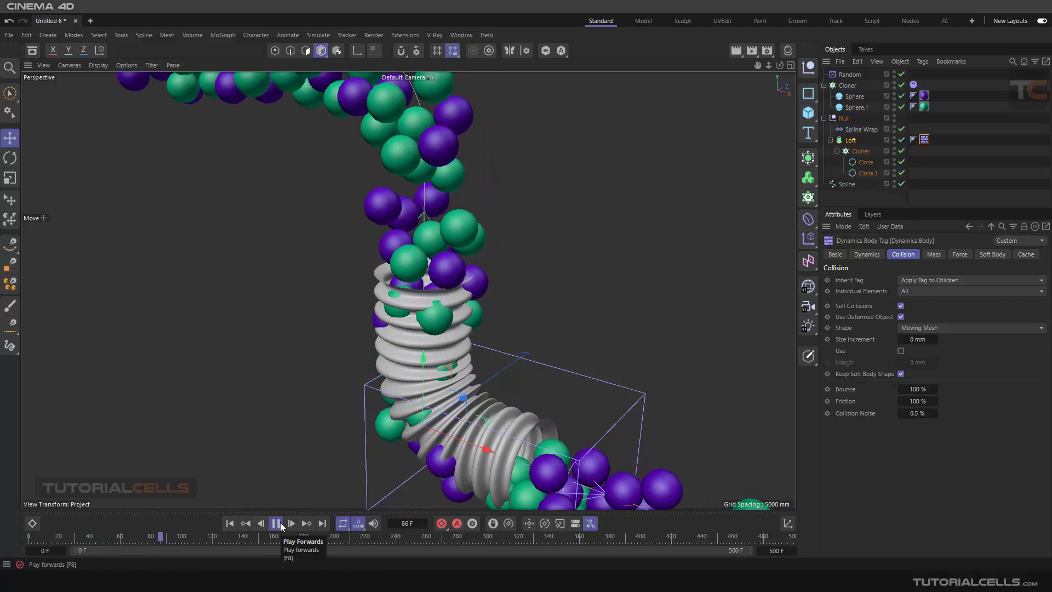
left_click(275, 524)
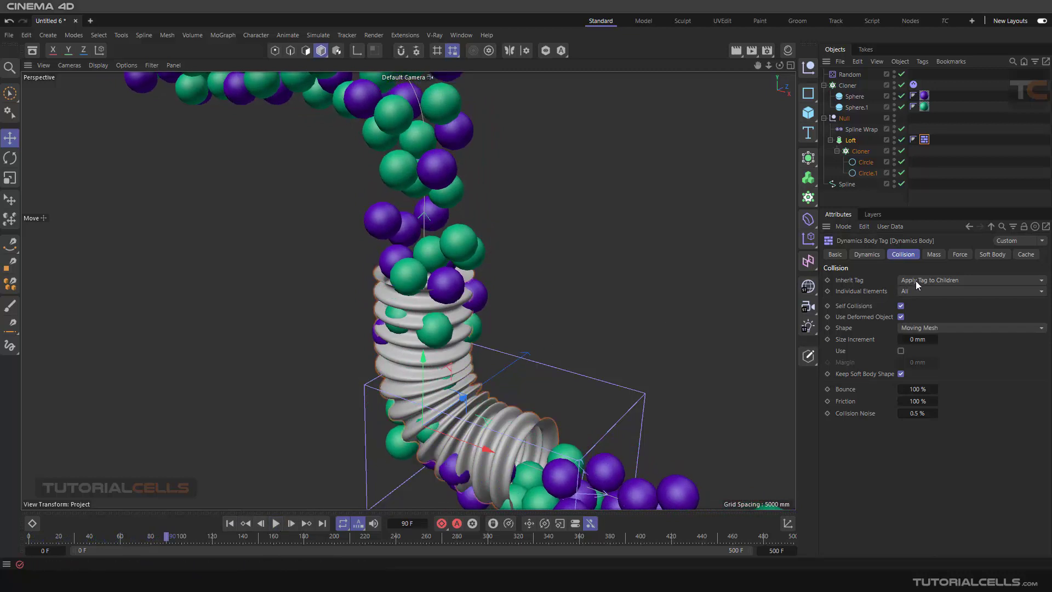
mouse_move(863, 295)
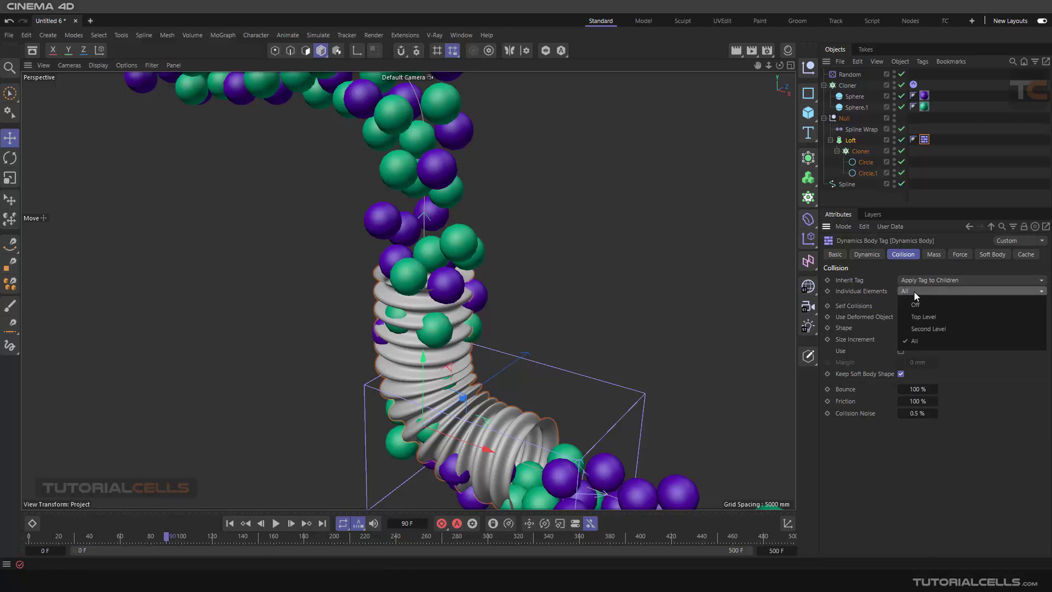
Set Individual Elements to second-level children, rearrange the Cloner hierarchy and replay the collisions.
left_click(928, 329)
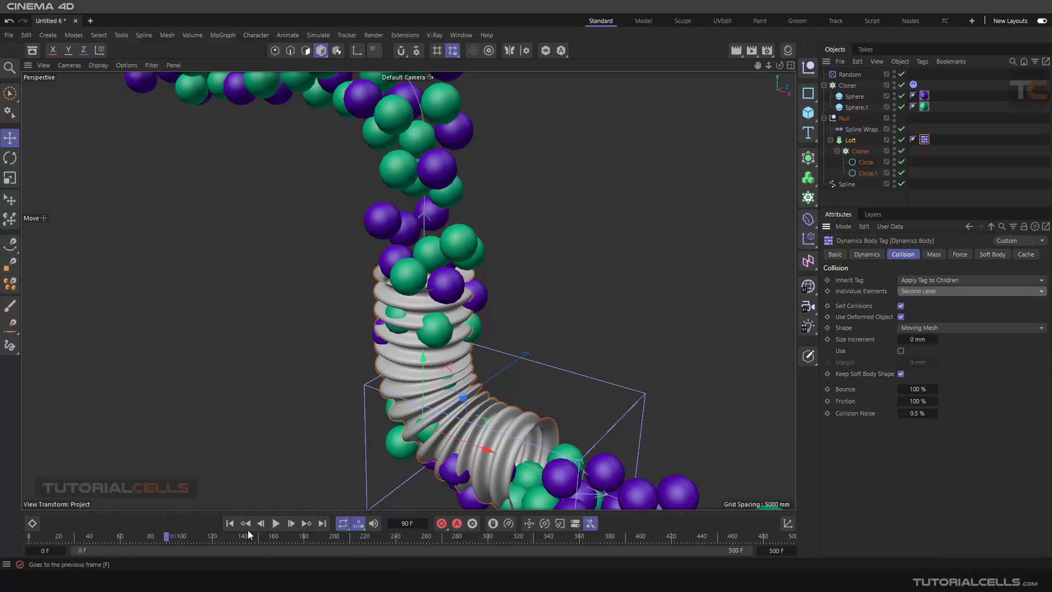
left_click(275, 524)
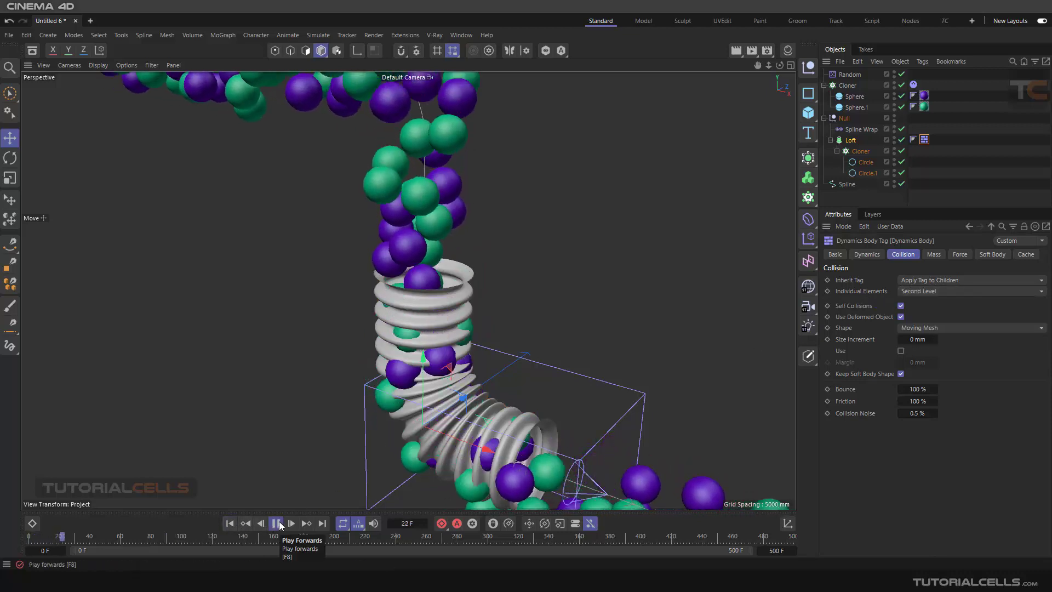
left_click(276, 523)
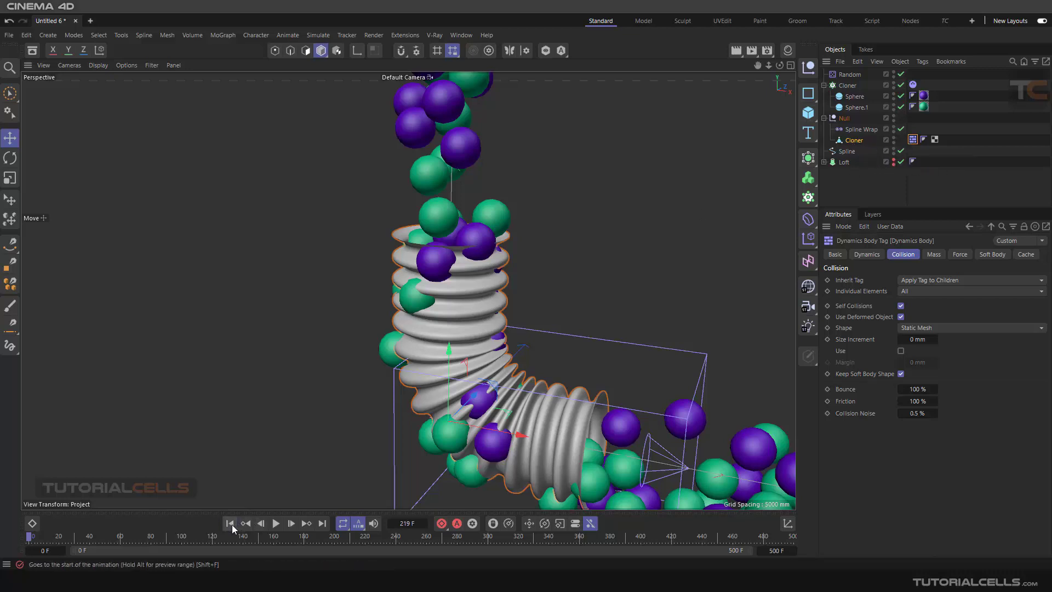
Rewind and play the simulation so the 200 mm spheres drop into the pipe's open end.
left_click(276, 523)
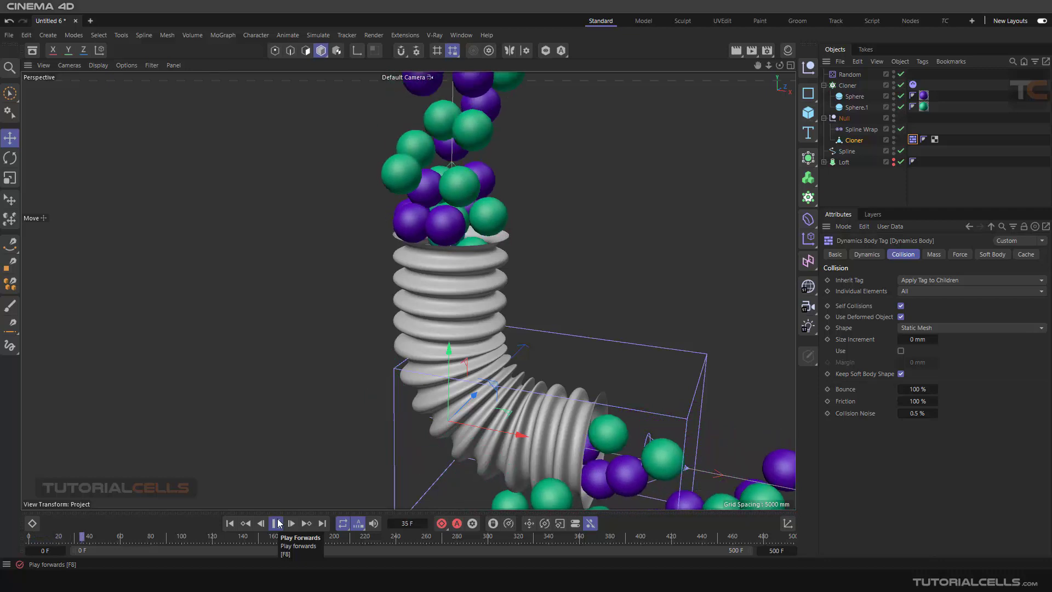
left_click(276, 524)
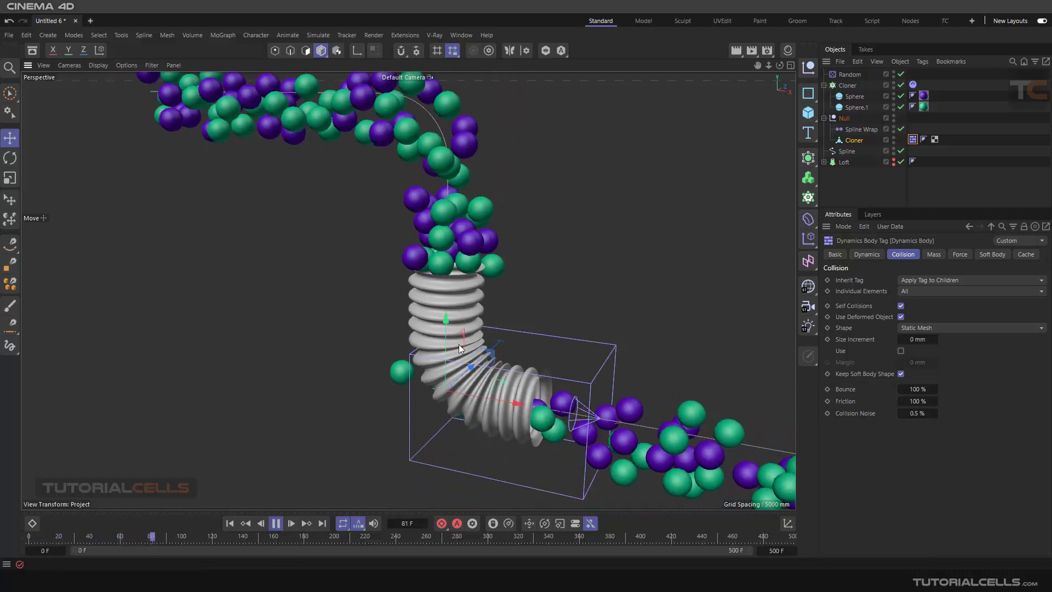
left_click(846, 86)
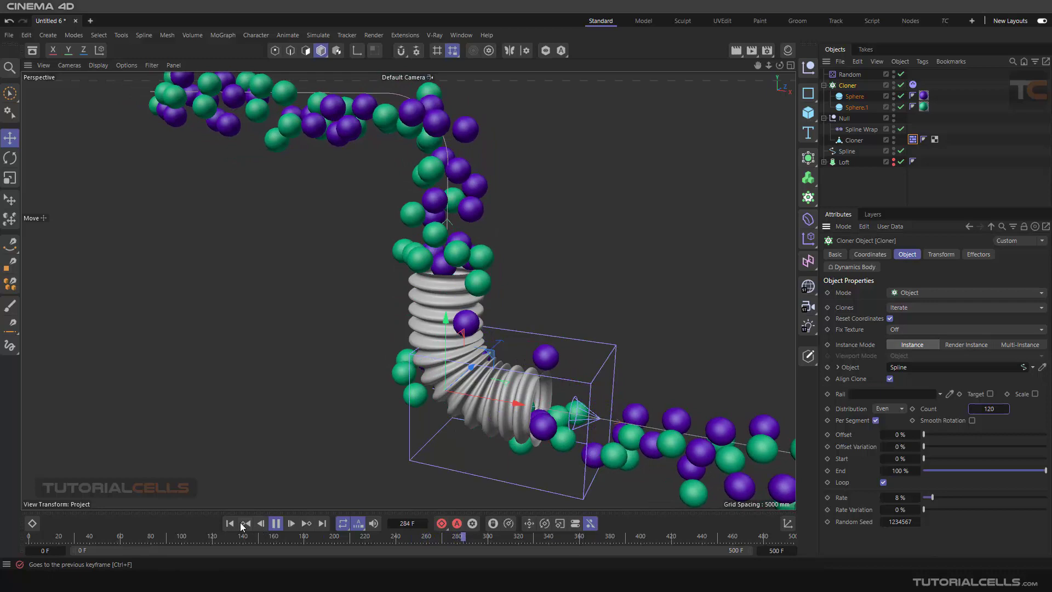
left_click(290, 523)
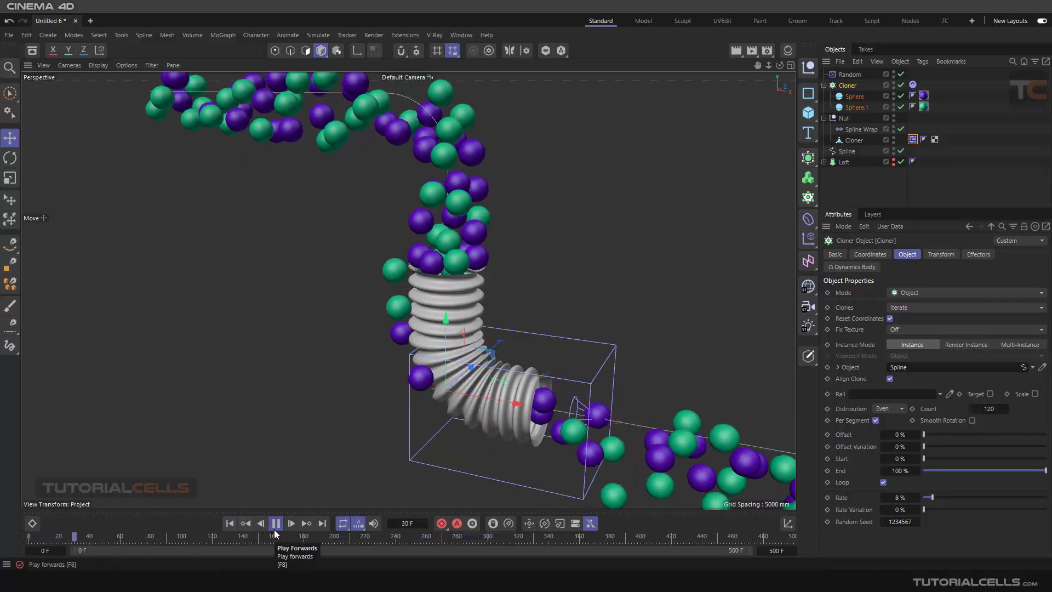
left_click(274, 524)
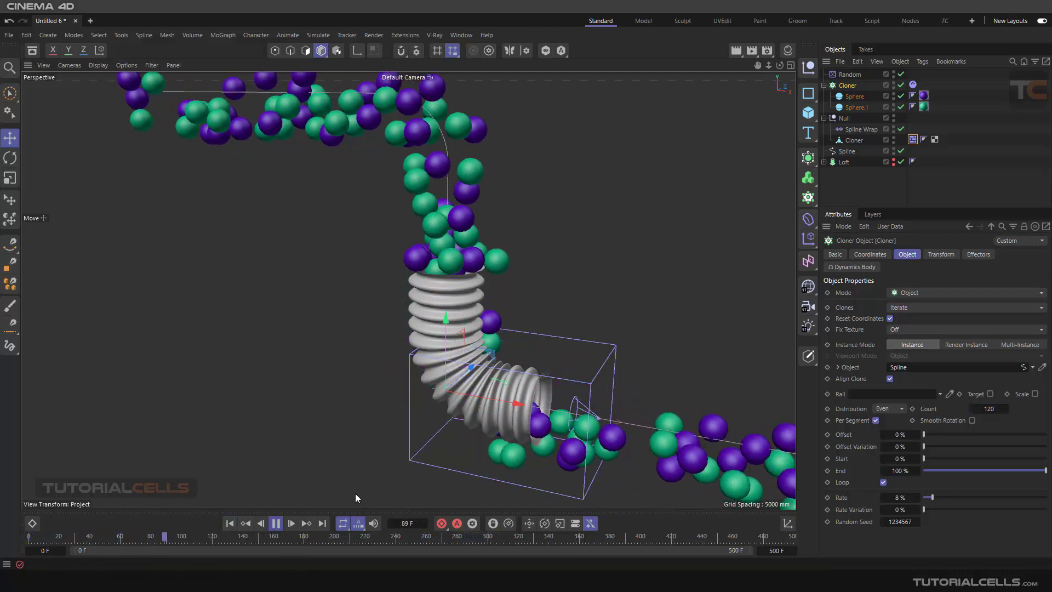
left_click(275, 523)
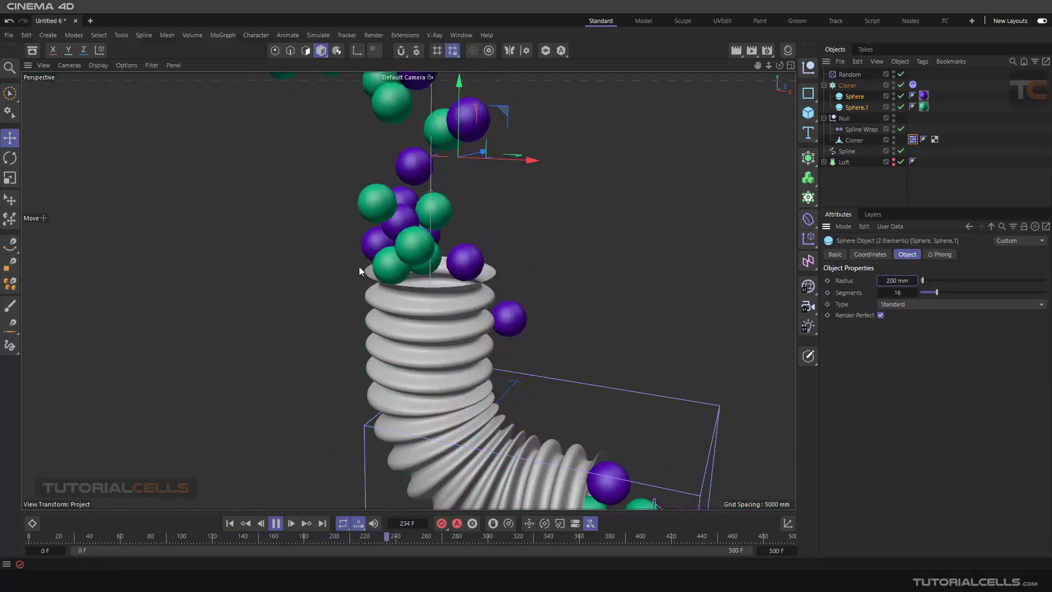
Replay the simulation with the spheres at 195 mm radius, then stop playback.
left_click(276, 524)
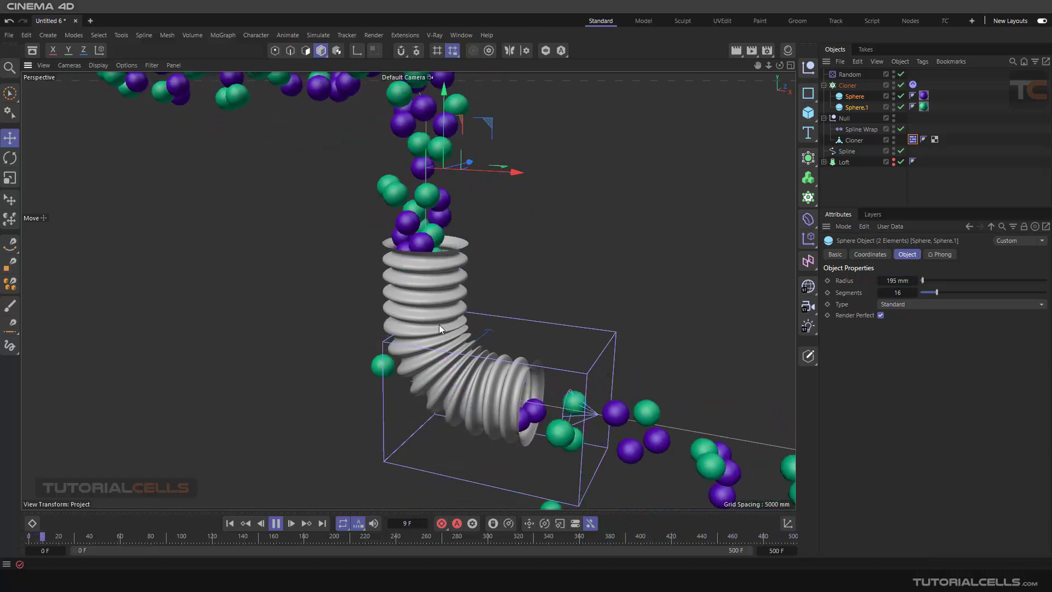
left_click(290, 524)
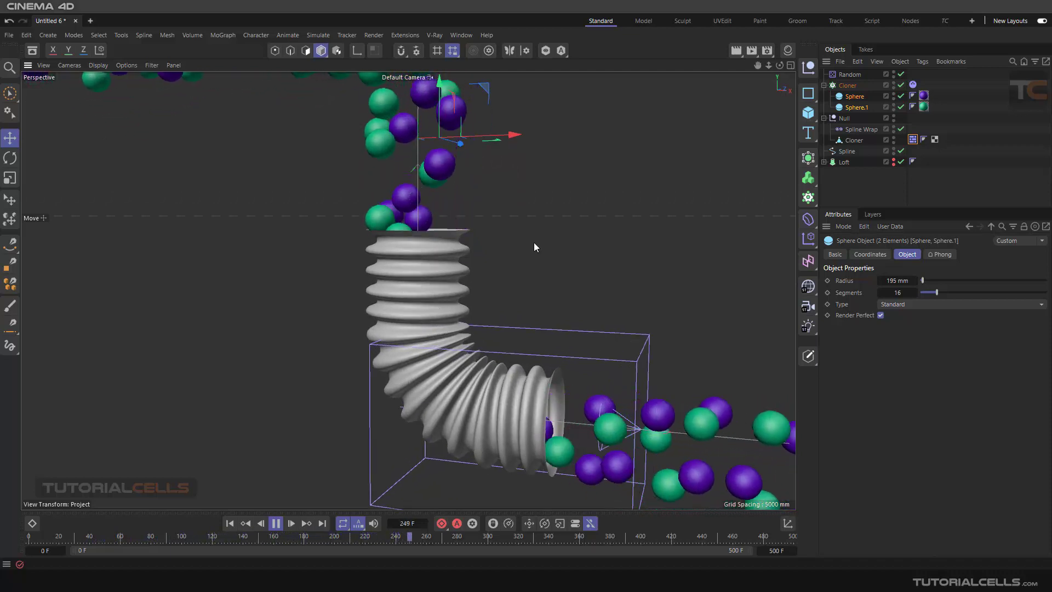
left_click(275, 524)
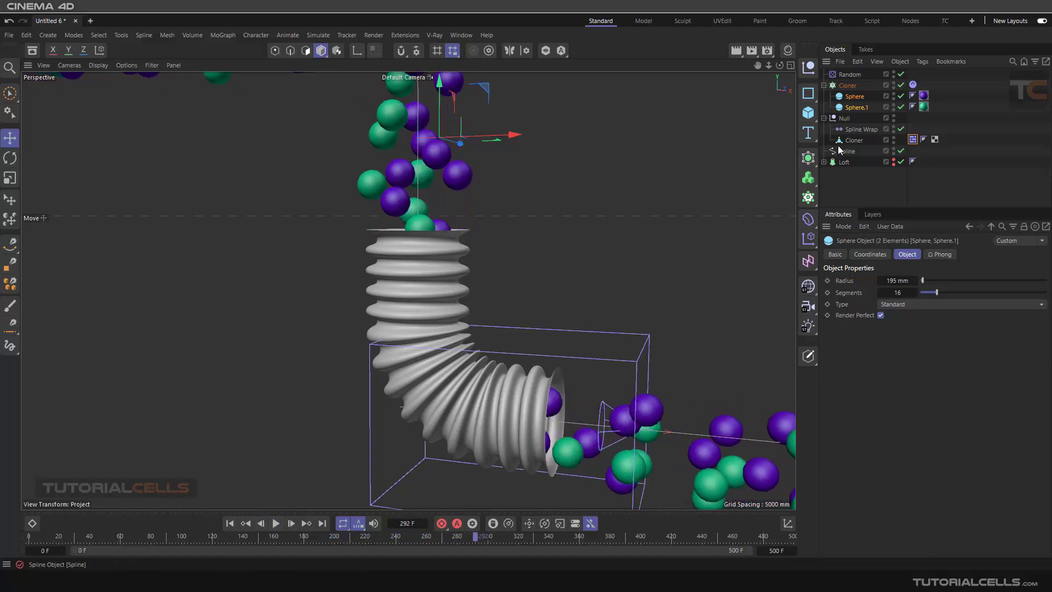
Add a MoGraph Random effector as a child of the ribbed pipe.
left_click(849, 141)
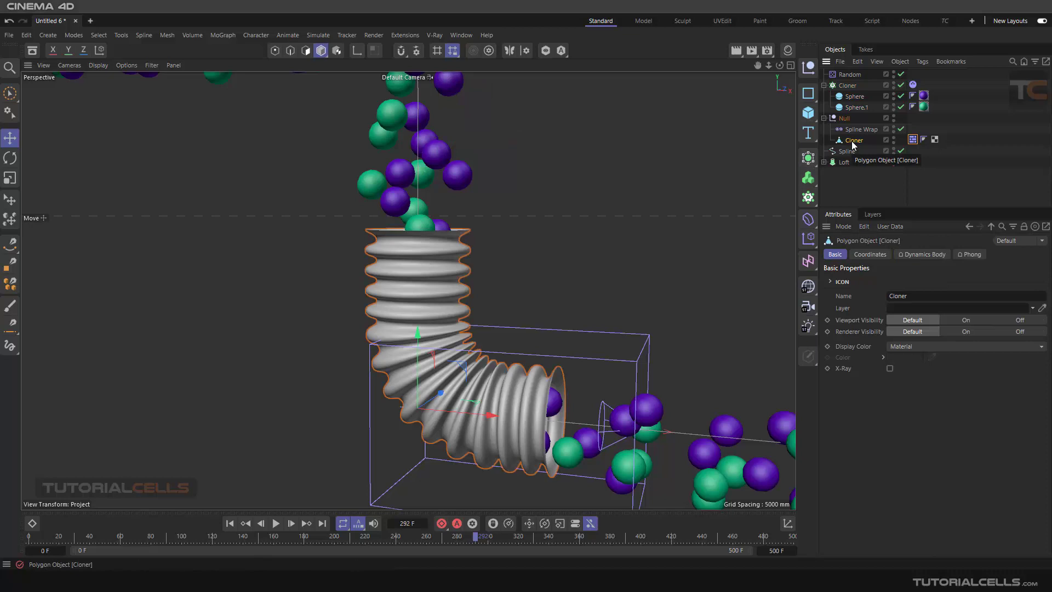
mouse_move(851, 153)
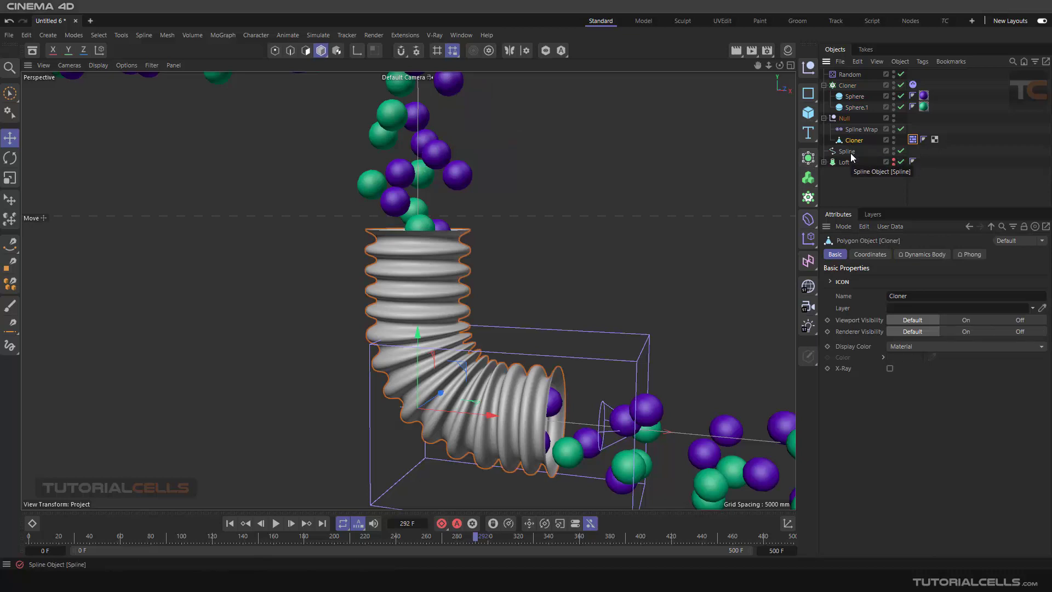
mouse_move(851, 151)
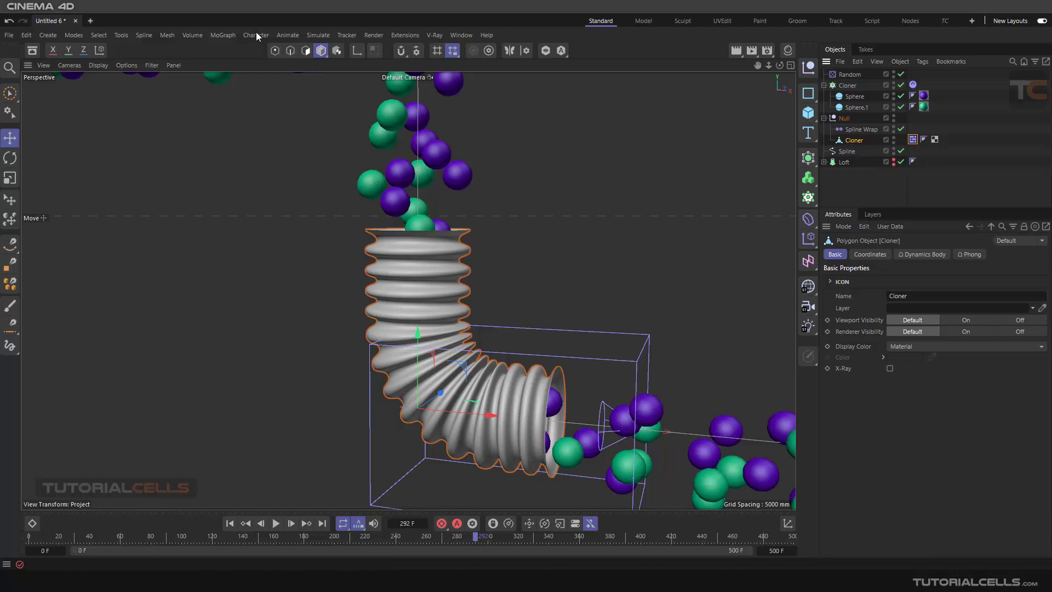
left_click(222, 35)
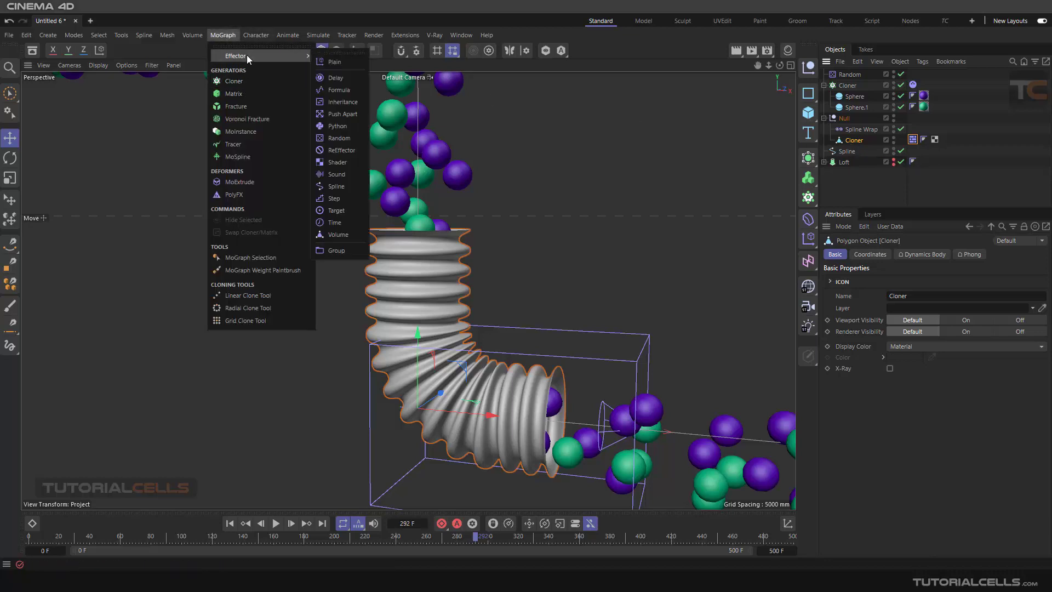
left_click(339, 138)
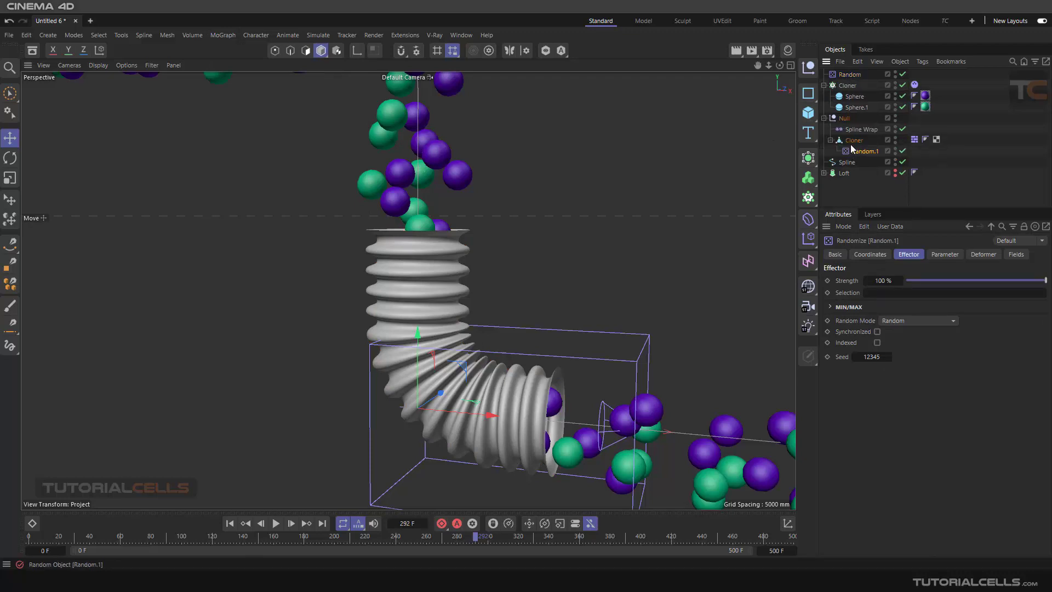
Set the effector's Deformer mode to Point and show its transform parameters.
left_click(982, 253)
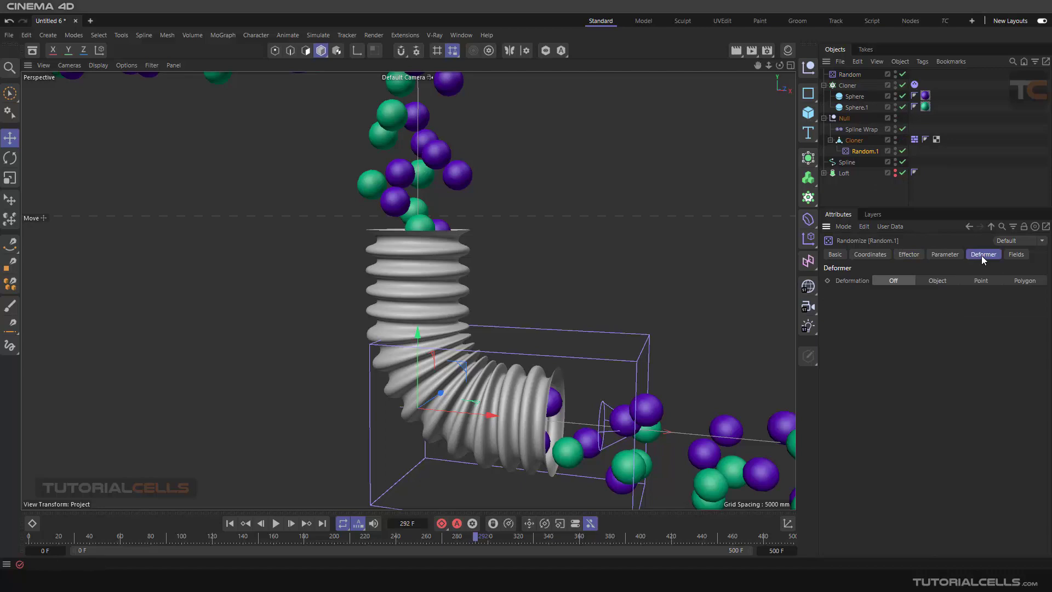
left_click(980, 281)
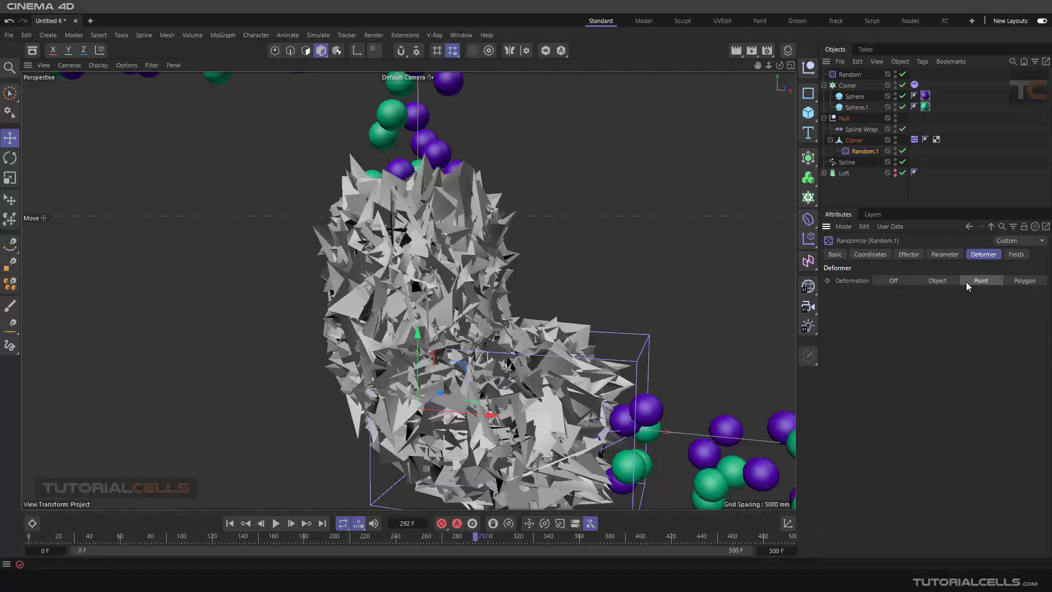
left_click(979, 280)
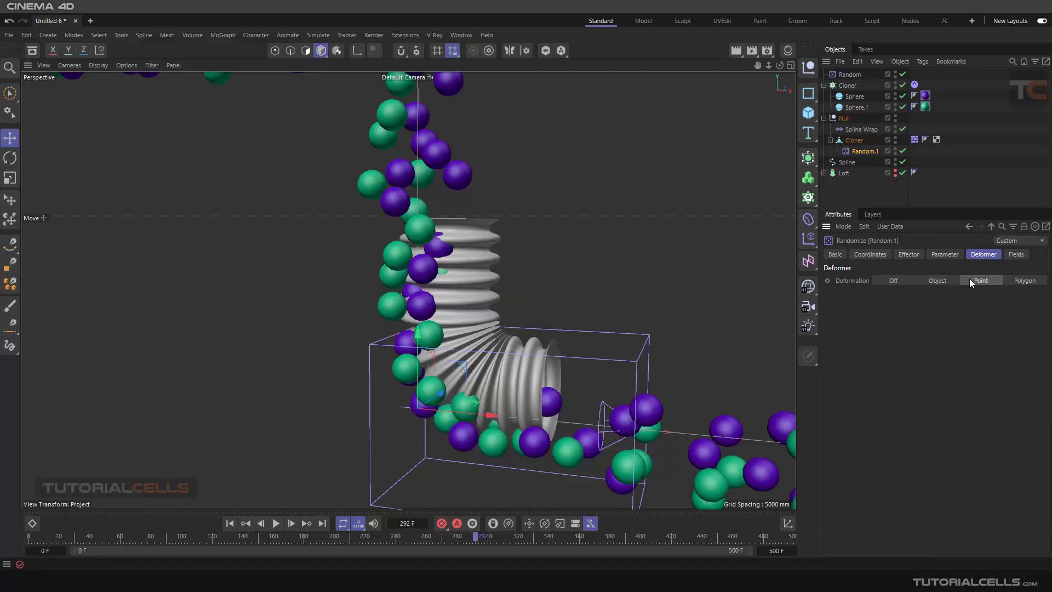
left_click(944, 254)
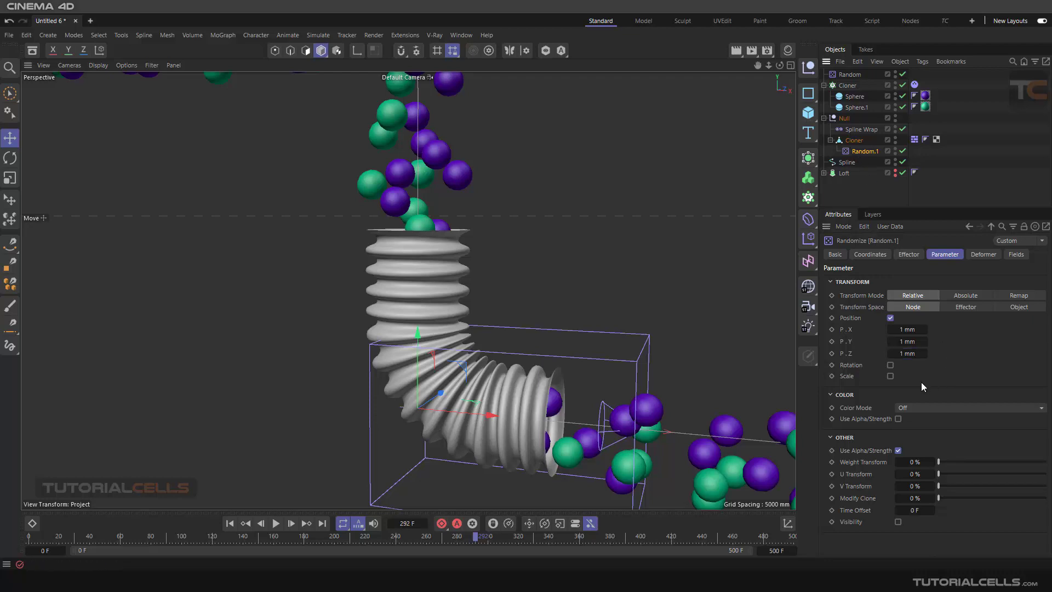
Set Random Mode to Noise and briefly inspect the pipe mesh with wireframe lines shading.
left_click(907, 253)
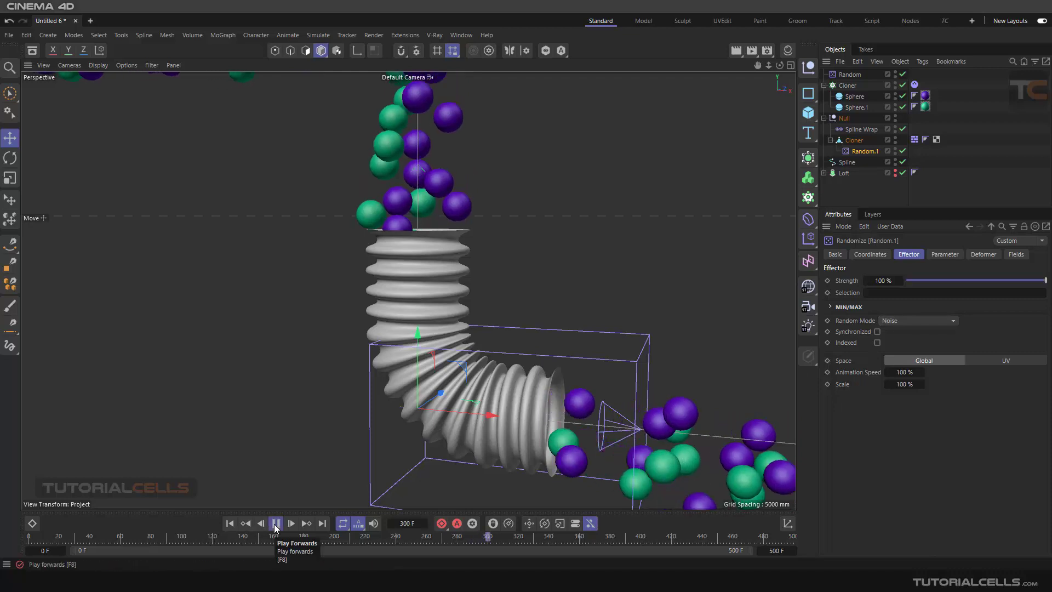
left_click(275, 524)
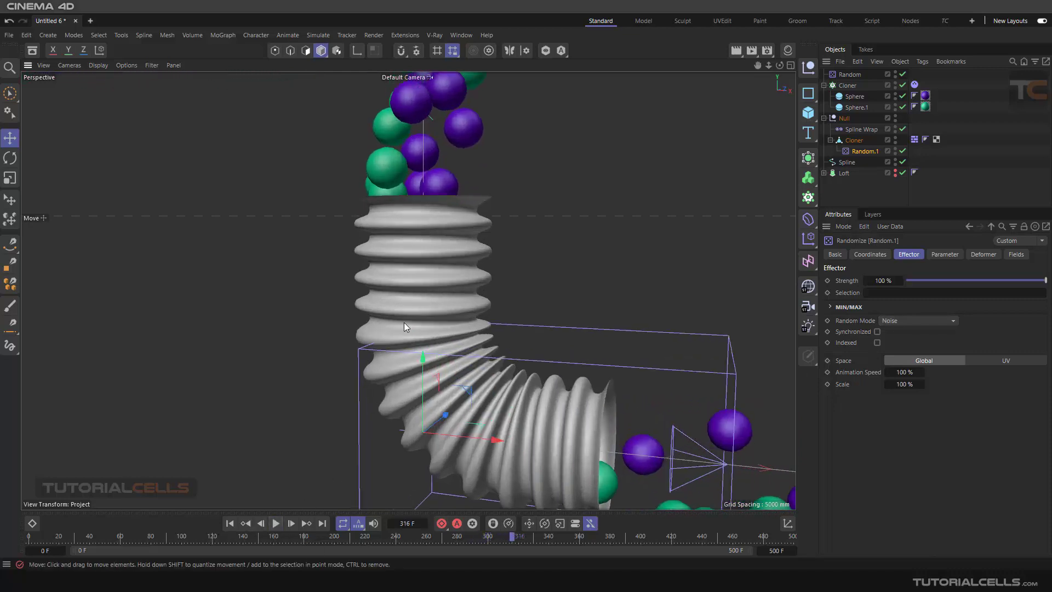
left_click(97, 64)
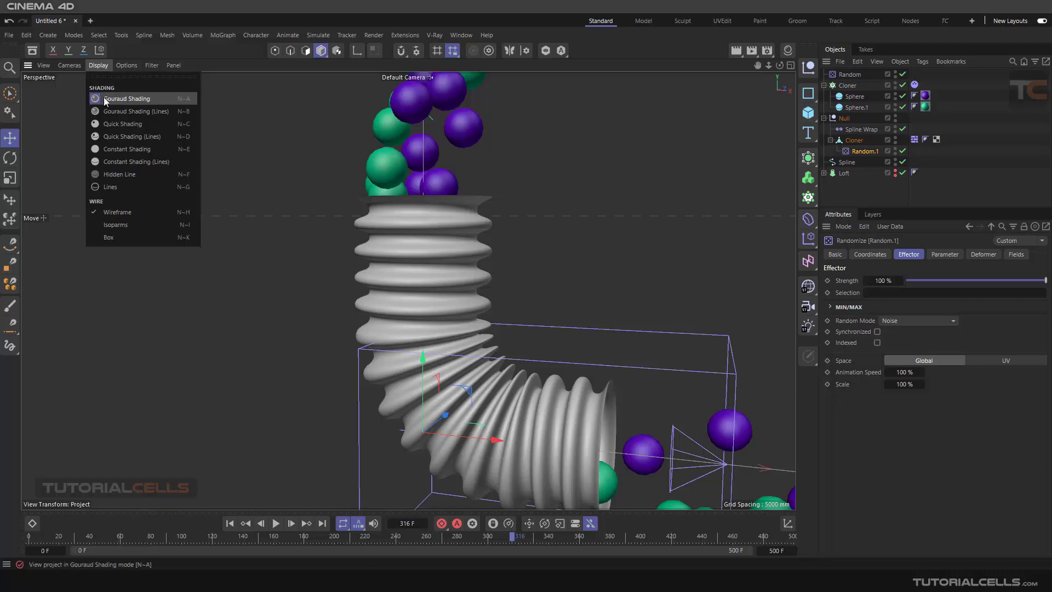
left_click(133, 111)
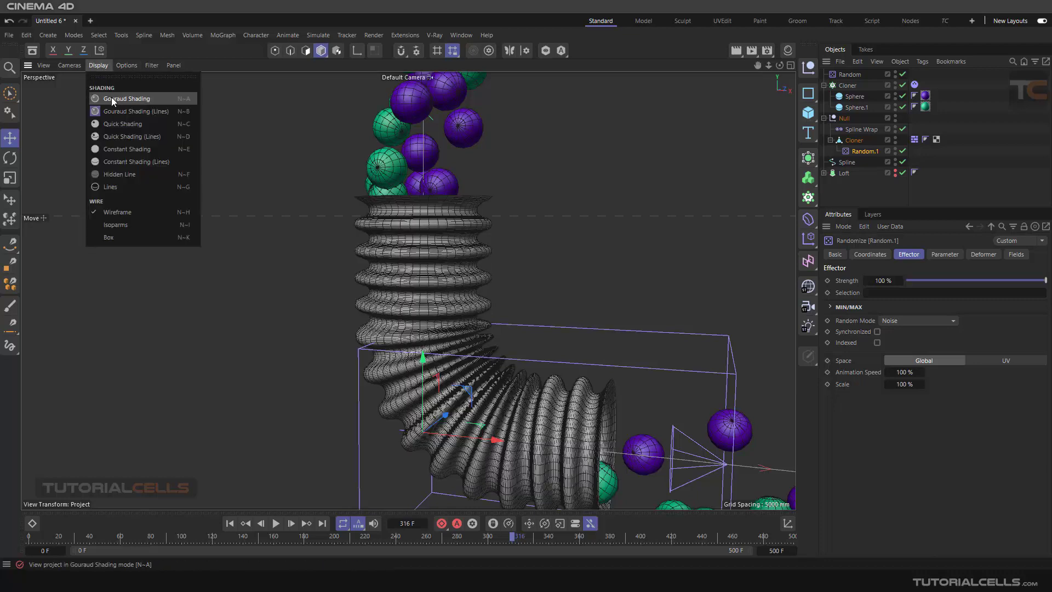
left_click(125, 99)
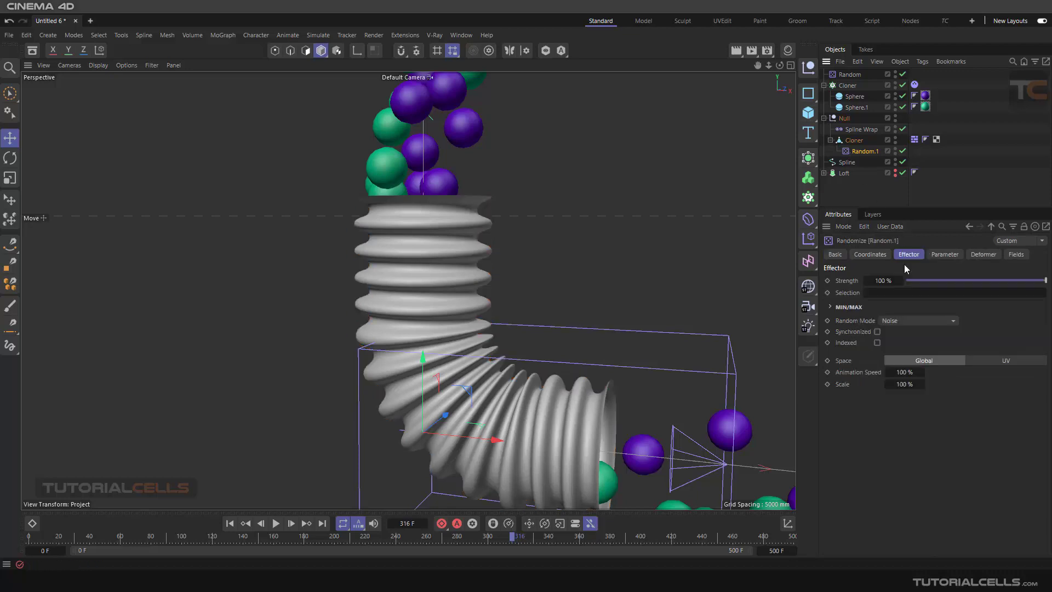
Set the effector's position offsets to 21, 39 and 30 mm and replay the wobble from the start.
left_click(944, 253)
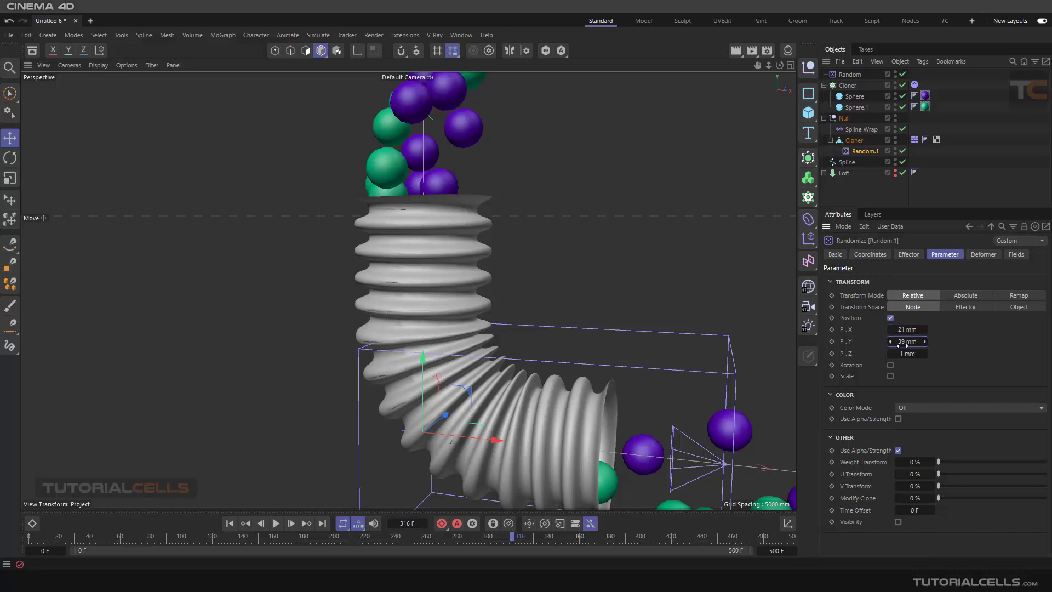
triple_click(906, 353)
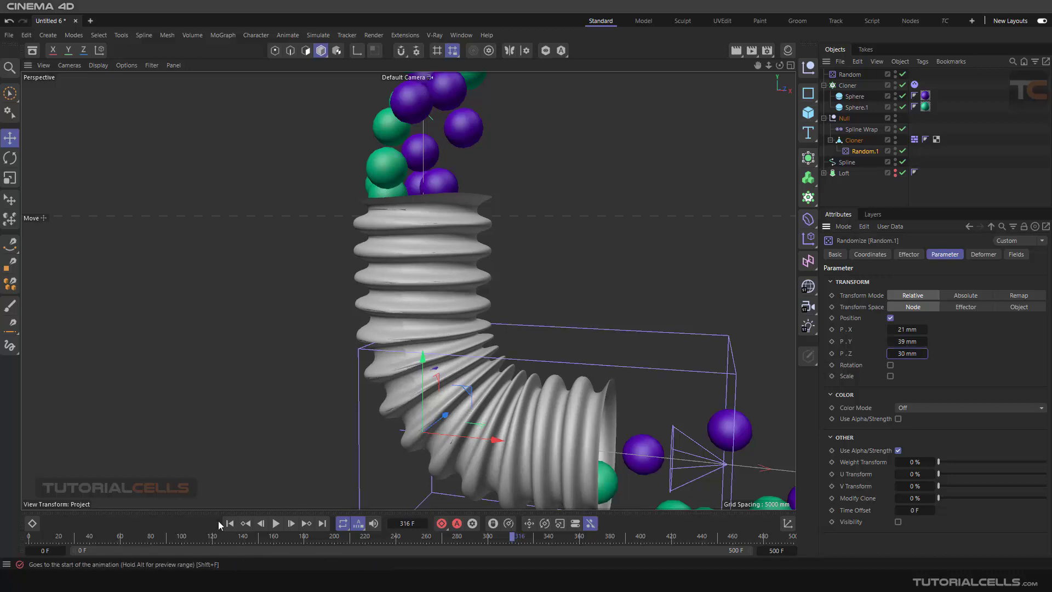
left_click(275, 523)
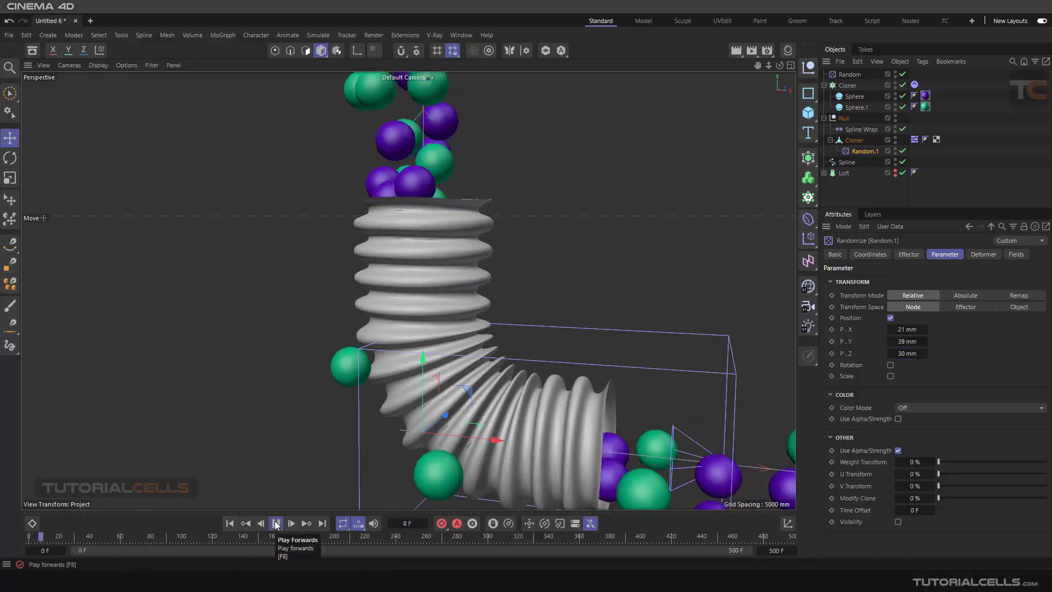
left_click(275, 522)
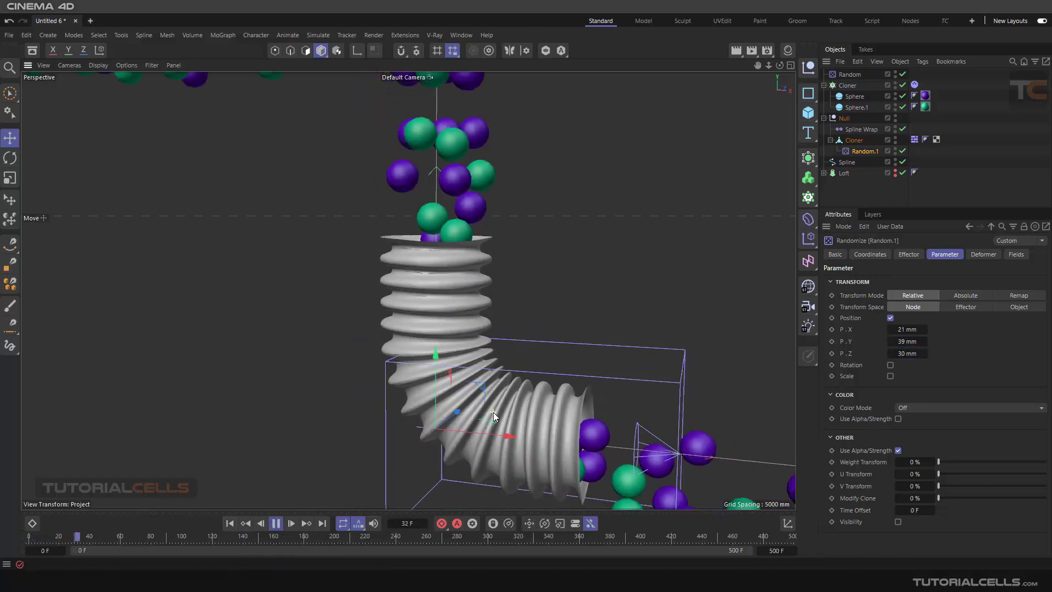
left_click(275, 523)
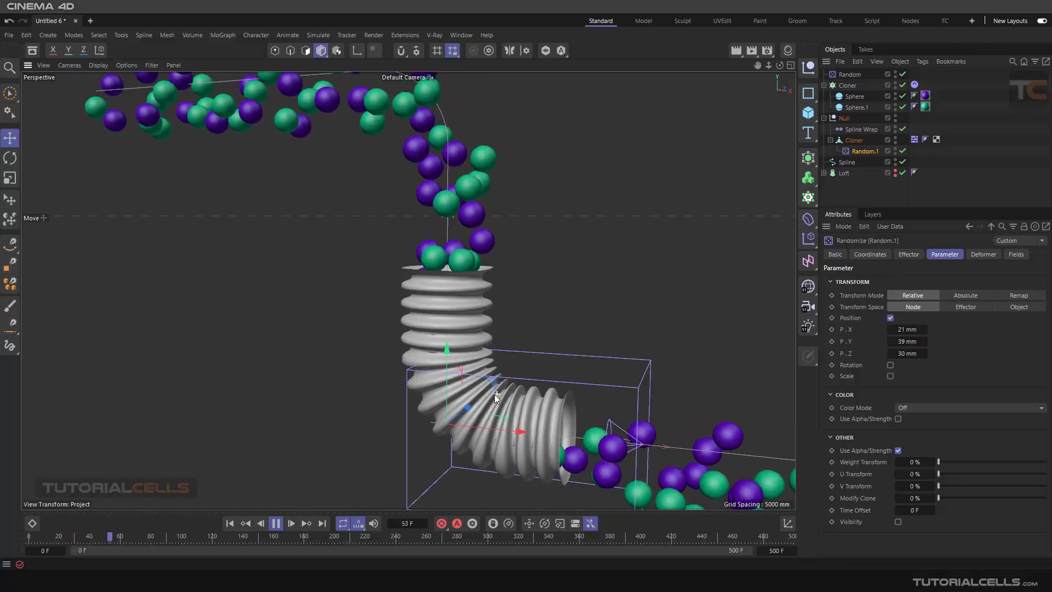
left_click(291, 524)
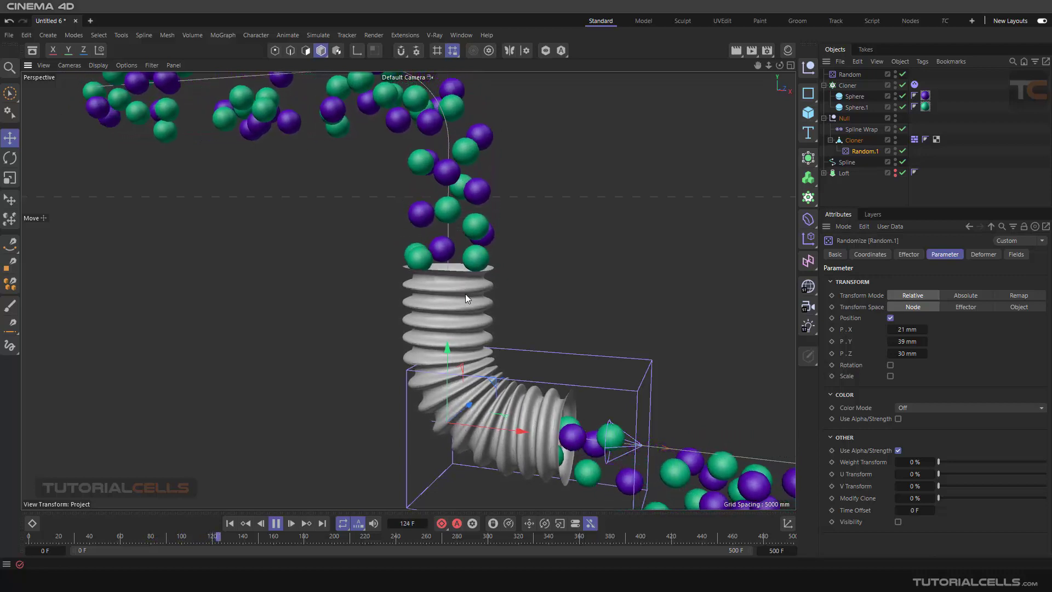
left_click(275, 523)
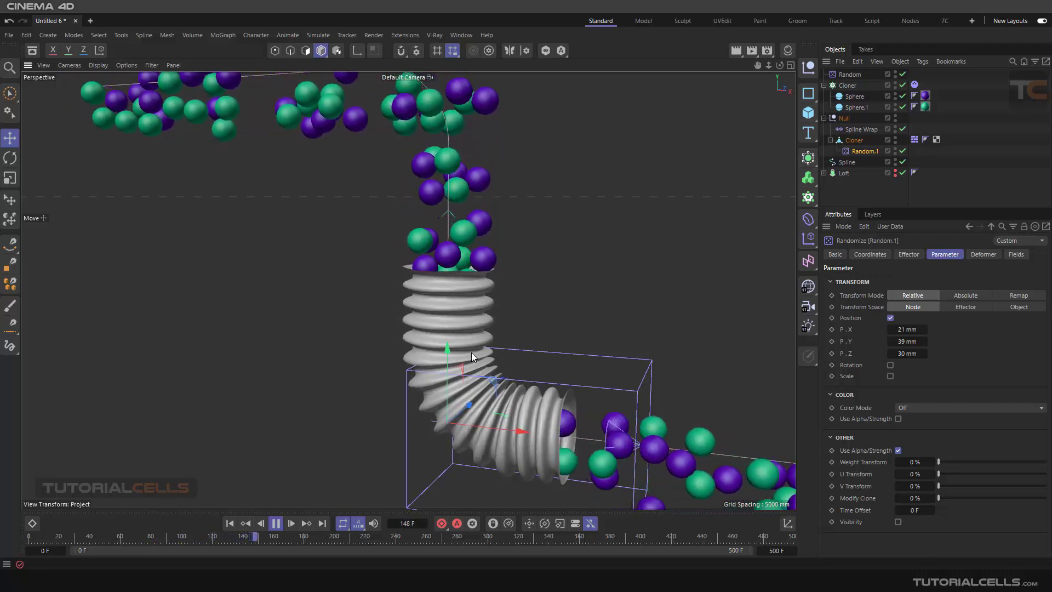